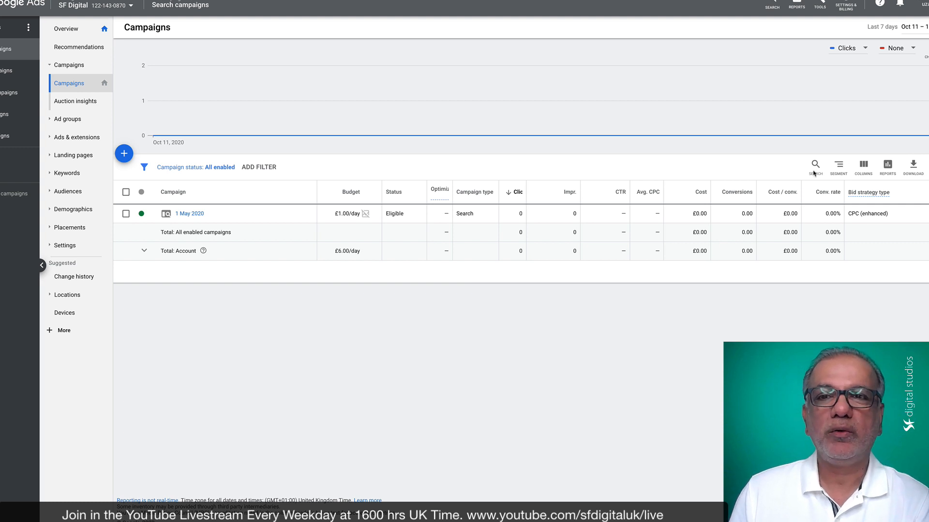
pyautogui.moveTo(705, 166)
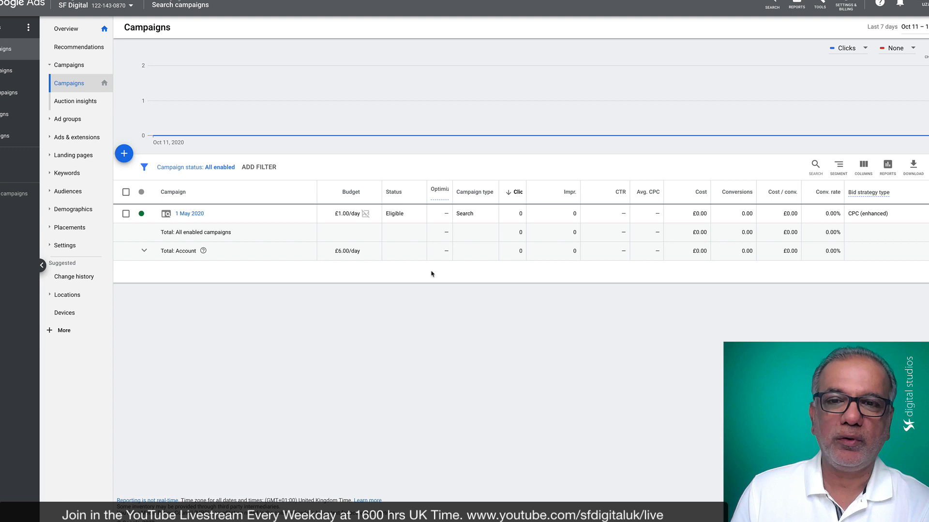
pyautogui.moveTo(482, 210)
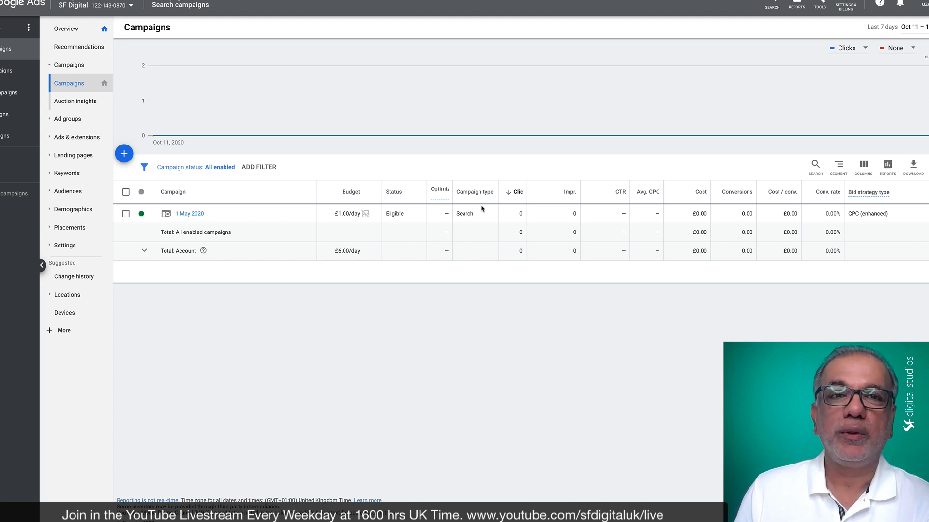
pyautogui.moveTo(624, 142)
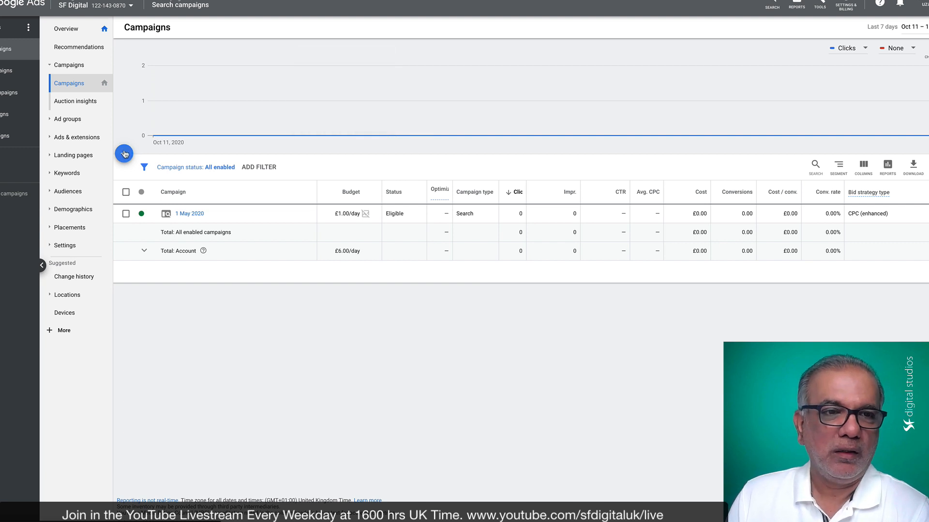
# Step: Start a new campaign from the + button and look through the goal tiles without choosing one
pyautogui.click(125, 153)
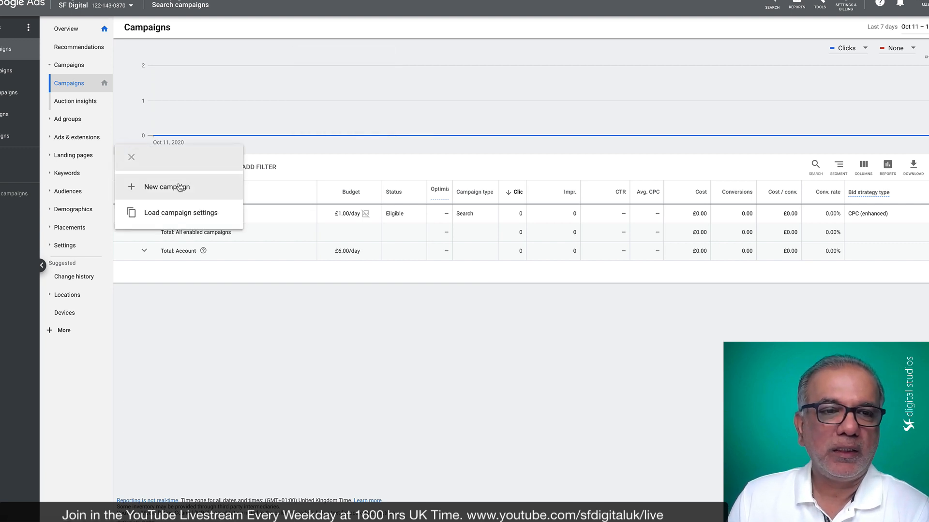
pyautogui.click(166, 186)
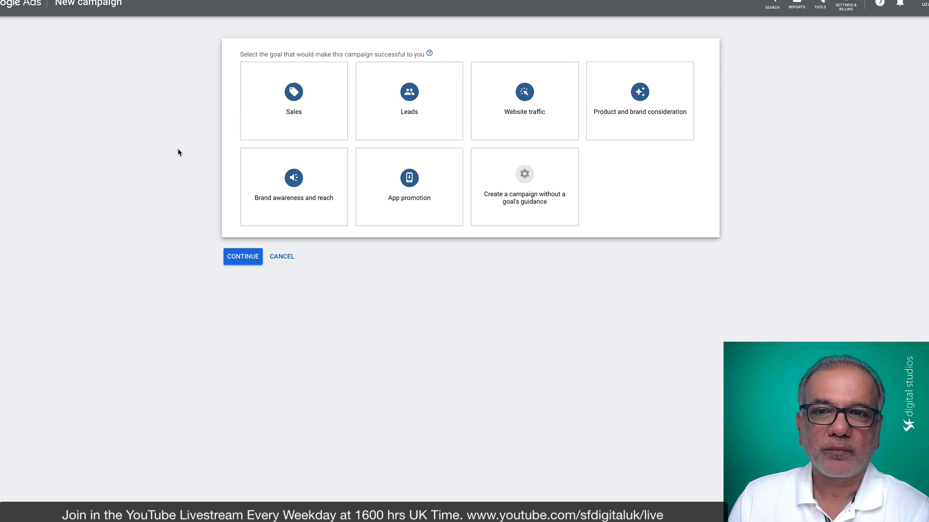
pyautogui.click(293, 97)
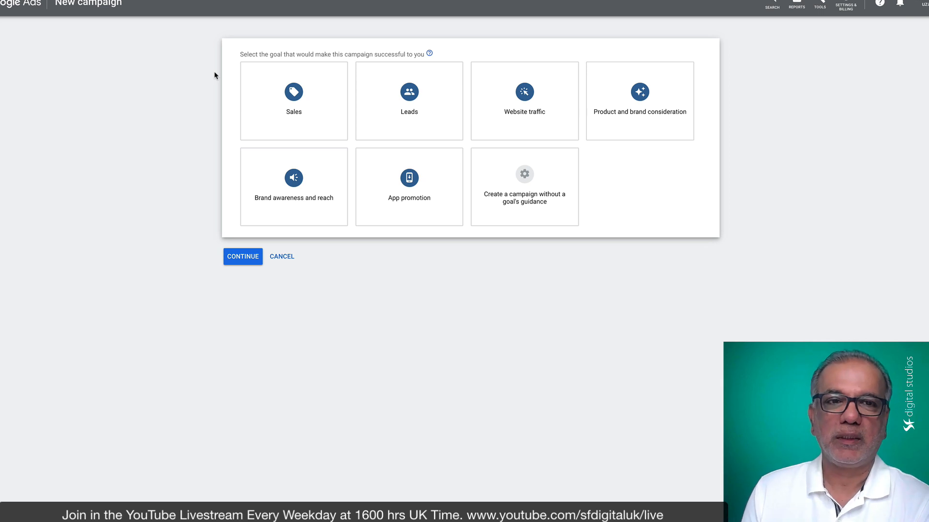
pyautogui.click(293, 92)
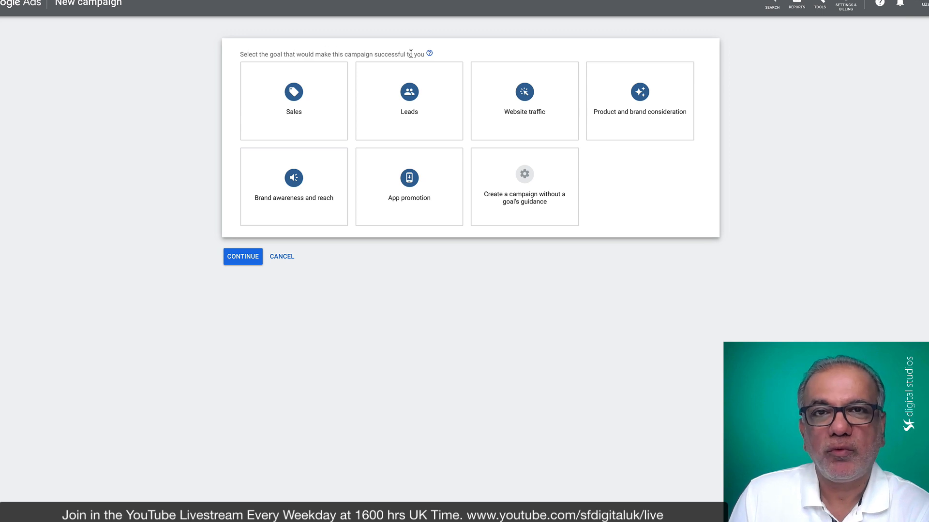
pyautogui.click(524, 187)
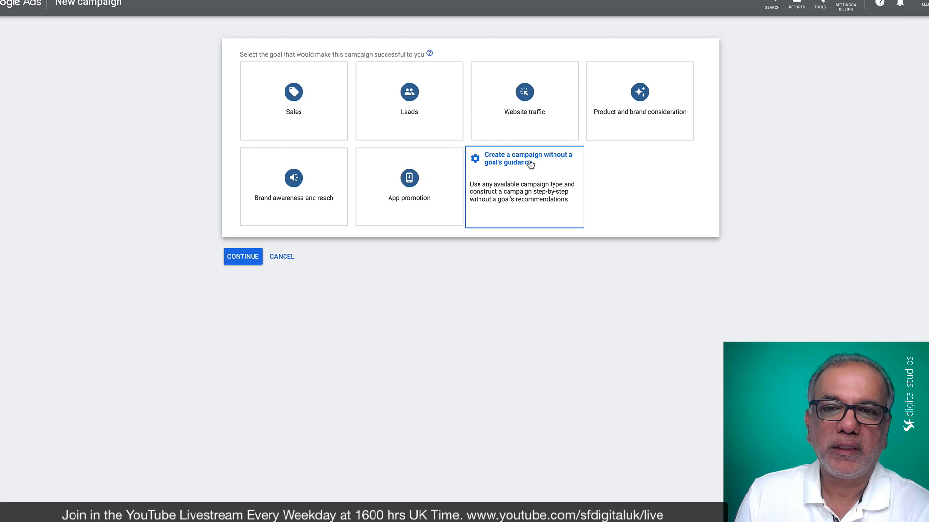
pyautogui.moveTo(525, 173)
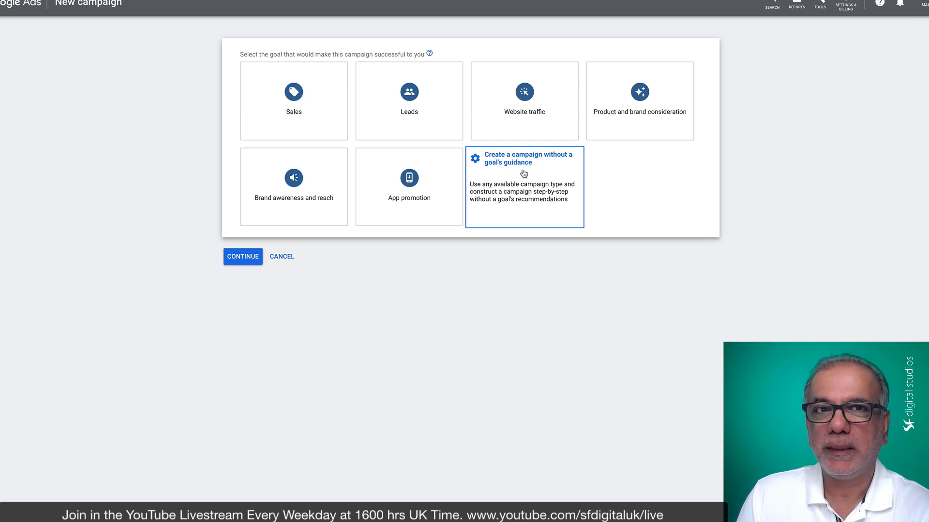
pyautogui.moveTo(535, 177)
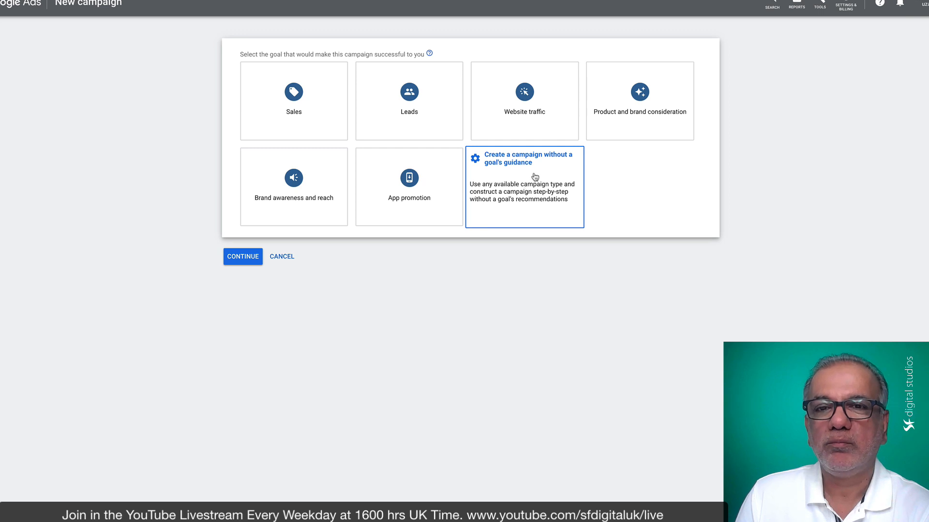
pyautogui.moveTo(526, 175)
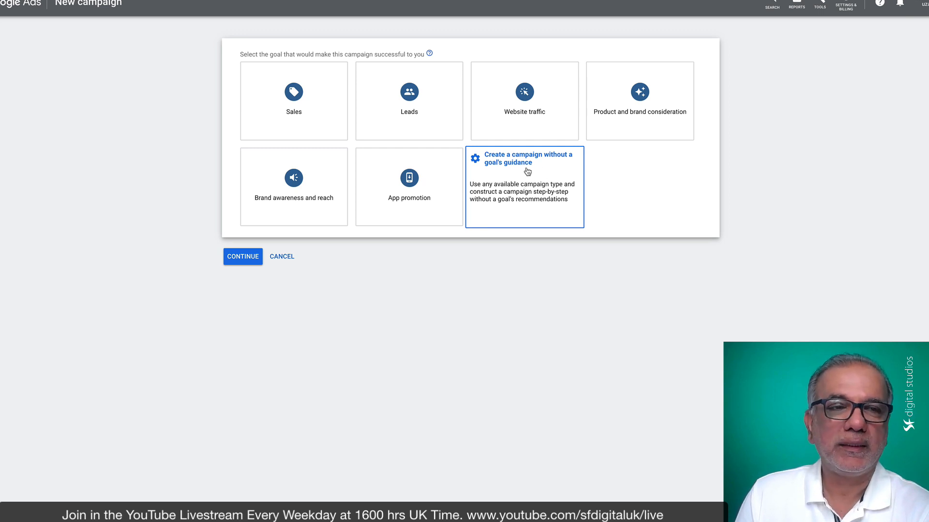
pyautogui.click(294, 186)
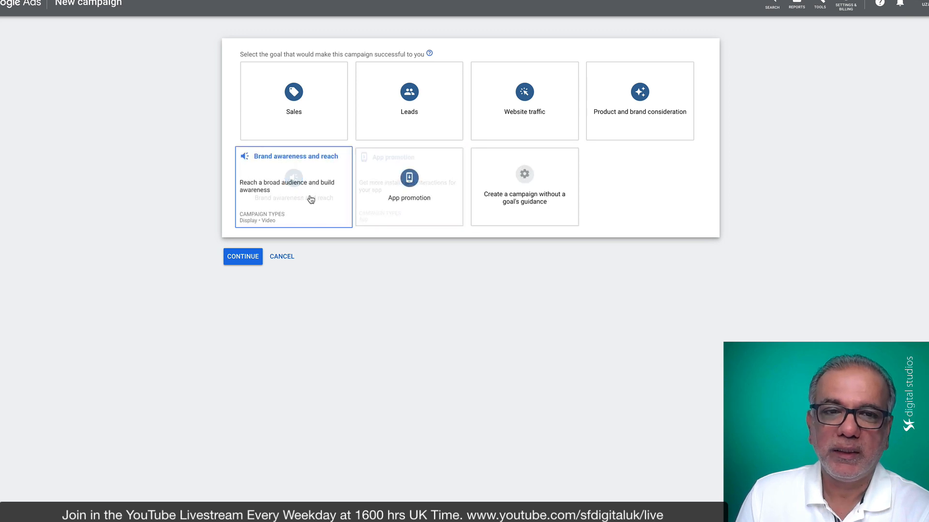
pyautogui.click(524, 101)
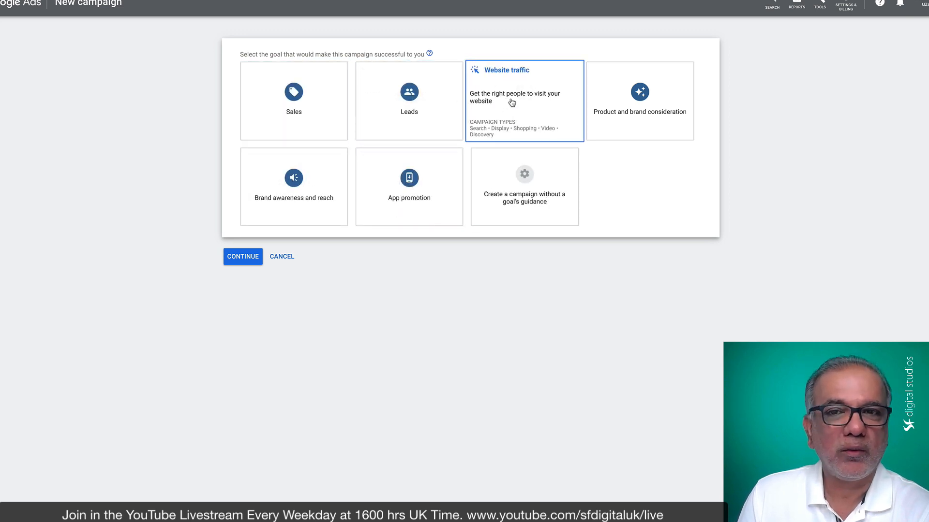
pyautogui.click(639, 96)
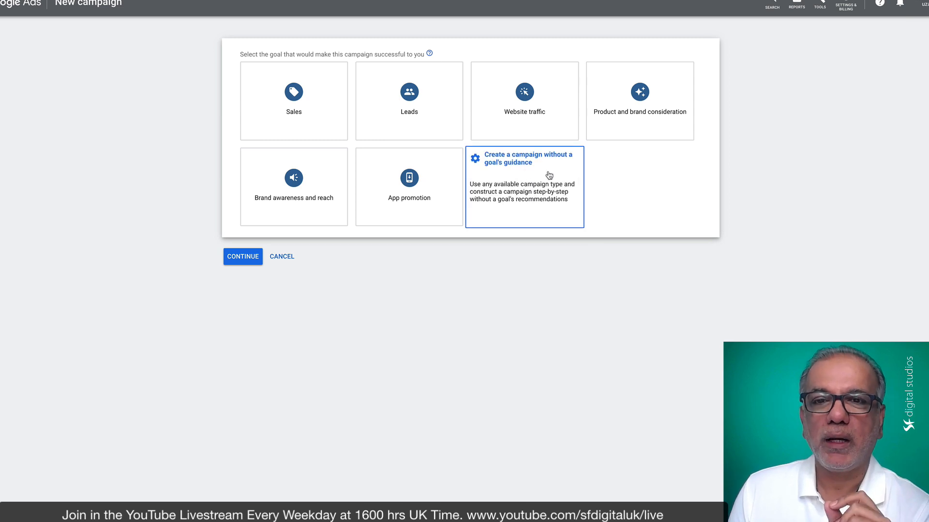
pyautogui.moveTo(524, 186)
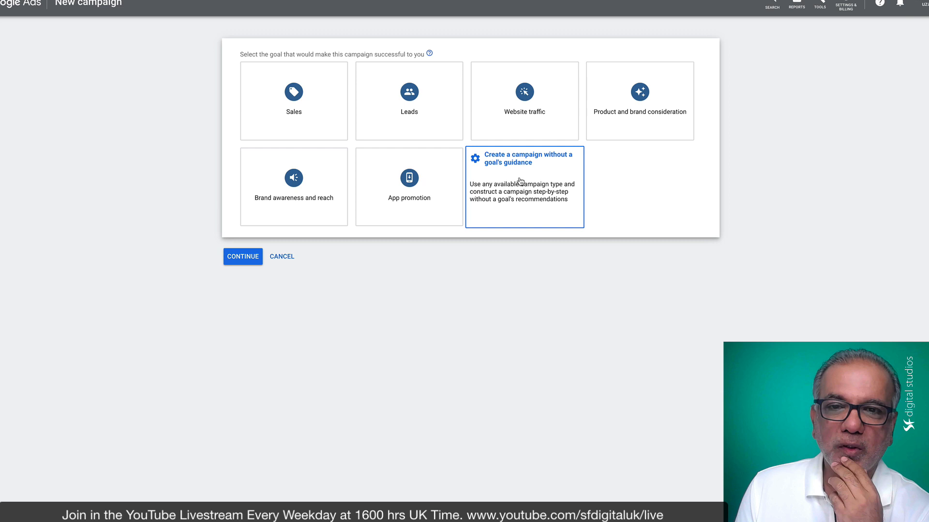
pyautogui.moveTo(508, 177)
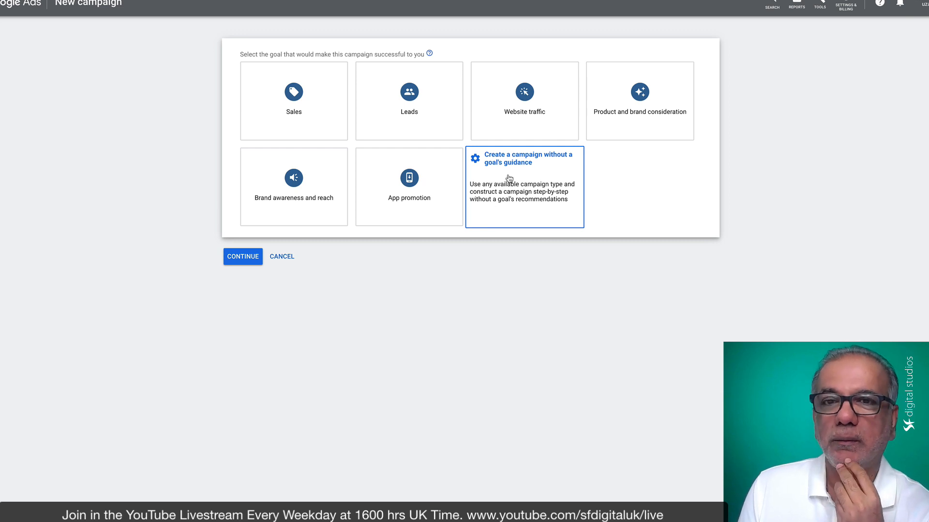
pyautogui.moveTo(534, 171)
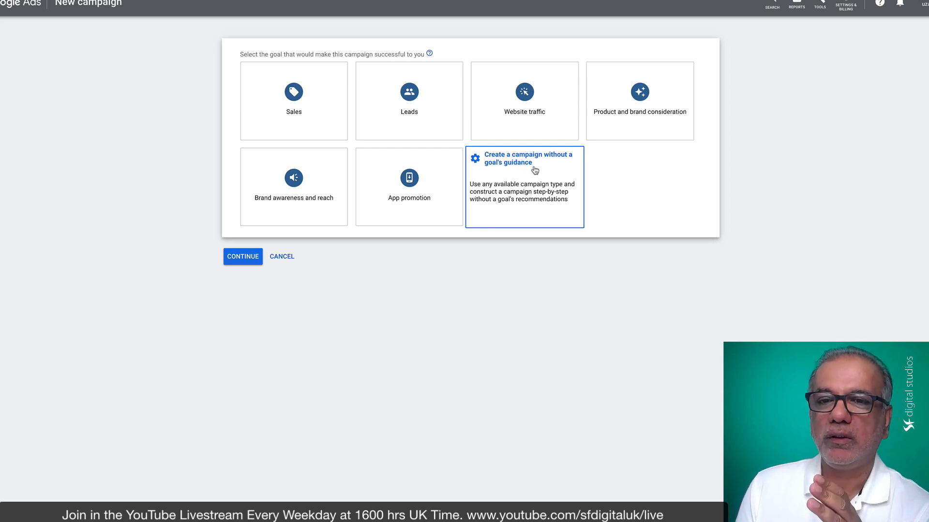
pyautogui.moveTo(515, 173)
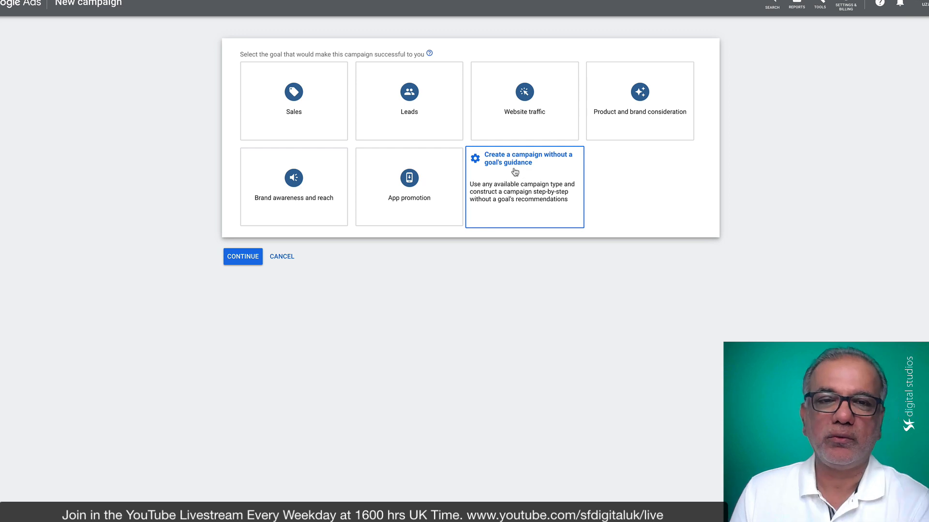
pyautogui.click(409, 186)
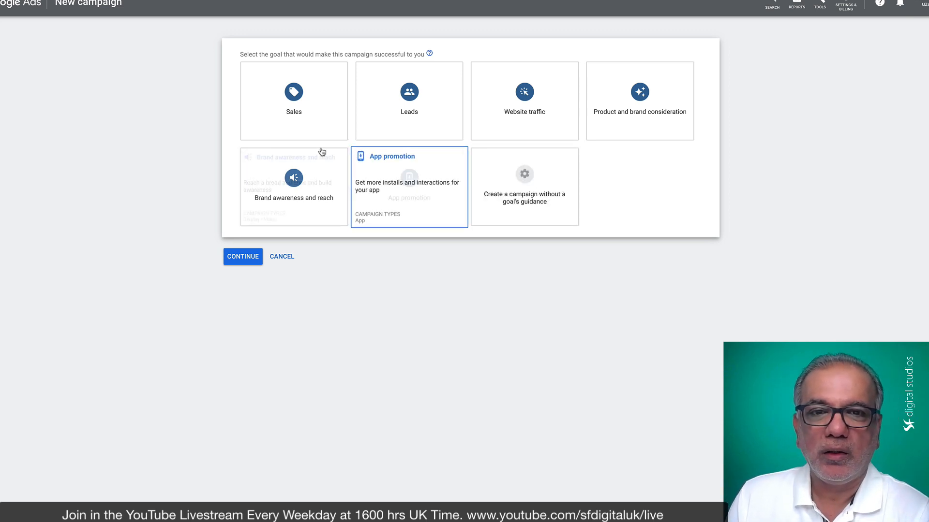
pyautogui.click(294, 97)
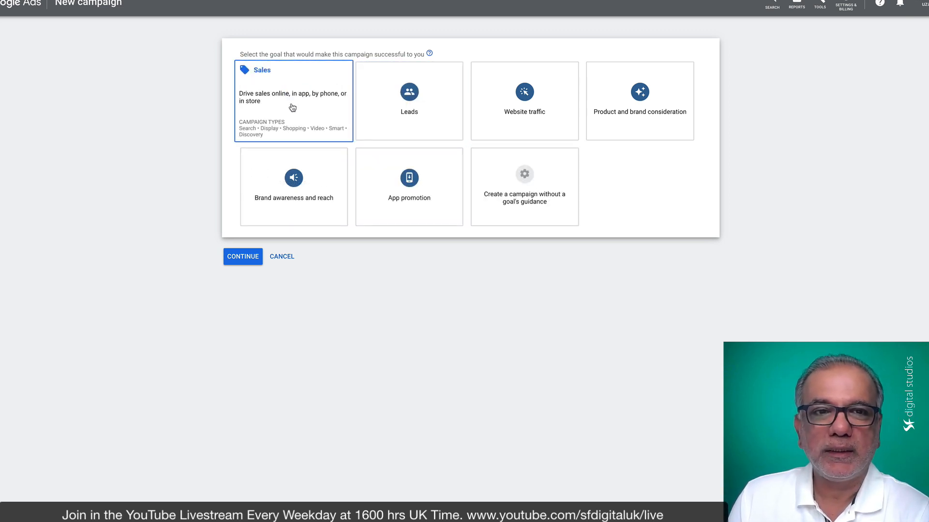
# Step: Choose Sales as the campaign goal and Search as the campaign type
pyautogui.click(292, 106)
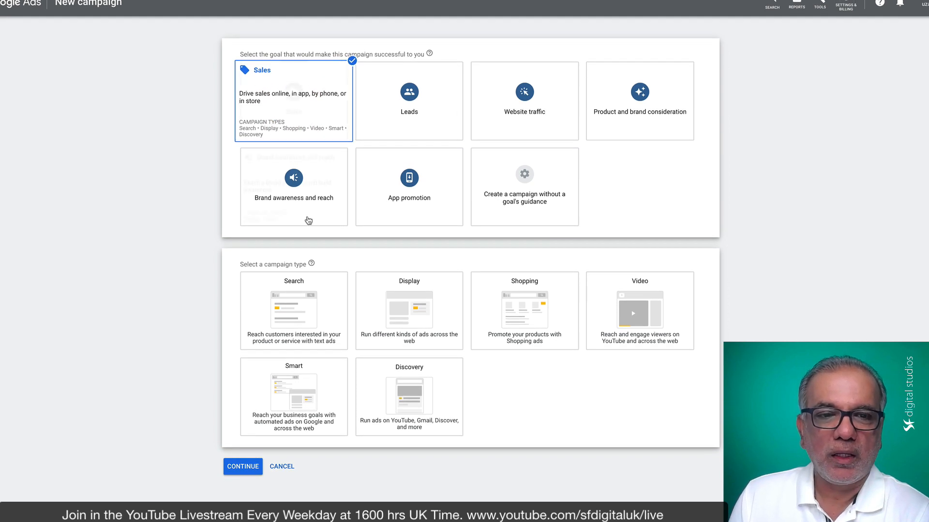
pyautogui.click(294, 307)
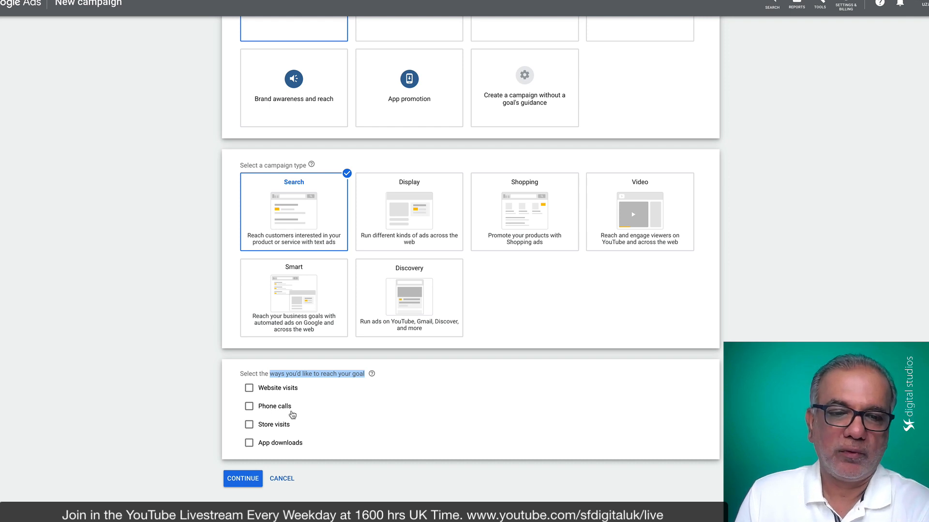
pyautogui.moveTo(289, 445)
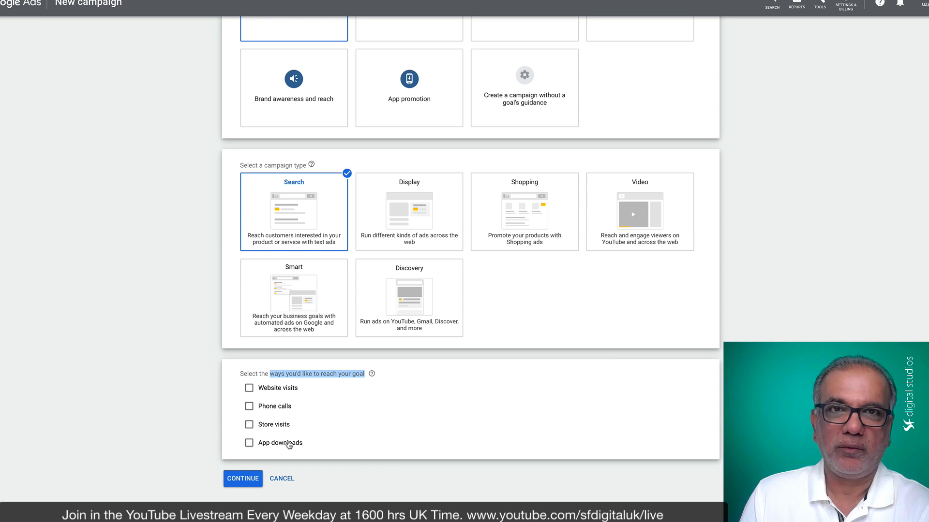
pyautogui.moveTo(277, 413)
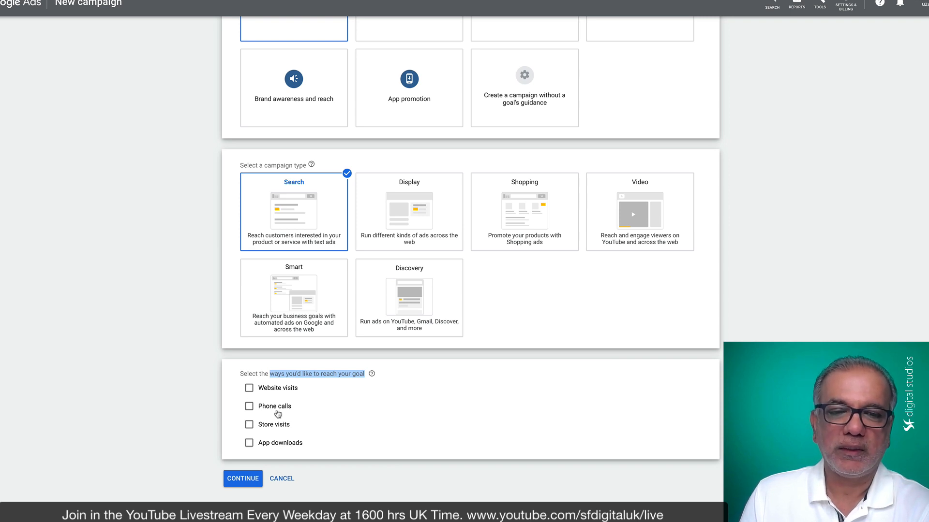
pyautogui.moveTo(269, 425)
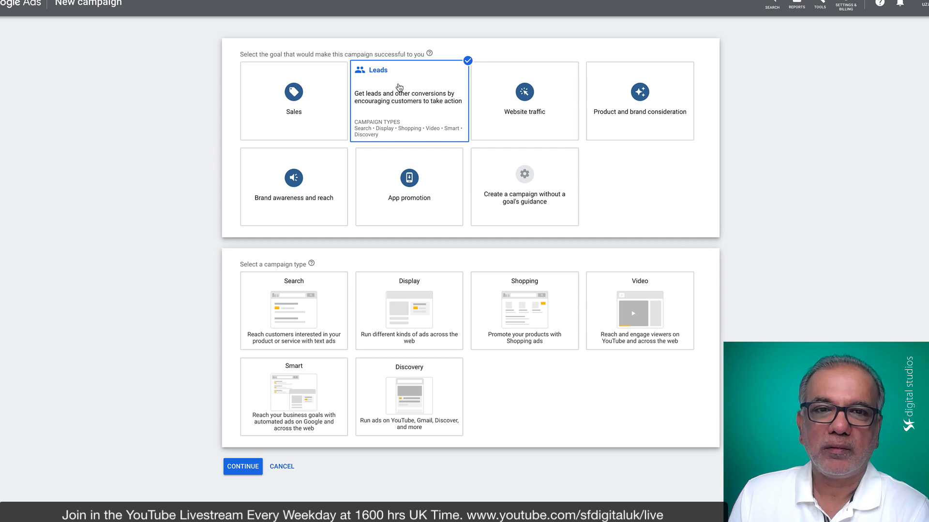
pyautogui.moveTo(404, 112)
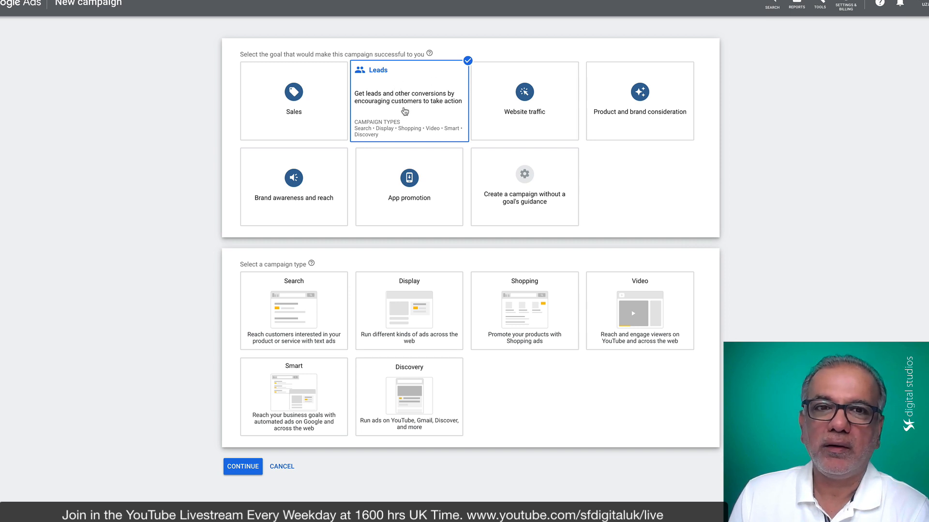
pyautogui.moveTo(391, 97)
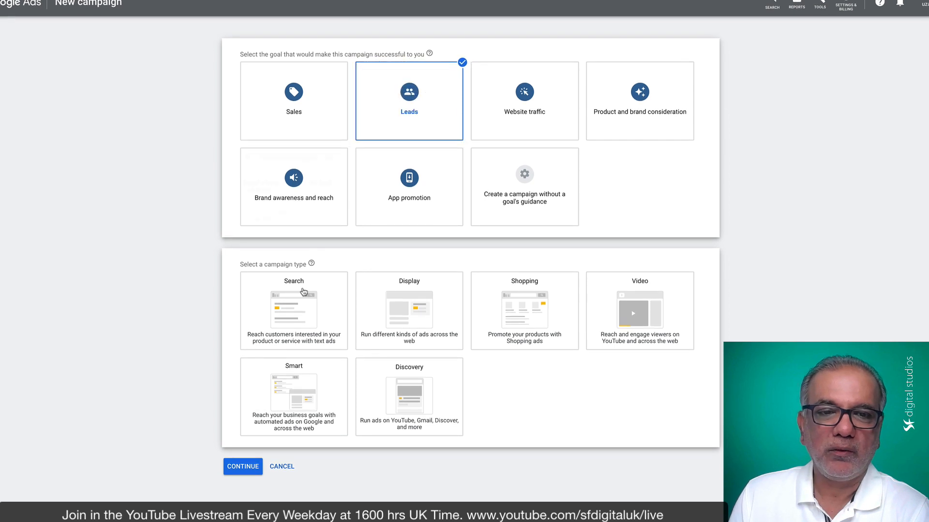
# Step: Reselect Search as the campaign type
pyautogui.click(293, 308)
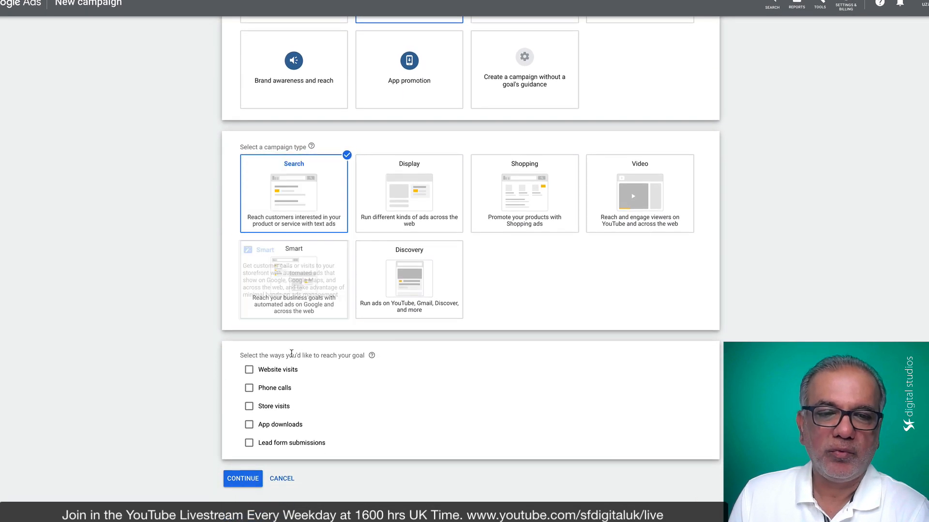
pyautogui.moveTo(250, 404)
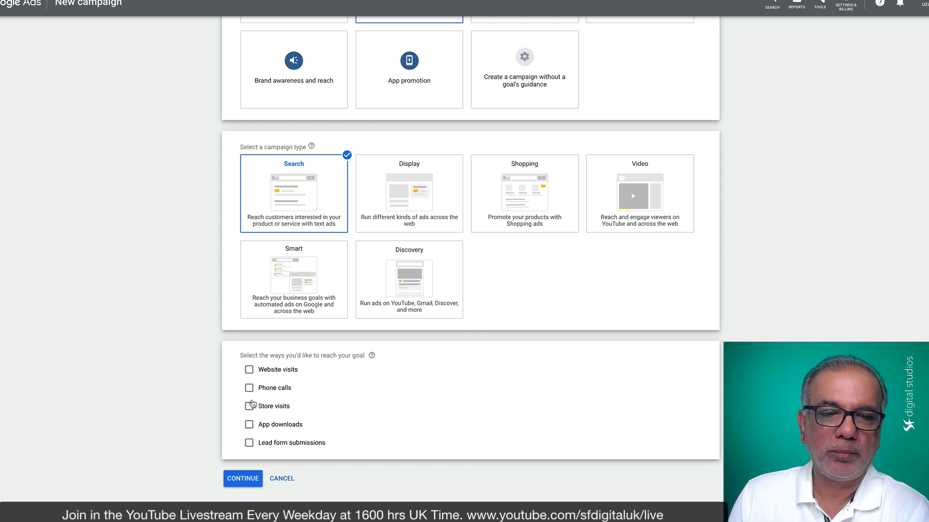
pyautogui.moveTo(272, 447)
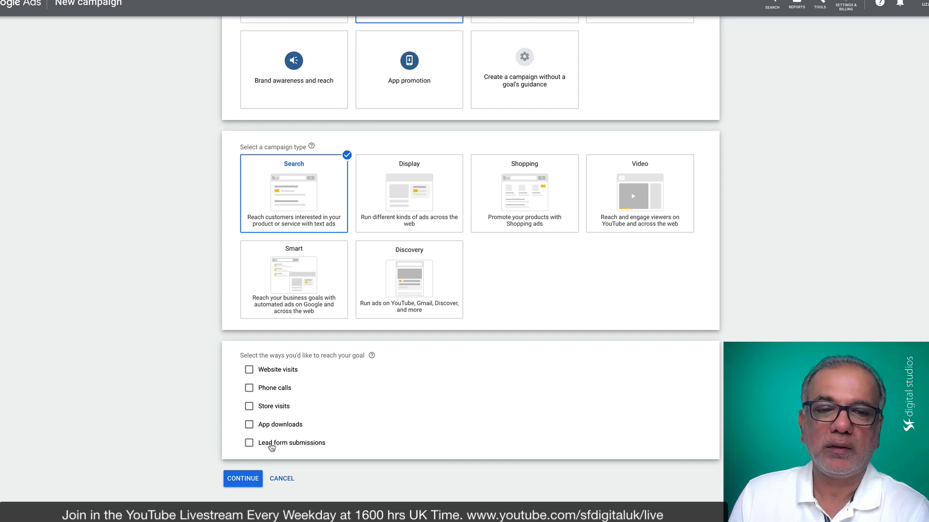
pyautogui.moveTo(273, 446)
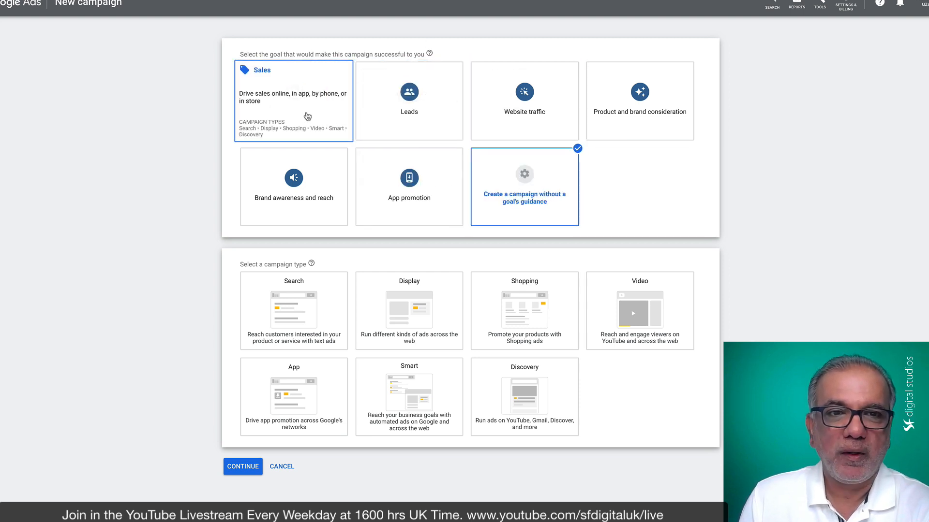
# Step: Clear the chosen goal and pick 'Create a campaign without a goal's guidance'
pyautogui.click(525, 186)
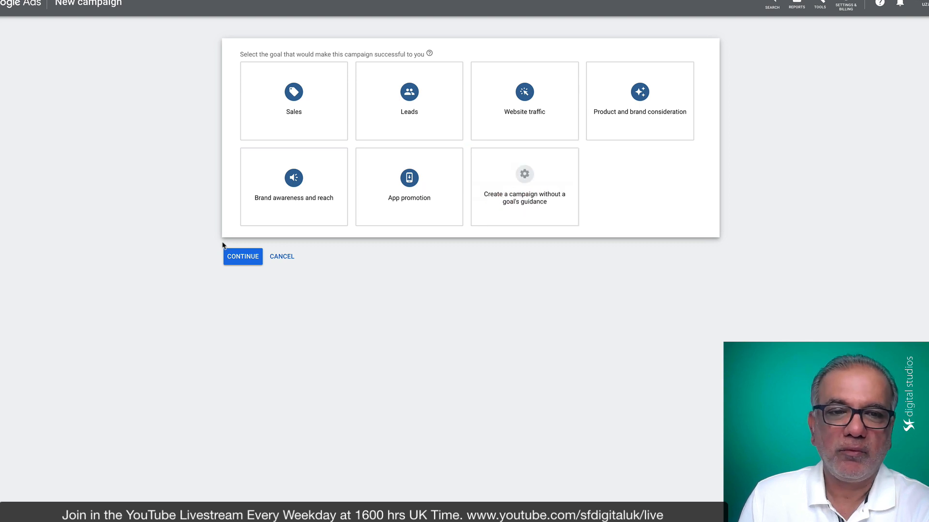
pyautogui.click(525, 188)
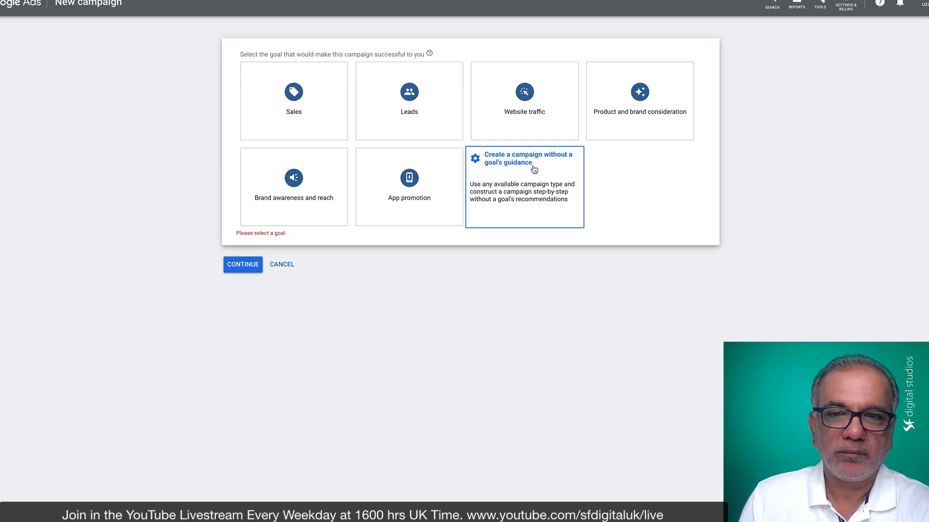
pyautogui.click(524, 172)
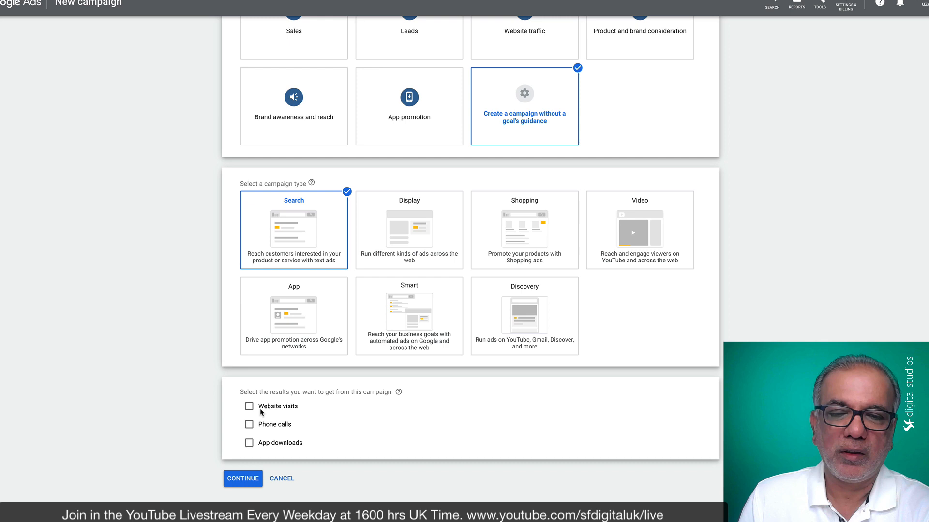
pyautogui.moveTo(275, 402)
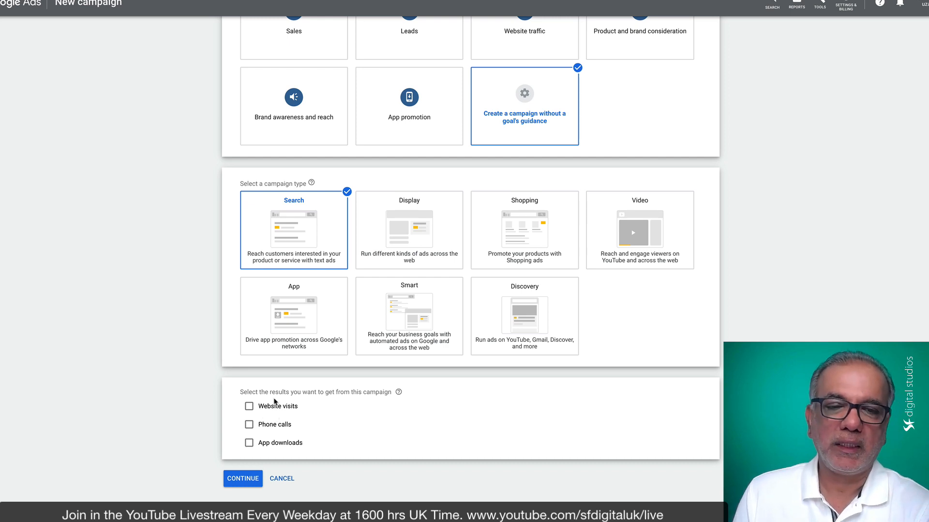
pyautogui.moveTo(271, 402)
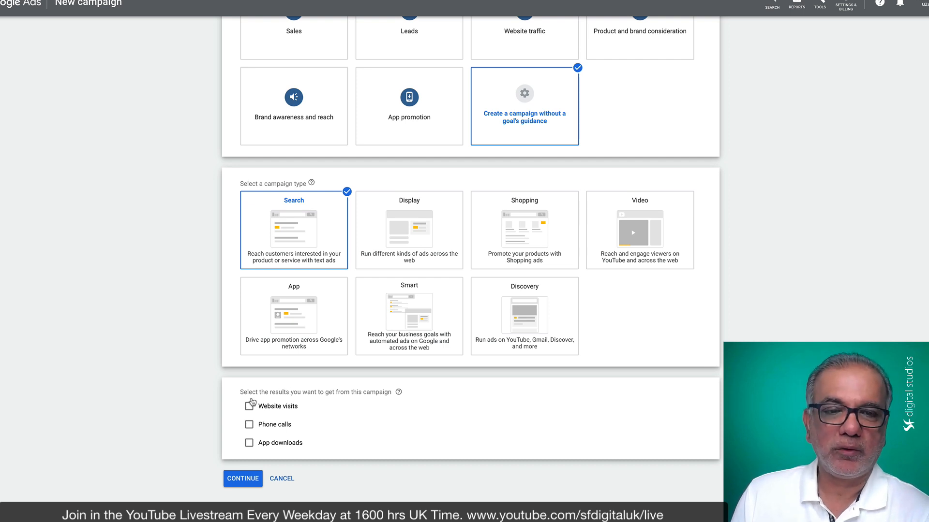
pyautogui.click(249, 406)
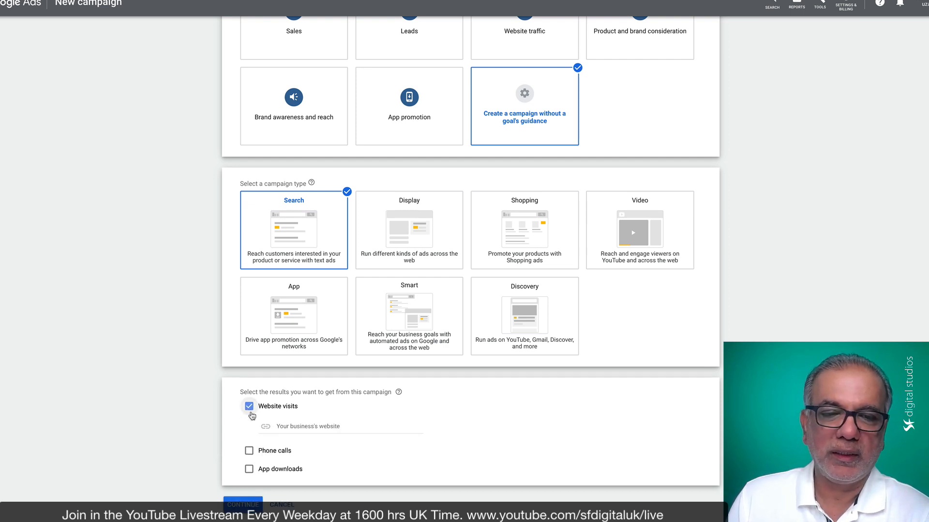
pyautogui.click(249, 451)
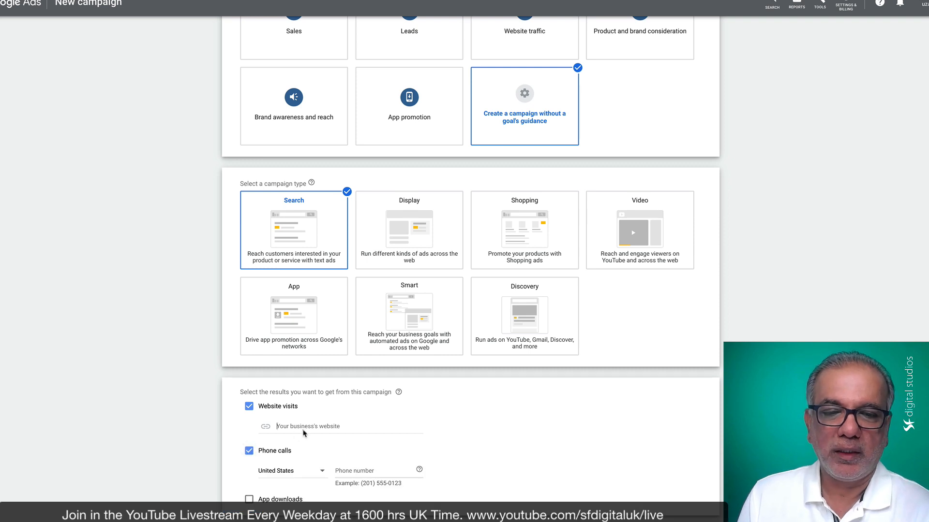
pyautogui.write('www.sfdigital.co.uk')
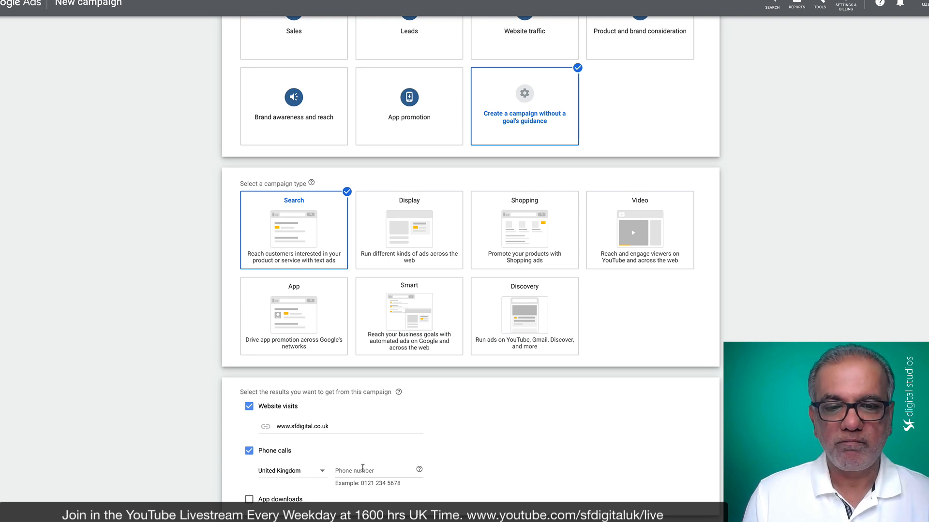
pyautogui.click(373, 470)
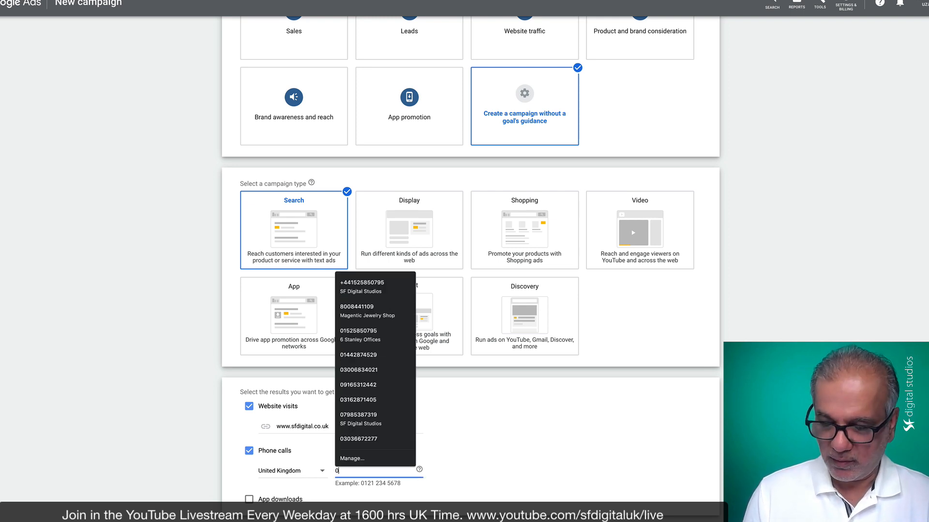
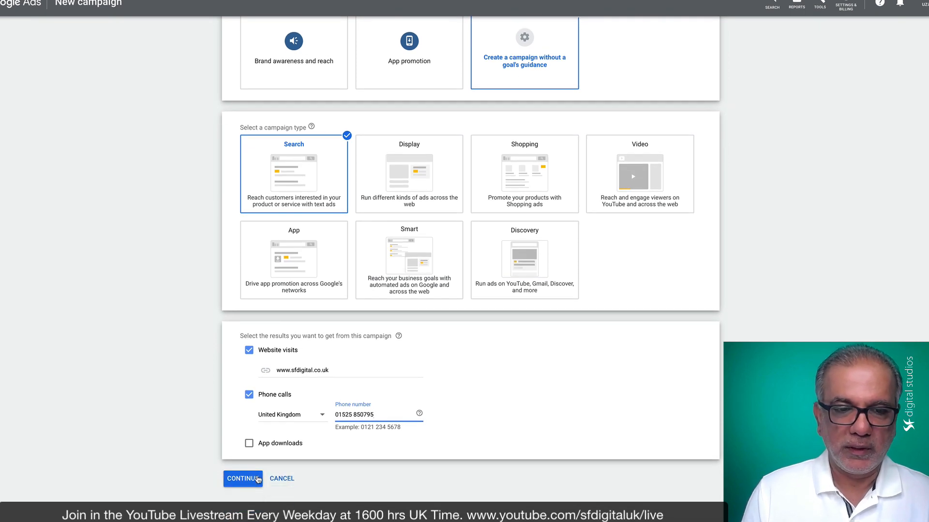
# Step: Continue to the Search-48 settings and untick the Display Network in Networks
pyautogui.click(243, 479)
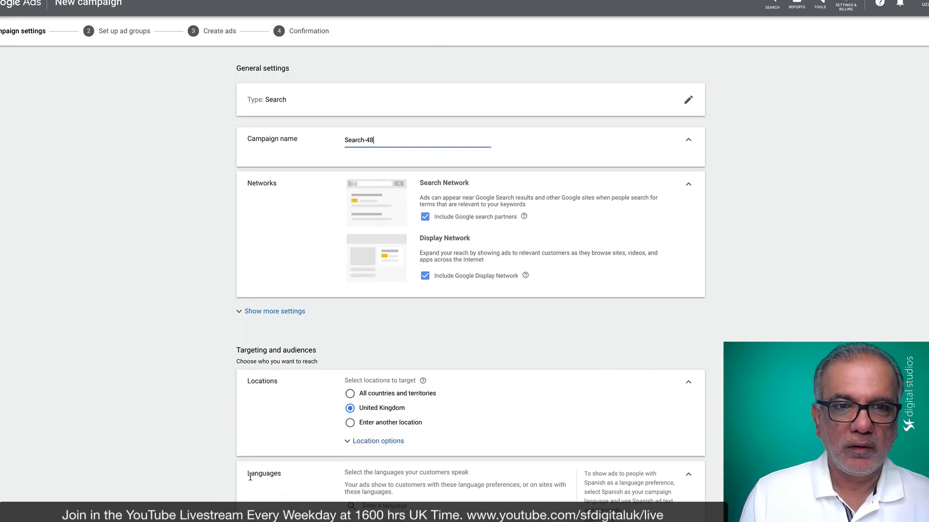
pyautogui.scroll(-3)
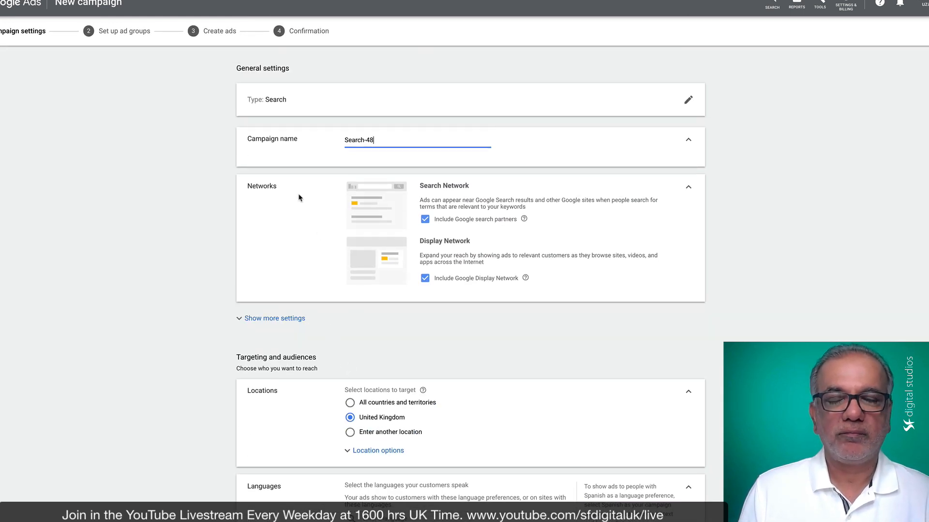
pyautogui.moveTo(474, 279)
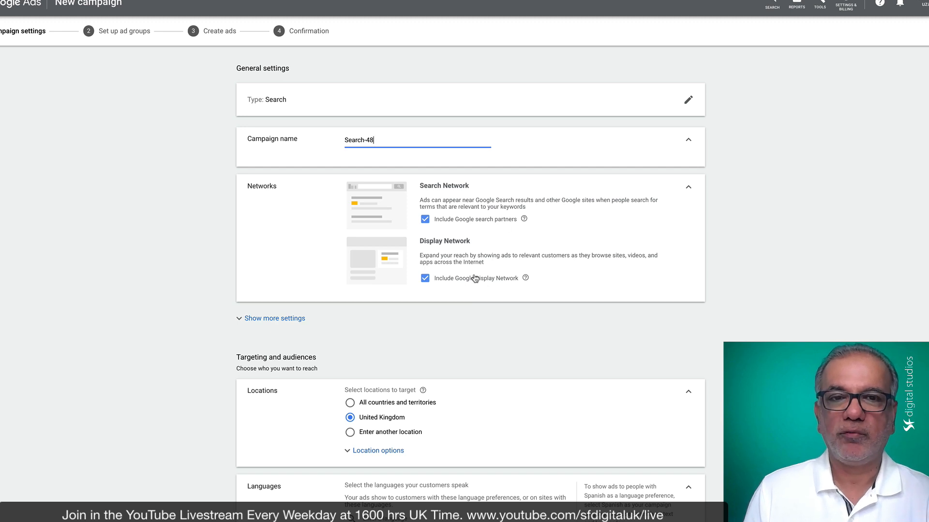
pyautogui.moveTo(347, 148)
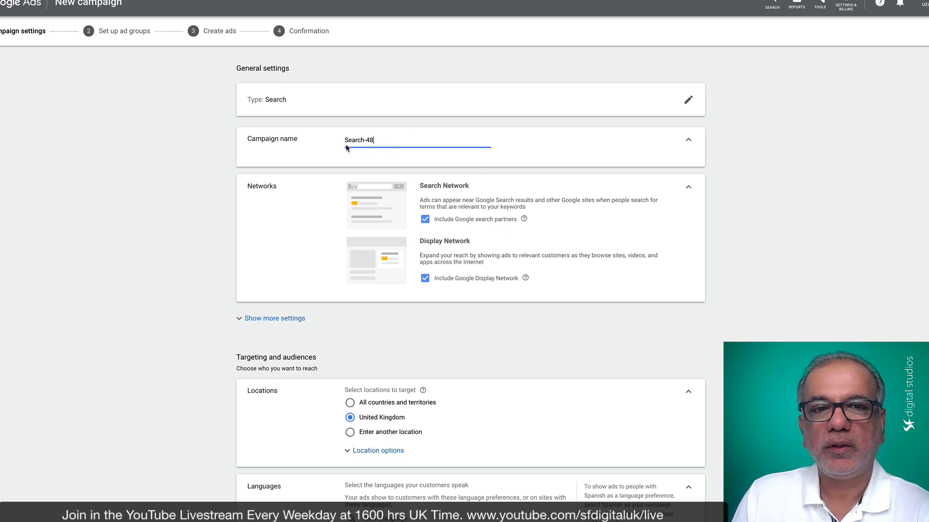
pyautogui.moveTo(410, 140)
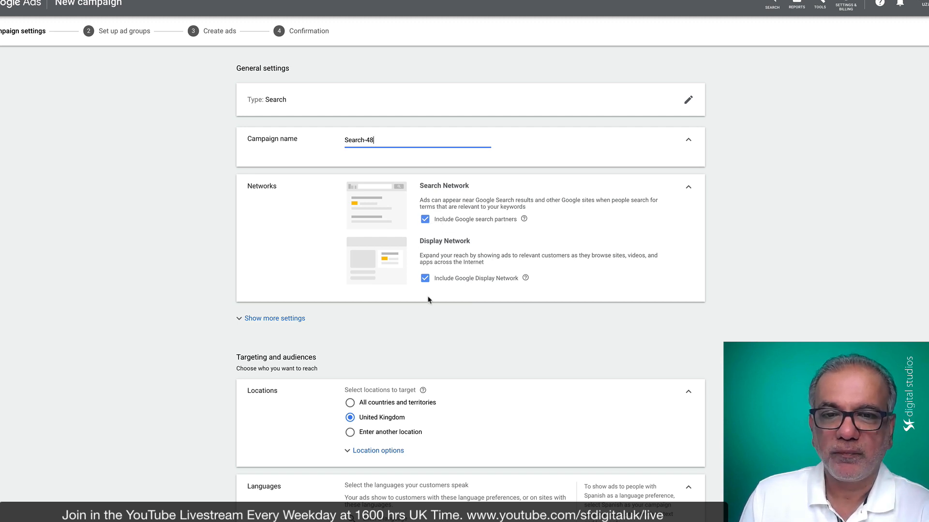
pyautogui.click(425, 278)
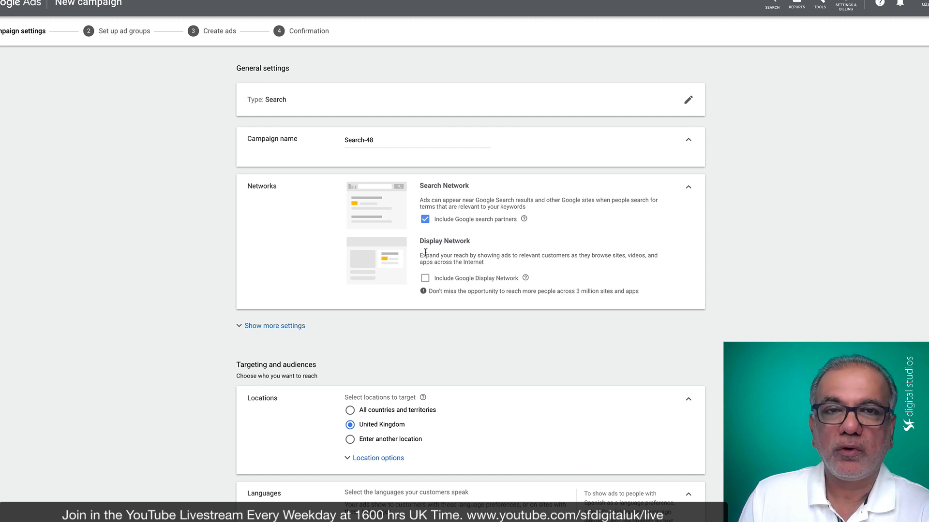
pyautogui.moveTo(432, 245)
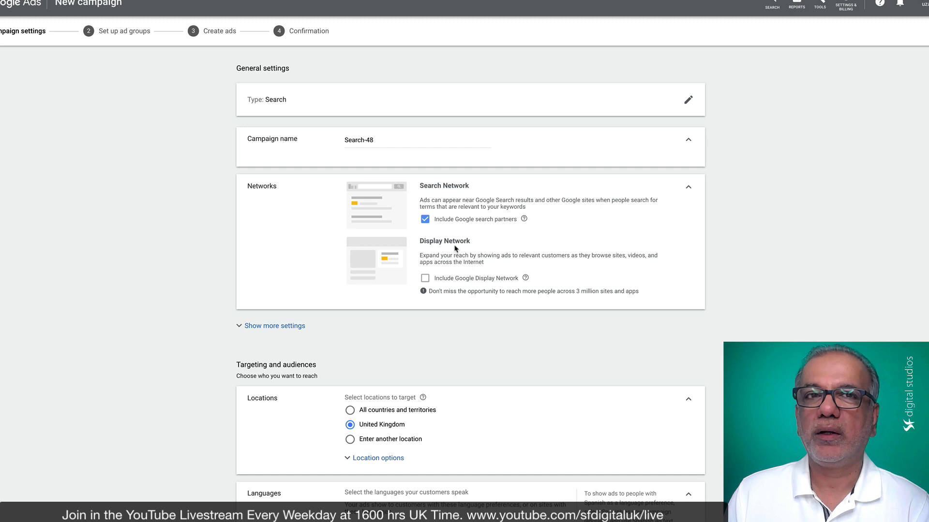
pyautogui.moveTo(449, 167)
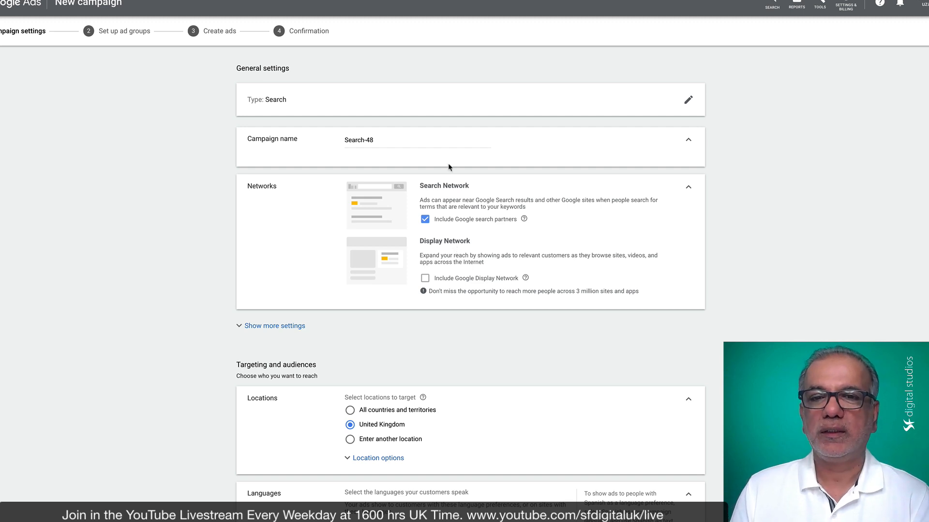
pyautogui.moveTo(455, 178)
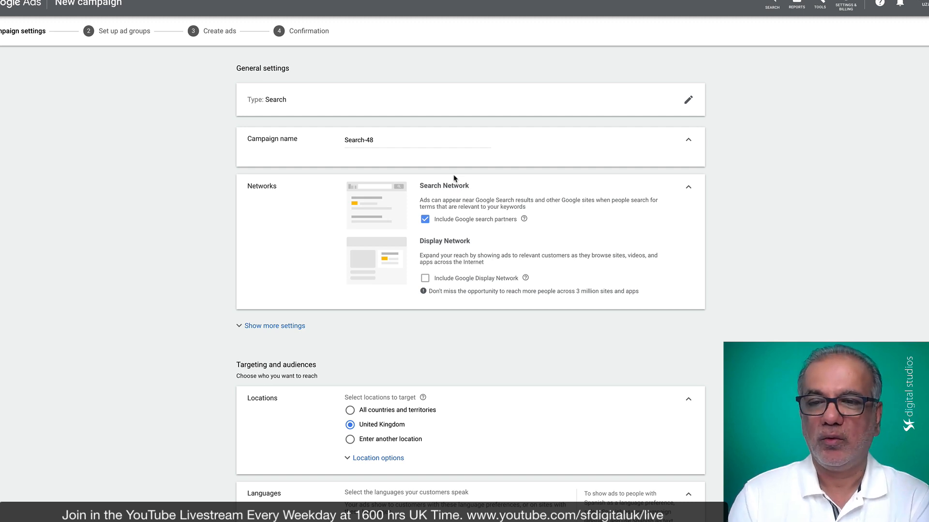
pyautogui.moveTo(537, 299)
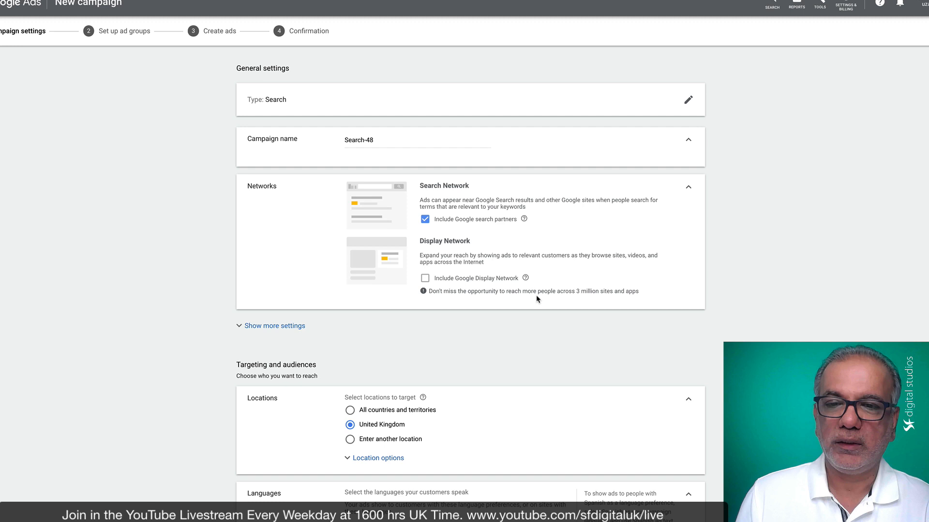
pyautogui.moveTo(562, 291); pyautogui.dragTo(613, 290)
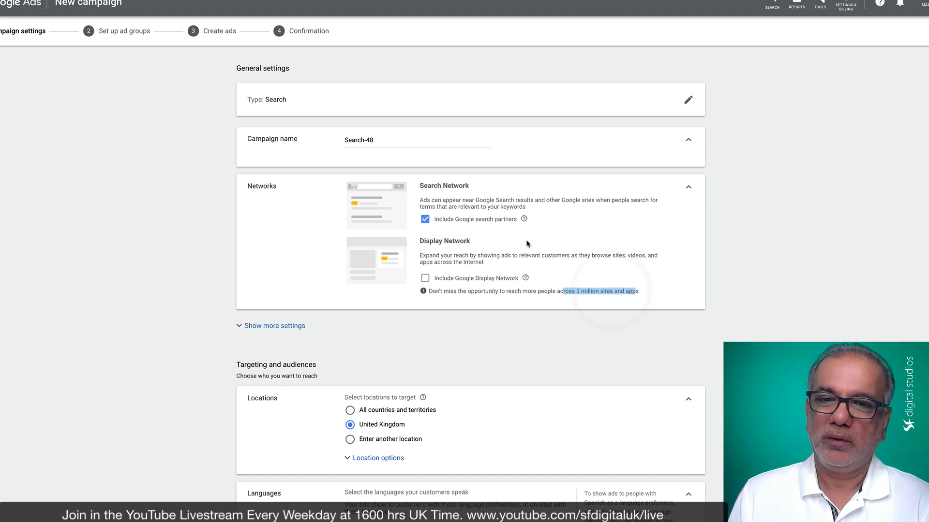
pyautogui.moveTo(511, 256)
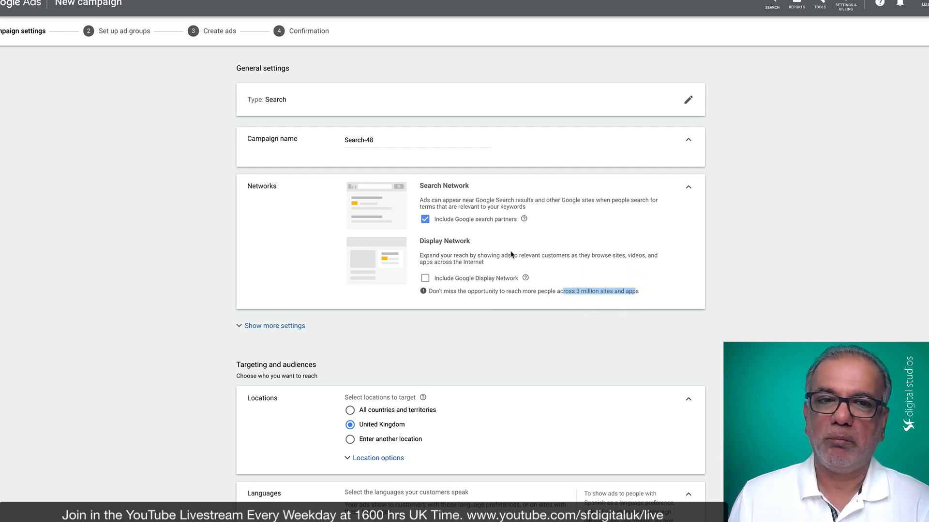
pyautogui.moveTo(438, 309)
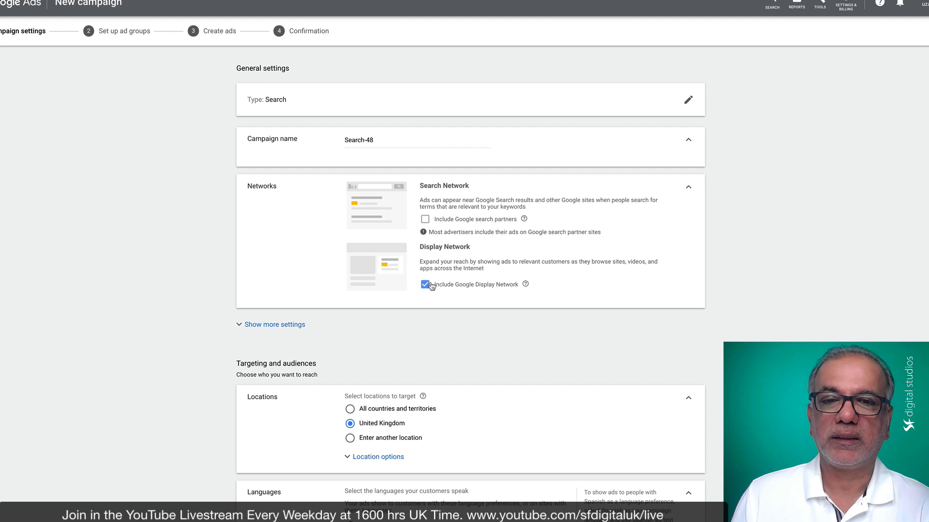
pyautogui.click(425, 285)
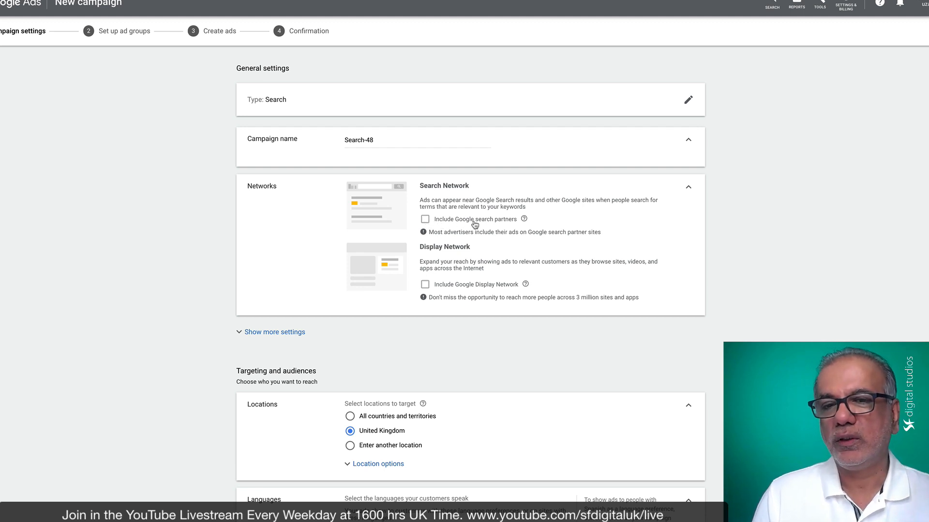
pyautogui.moveTo(506, 226)
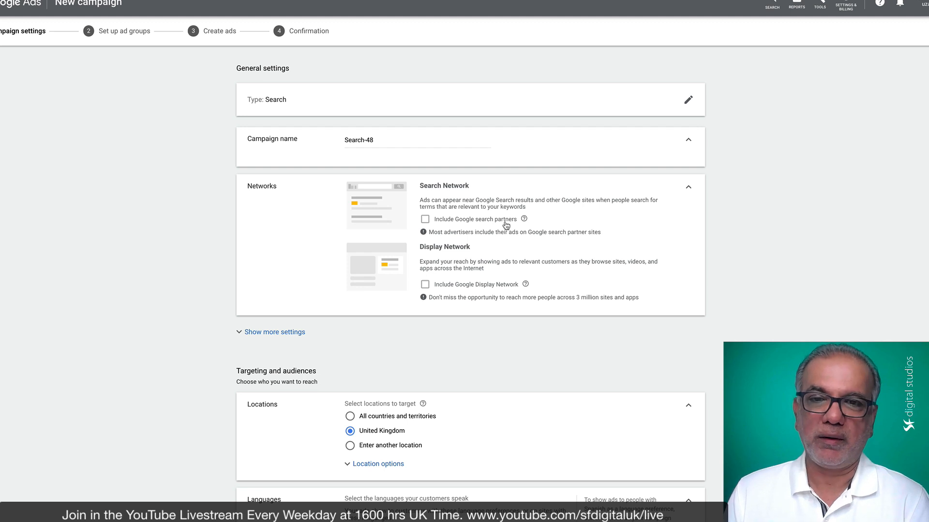
pyautogui.moveTo(463, 223)
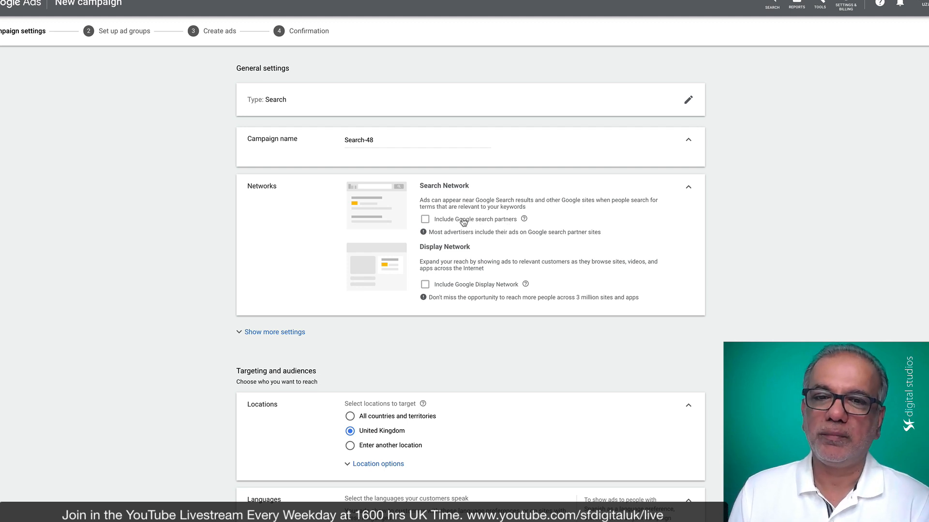
pyautogui.moveTo(482, 229)
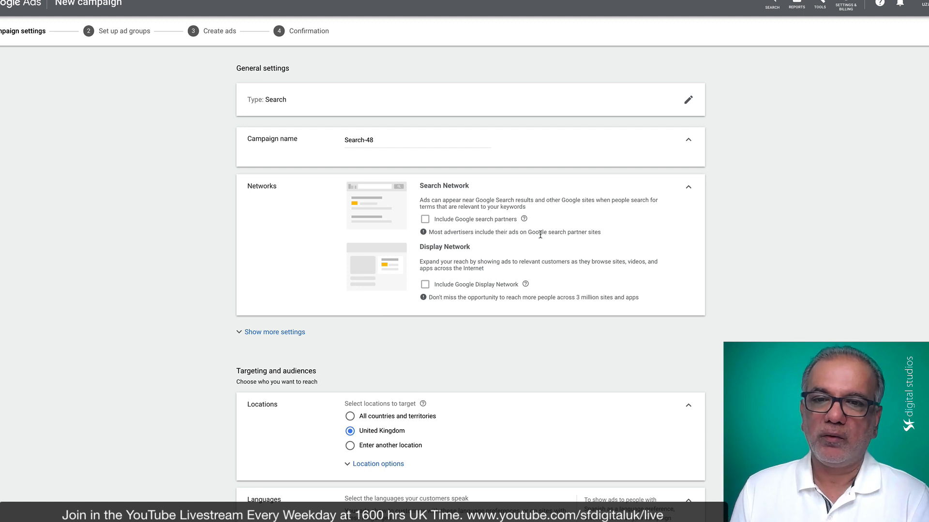
pyautogui.moveTo(602, 237)
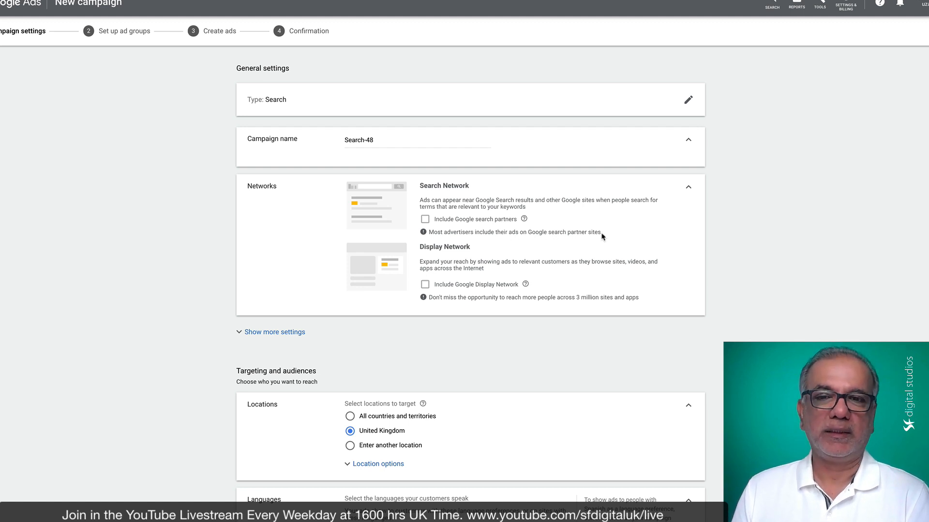
pyautogui.scroll(-3)
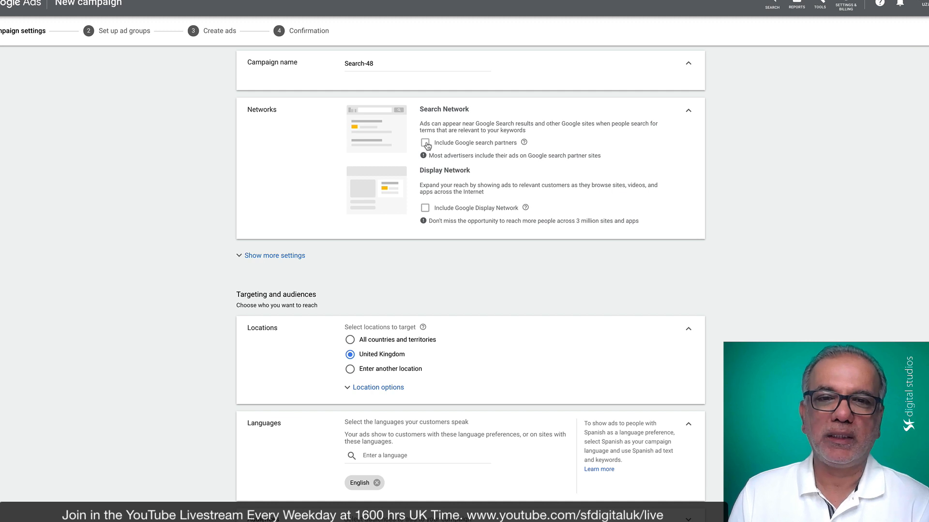
# Step: Keep search partners unticked, select 'Enter another location', and open Advanced search
pyautogui.click(425, 144)
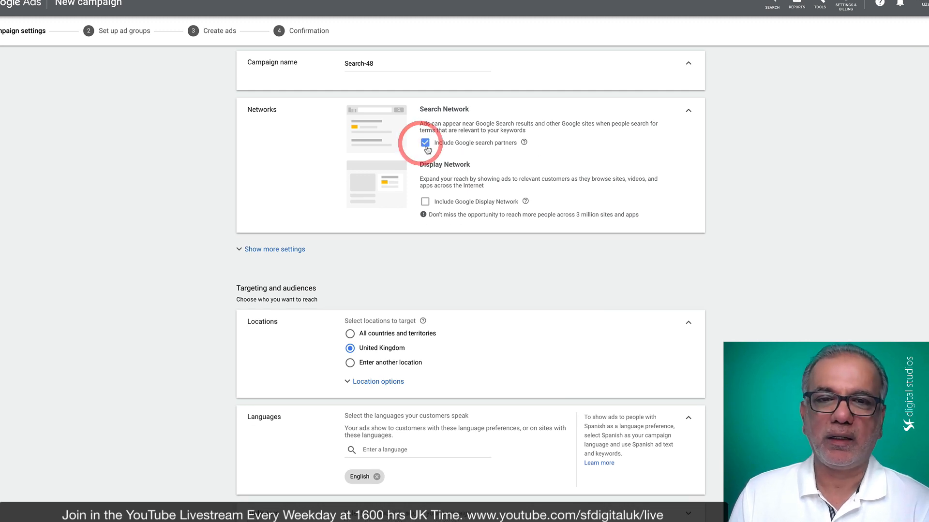
pyautogui.click(425, 143)
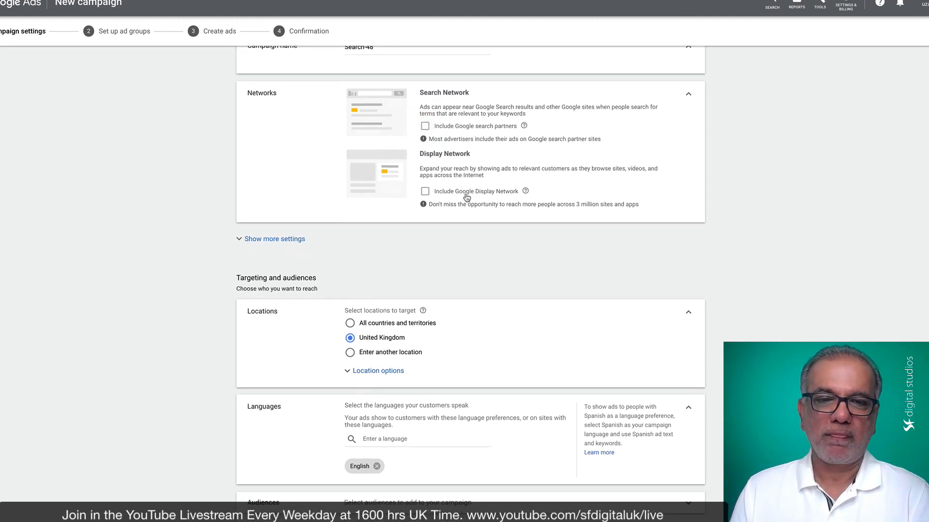
pyautogui.scroll(-3)
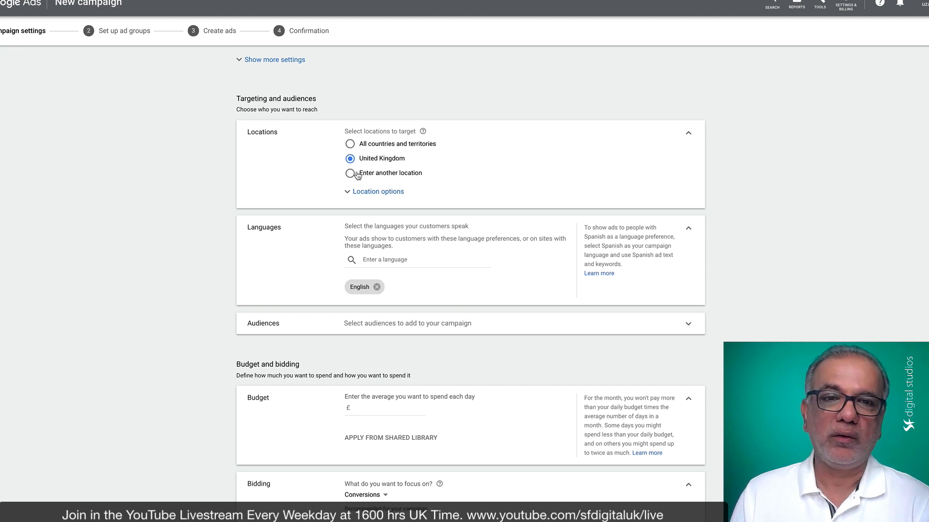
pyautogui.click(351, 173)
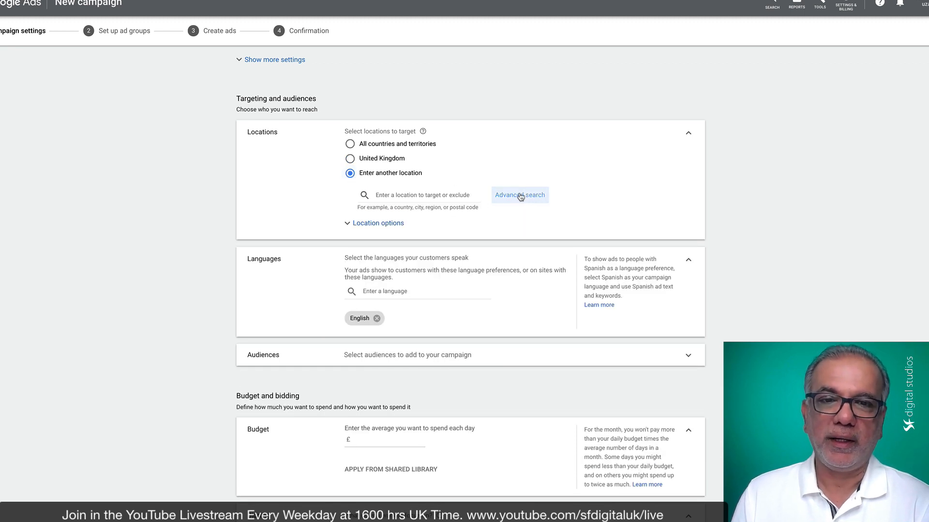
pyautogui.click(378, 223)
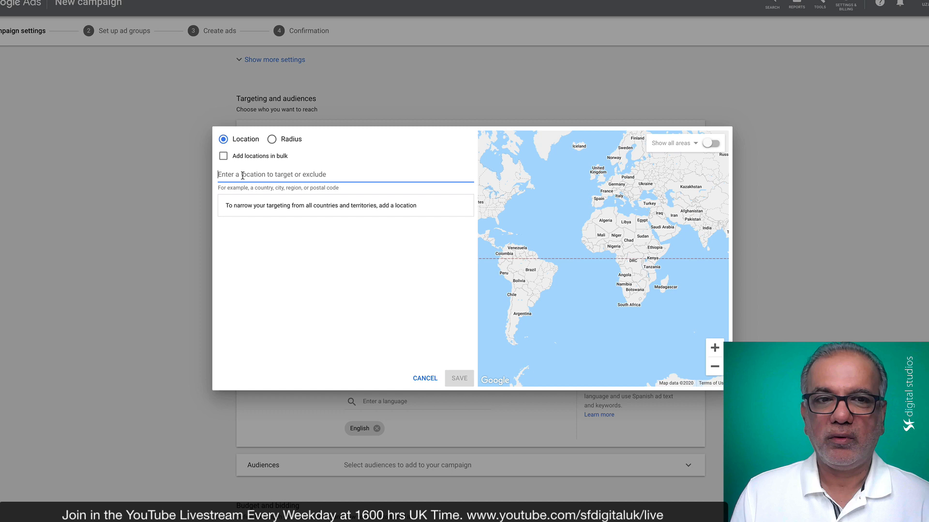
# Step: Target a 20-mile radius around Leighton Buzzard and save it
pyautogui.click(271, 140)
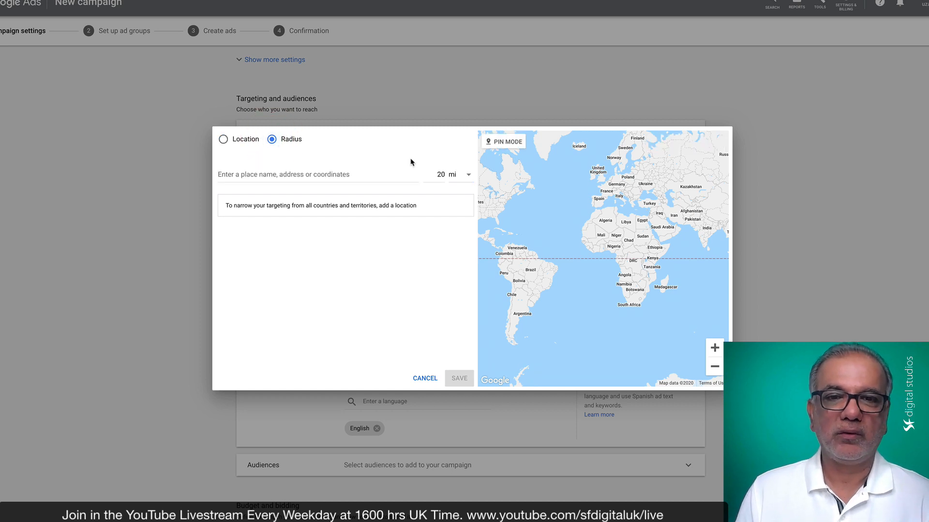
pyautogui.click(318, 175)
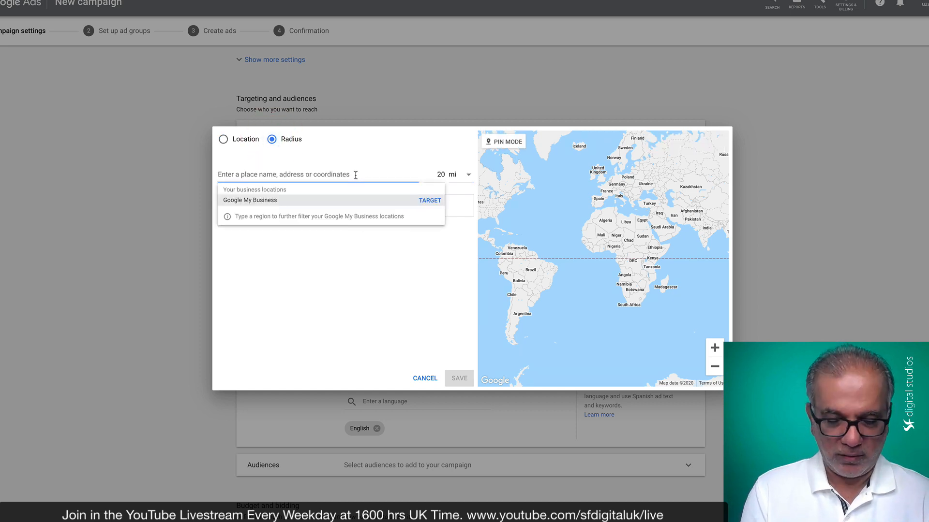
pyautogui.write('leighton')
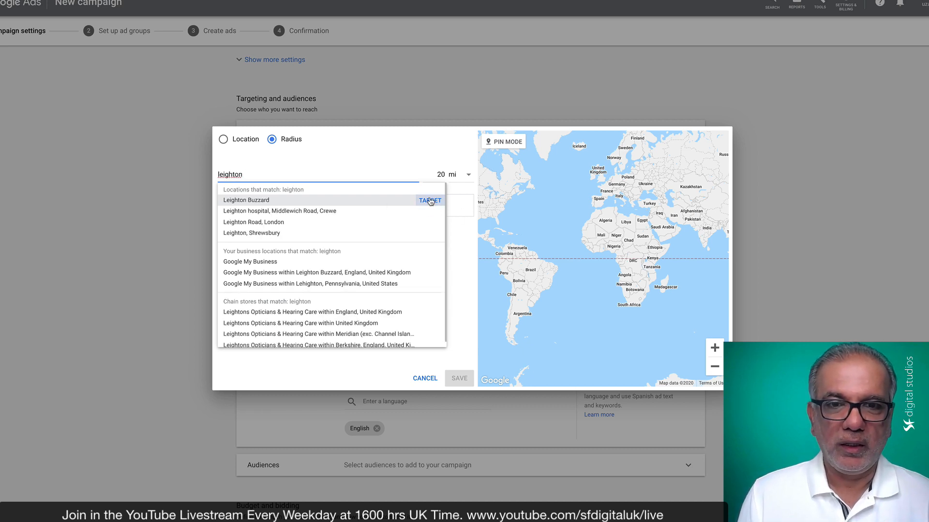
pyautogui.click(430, 200)
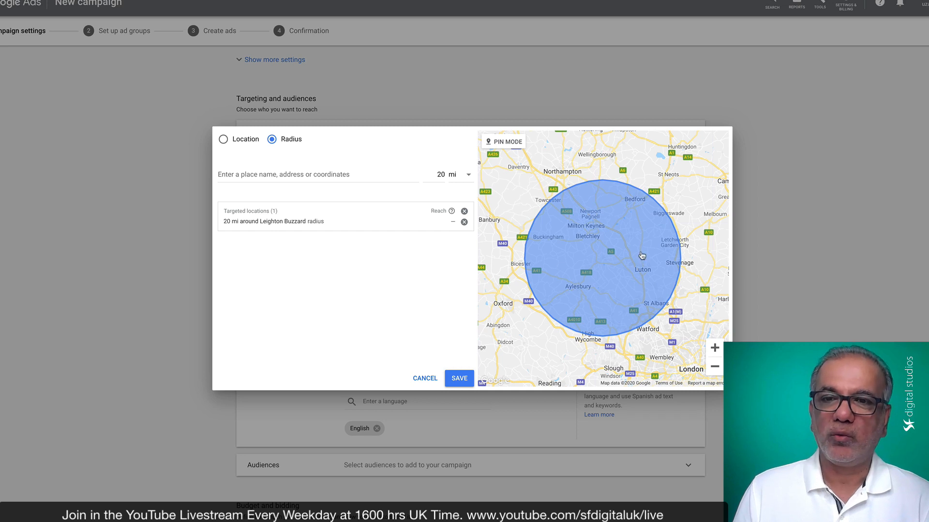
pyautogui.moveTo(595, 262)
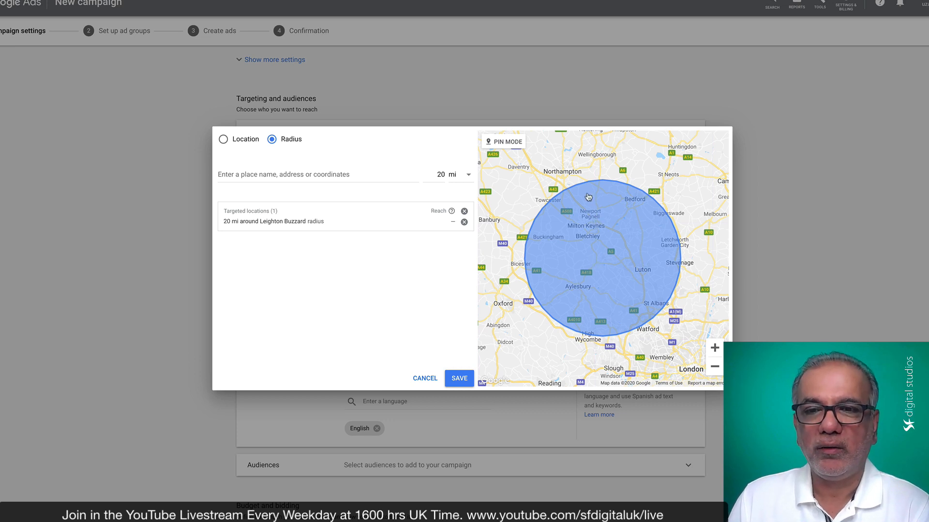
pyautogui.moveTo(614, 217)
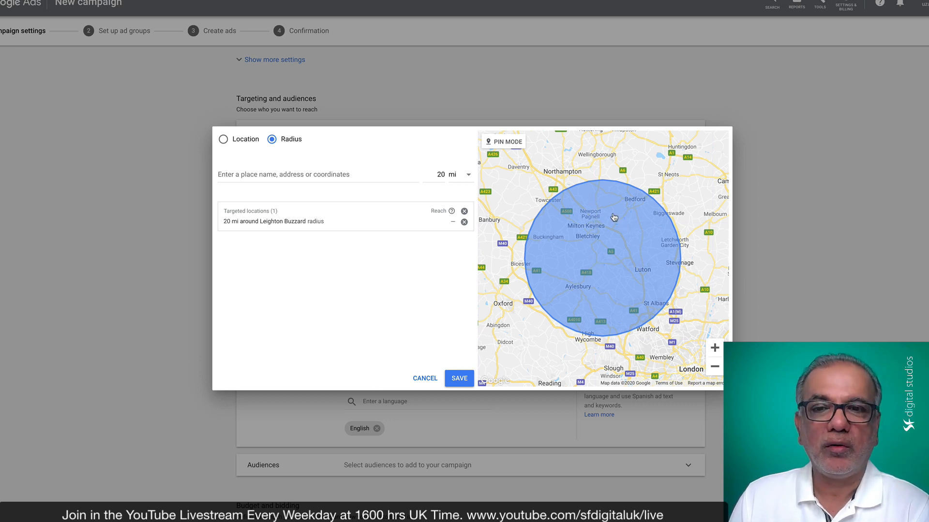
pyautogui.moveTo(609, 244)
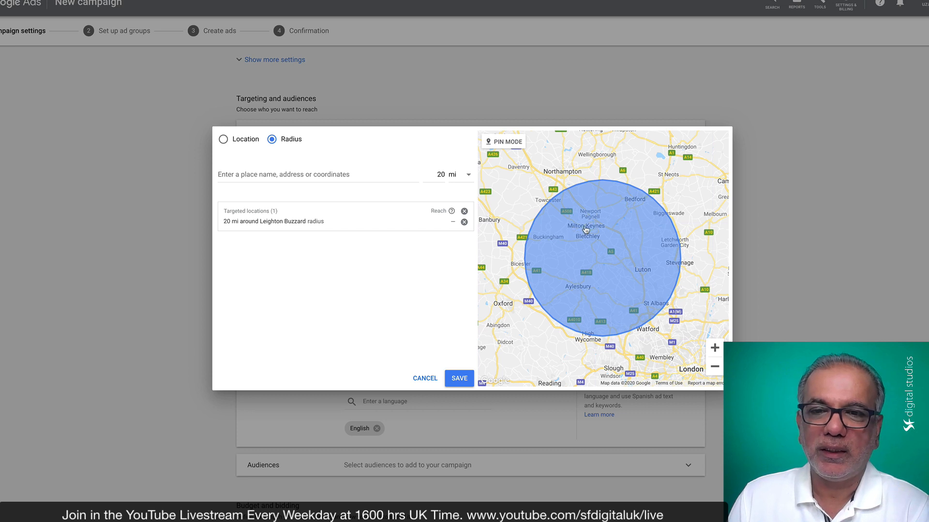
pyautogui.moveTo(573, 289)
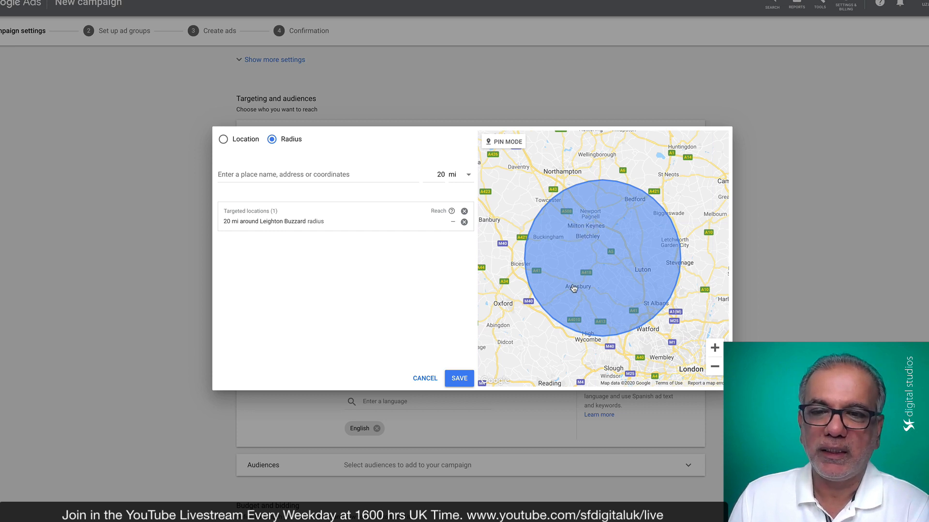
pyautogui.moveTo(621, 308)
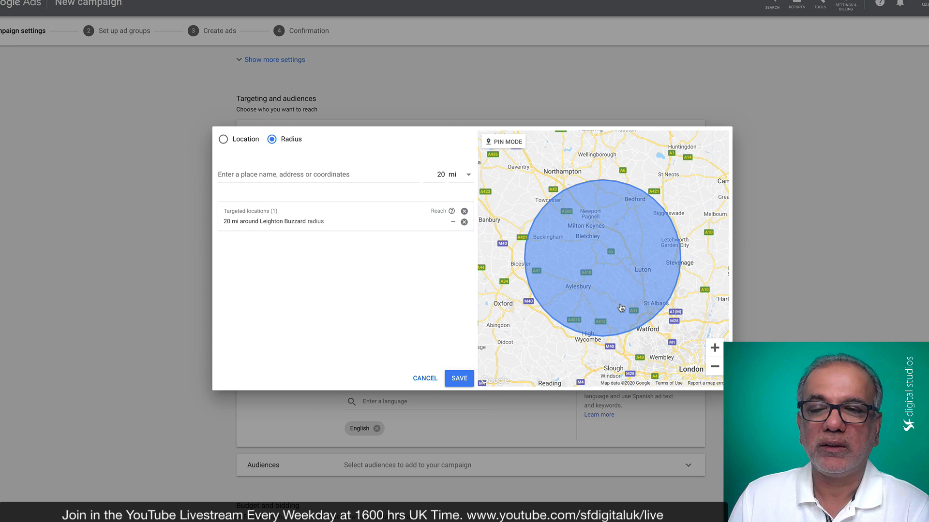
pyautogui.moveTo(610, 279)
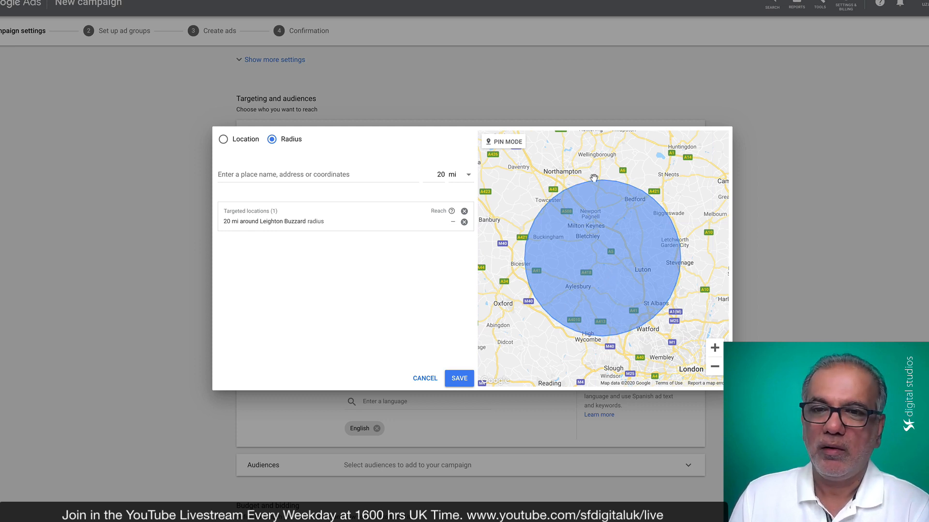
pyautogui.click(459, 378)
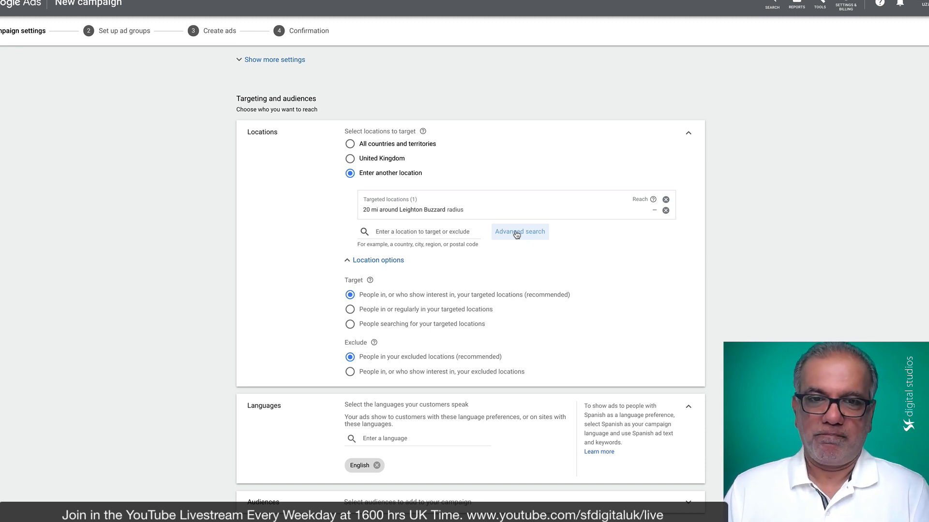
# Step: Add a 20-mile radius around Peterborough and save both location targets
pyautogui.click(520, 232)
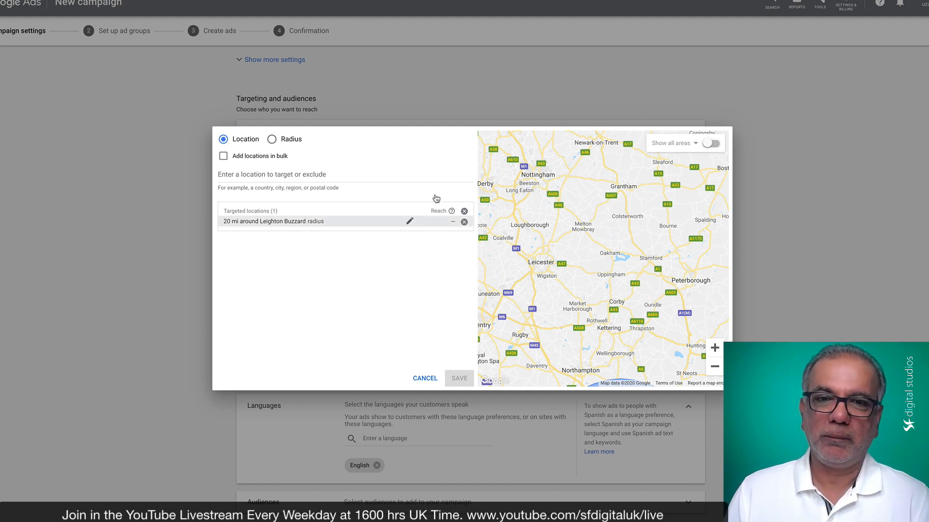
pyautogui.click(271, 140)
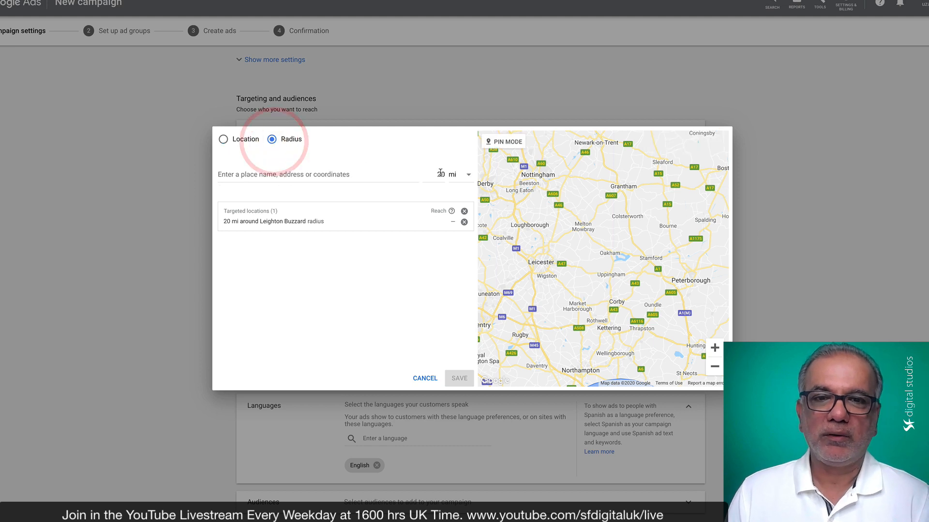
pyautogui.write('Peter')
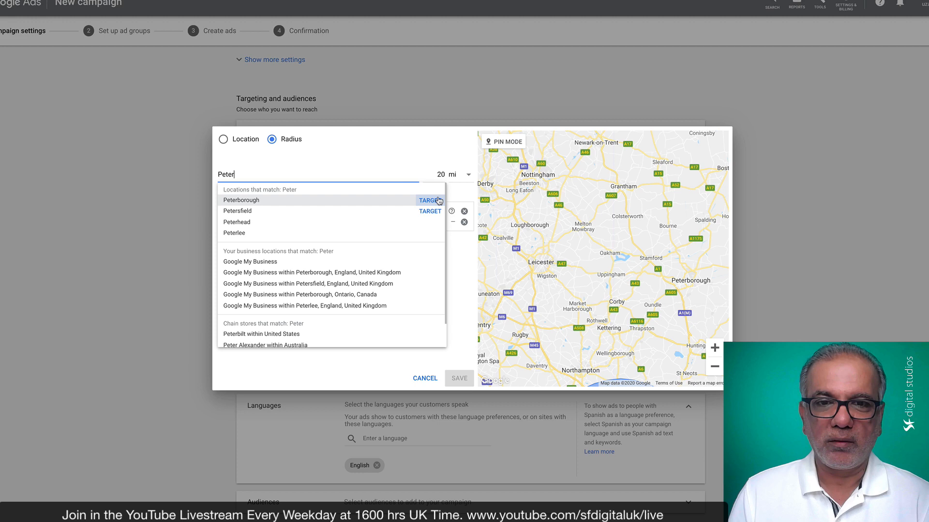
pyautogui.click(430, 201)
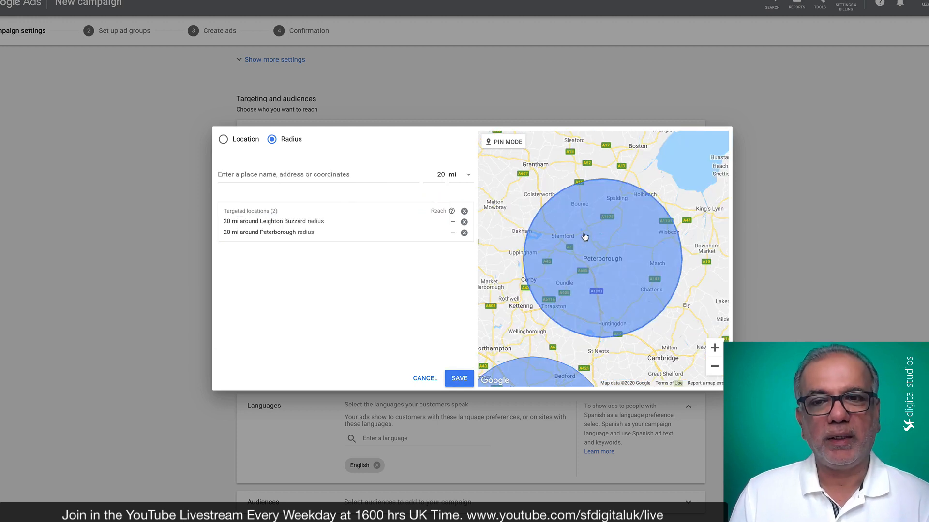
pyautogui.moveTo(583, 237); pyautogui.dragTo(642, 160)
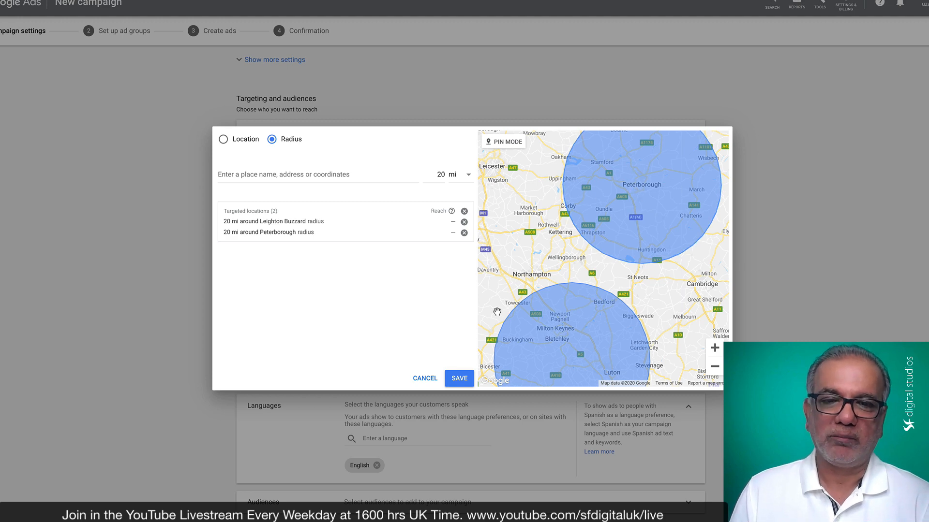
pyautogui.click(459, 378)
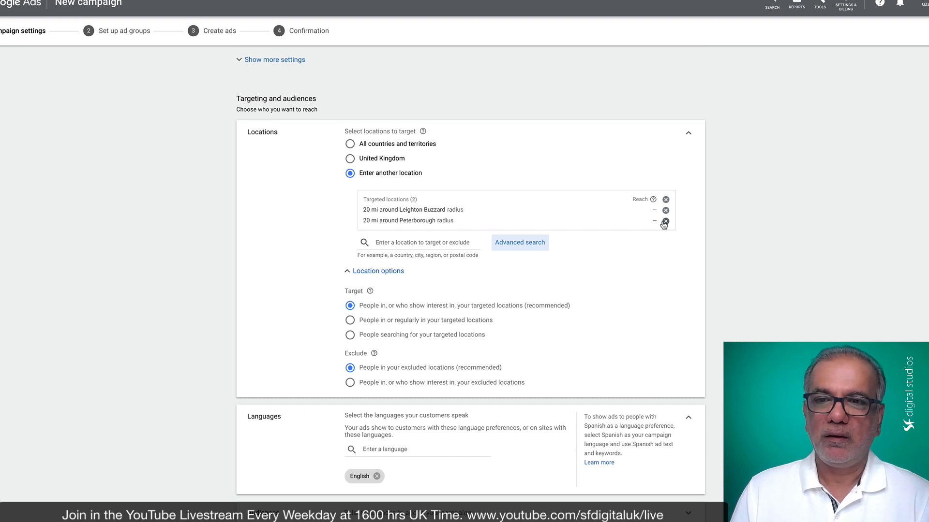
# Step: Remove the Peterborough radius, leaving Leighton Buzzard only, and scroll past Languages
pyautogui.click(665, 221)
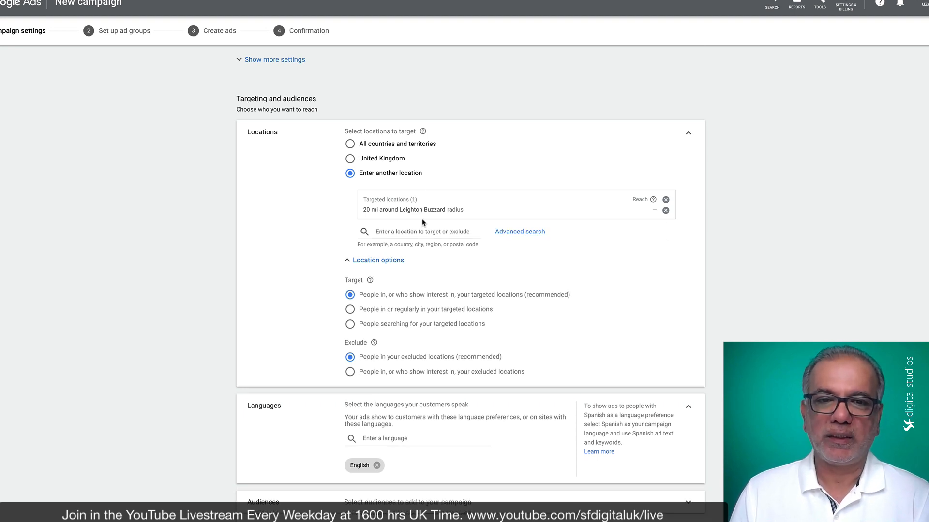
pyautogui.click(378, 260)
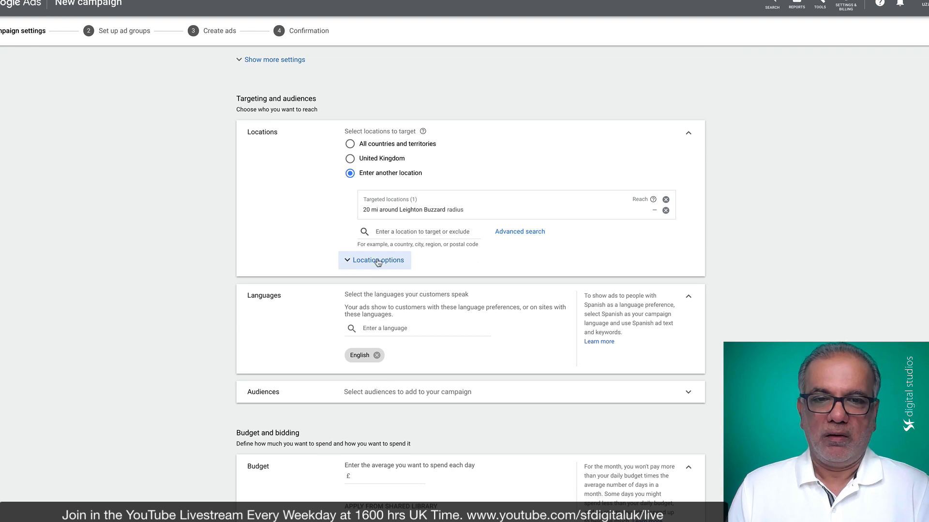
pyautogui.click(375, 260)
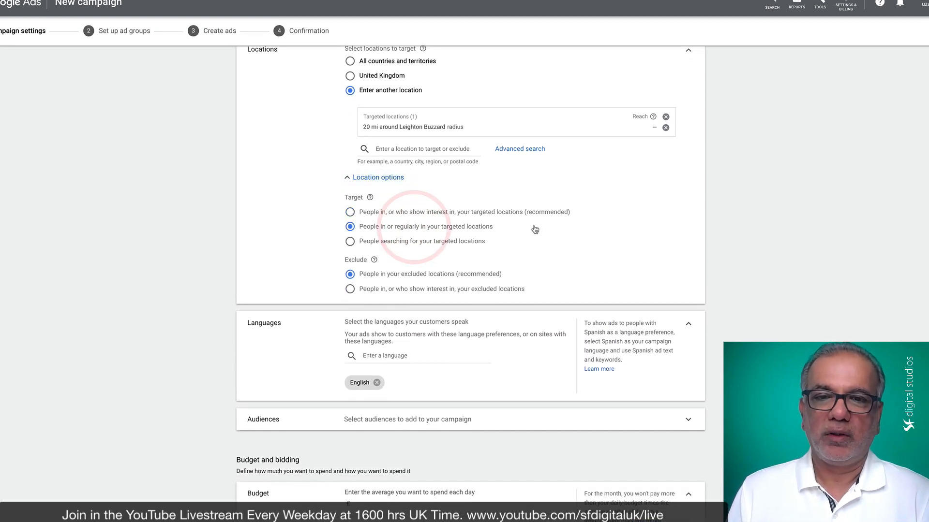
pyautogui.moveTo(525, 218)
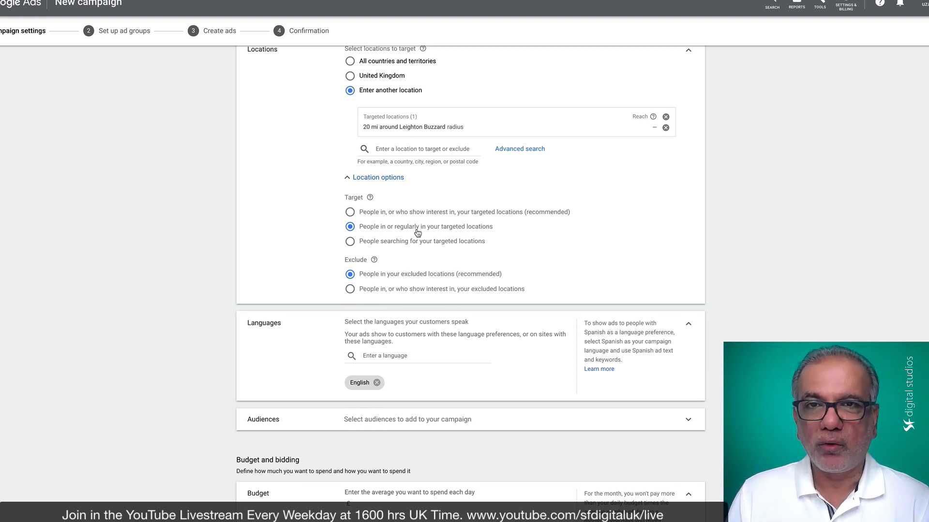
pyautogui.moveTo(378, 219)
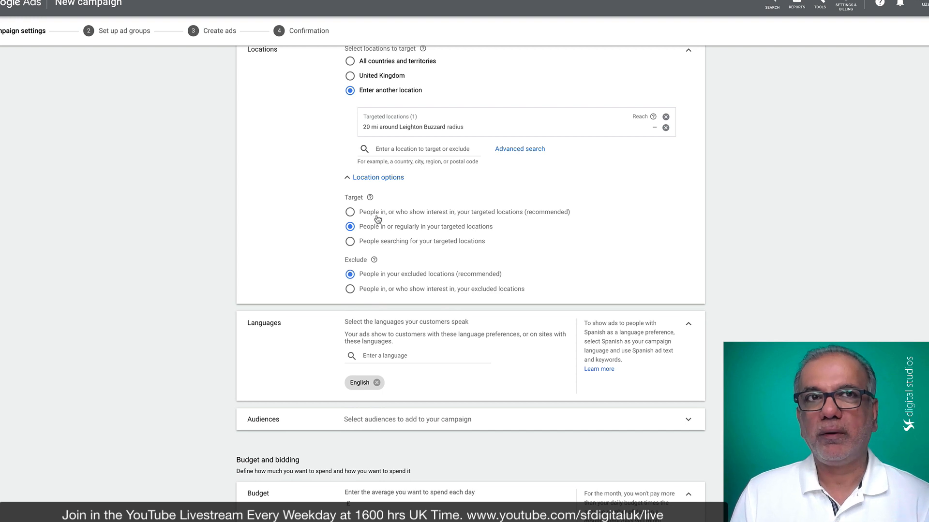
pyautogui.moveTo(403, 216)
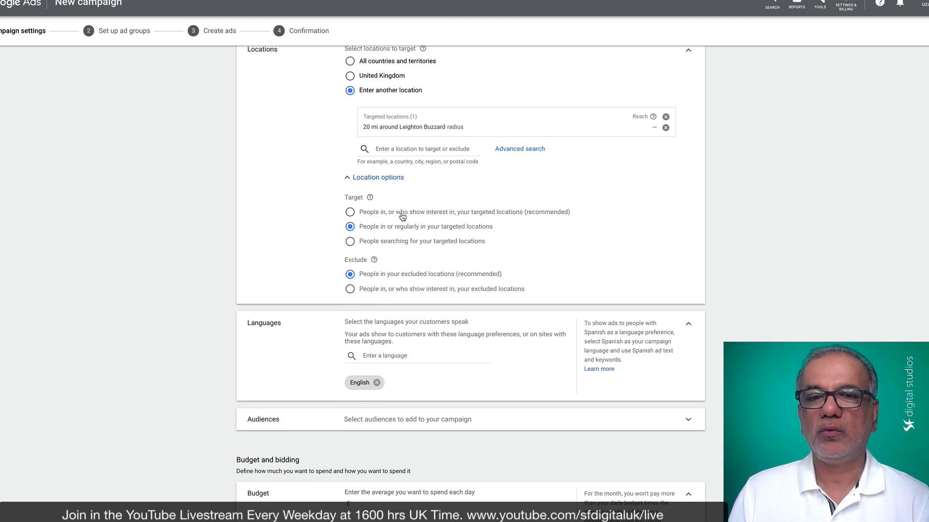
pyautogui.moveTo(503, 216)
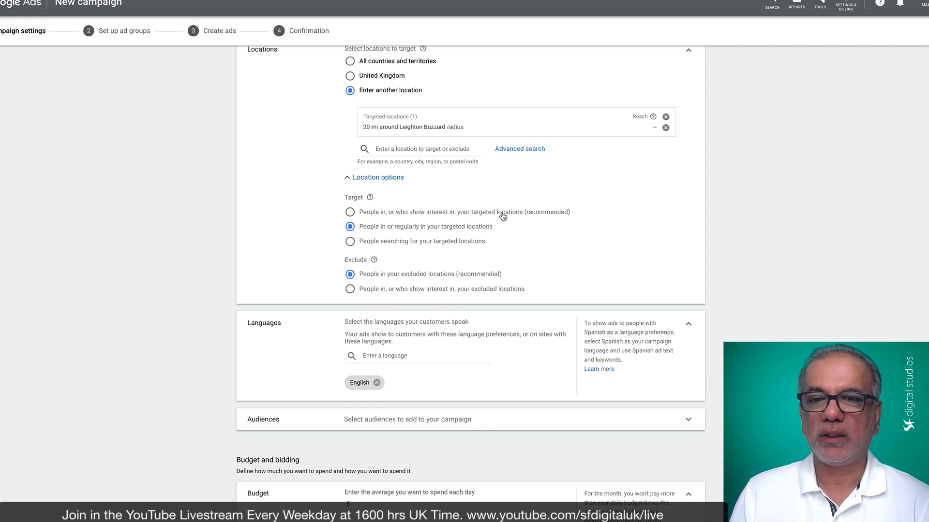
pyautogui.moveTo(427, 279)
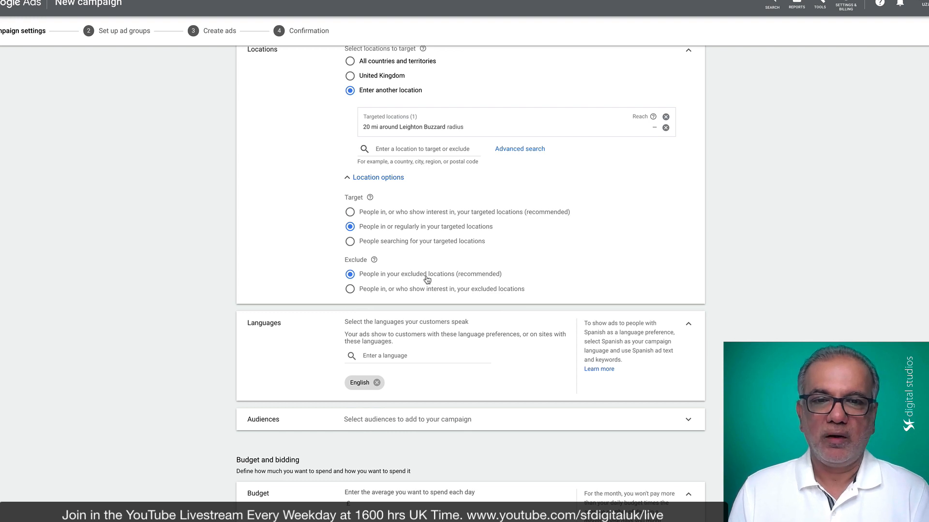
pyautogui.moveTo(481, 278)
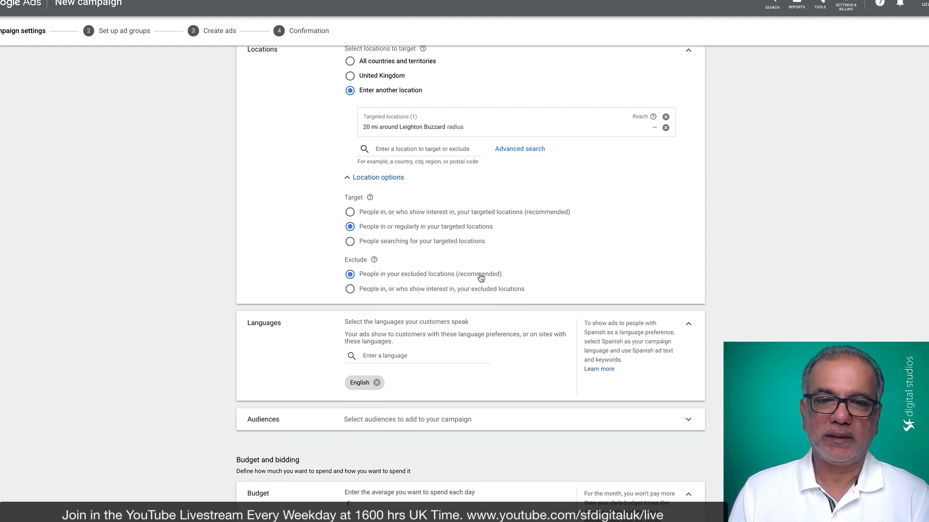
pyautogui.scroll(-3)
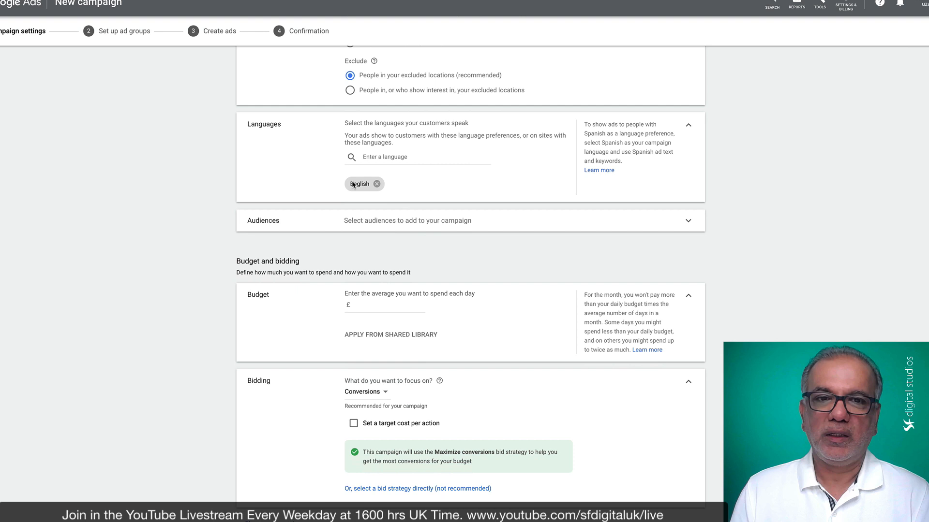
pyautogui.moveTo(410, 207)
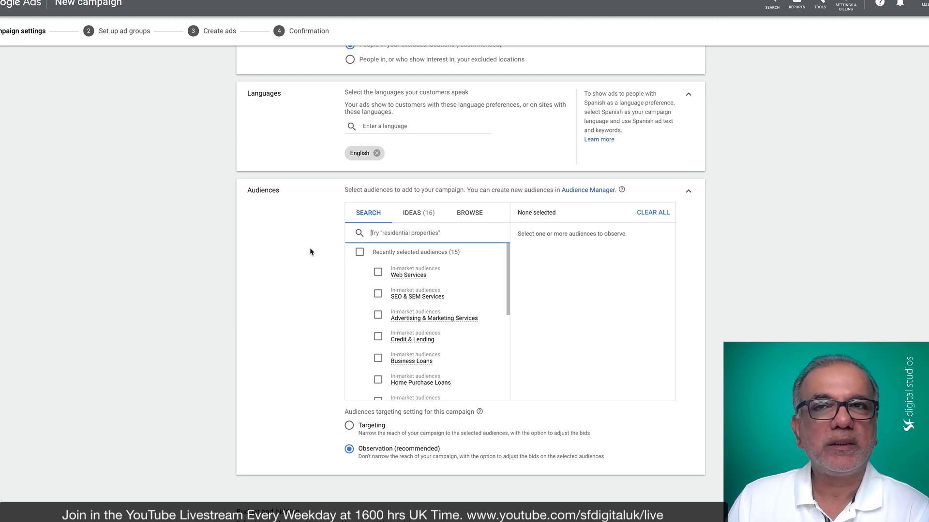
pyautogui.scroll(-3)
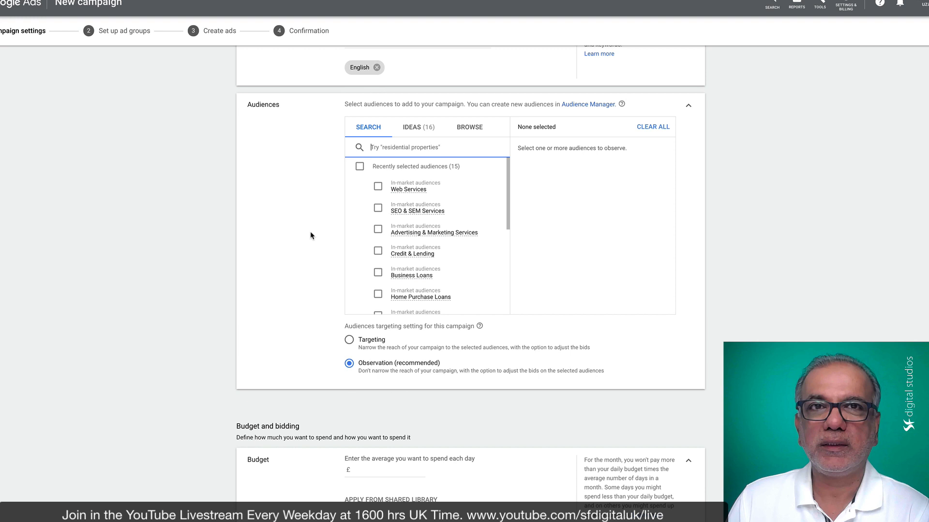
pyautogui.scroll(-3)
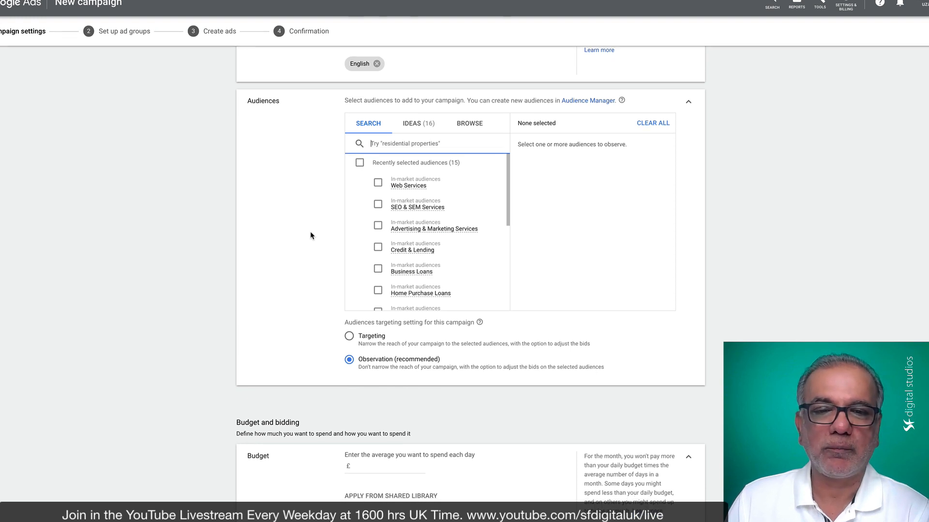
pyautogui.scroll(-3)
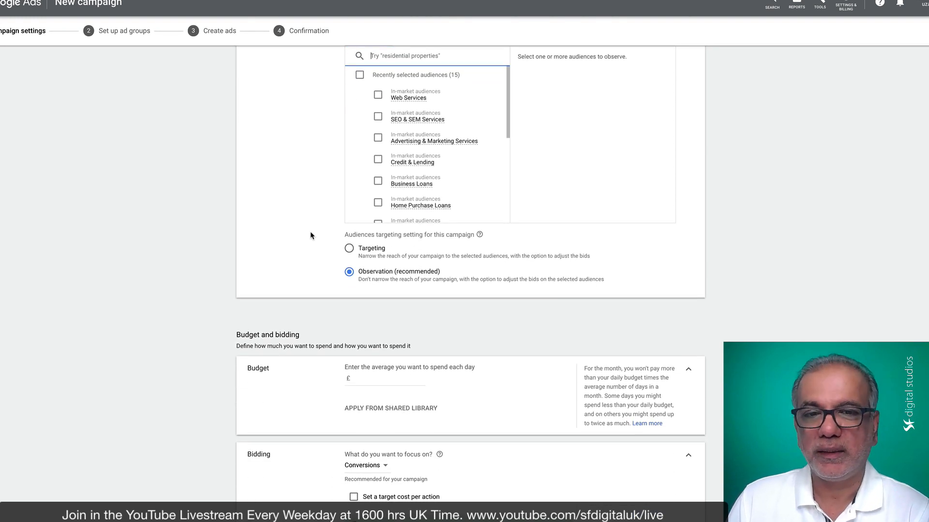
pyautogui.scroll(-3)
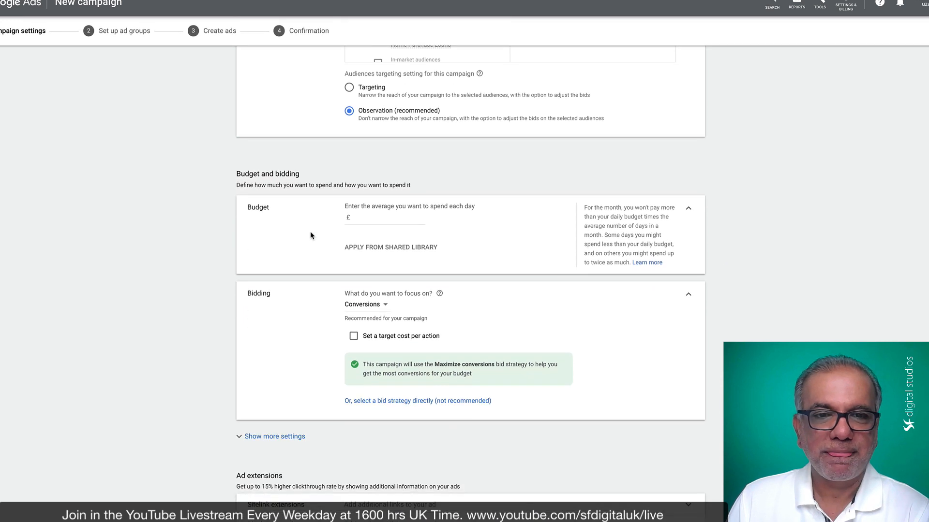
pyautogui.click(374, 218)
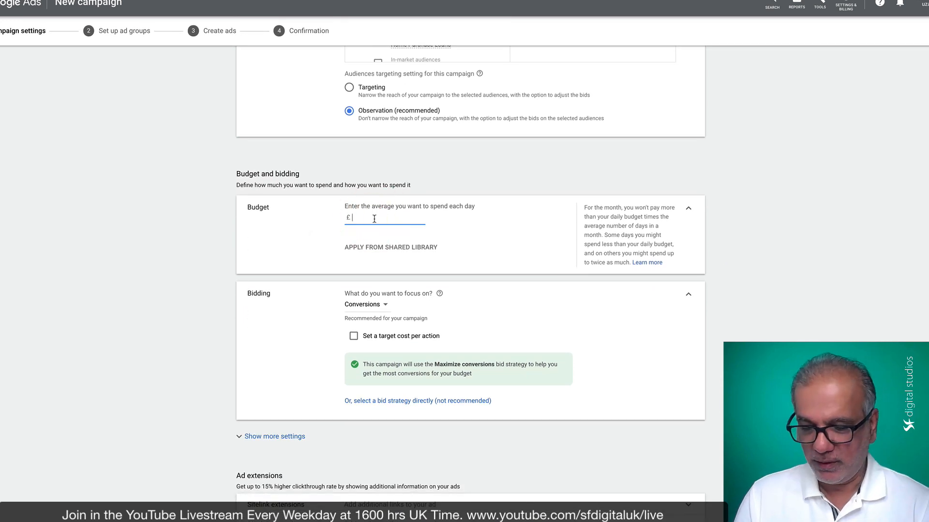
# Step: Enter a £10.00 average daily budget and view the bidding focus options
pyautogui.write('10.00')
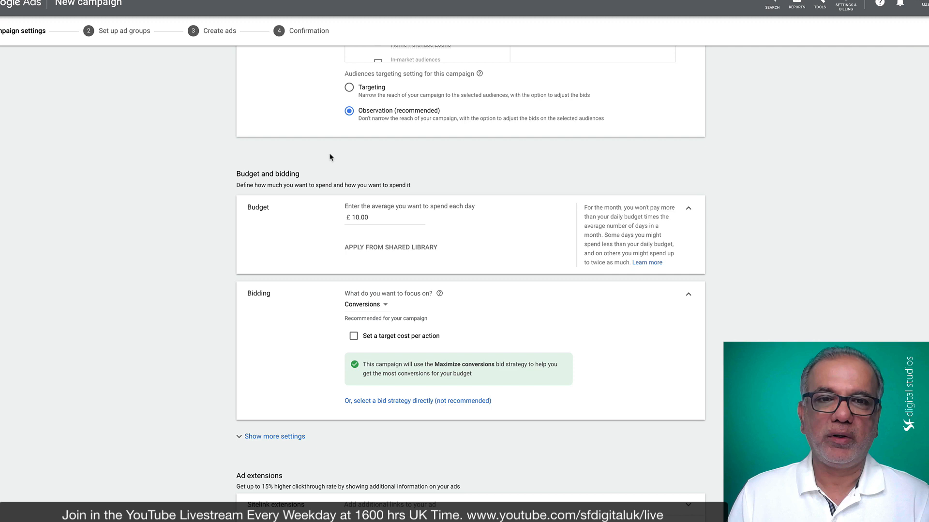
pyautogui.moveTo(324, 215)
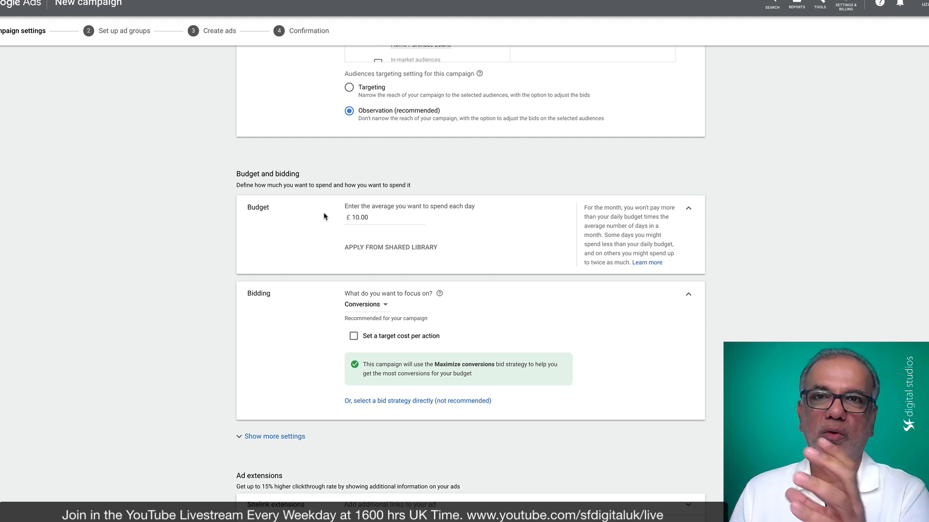
pyautogui.scroll(-3)
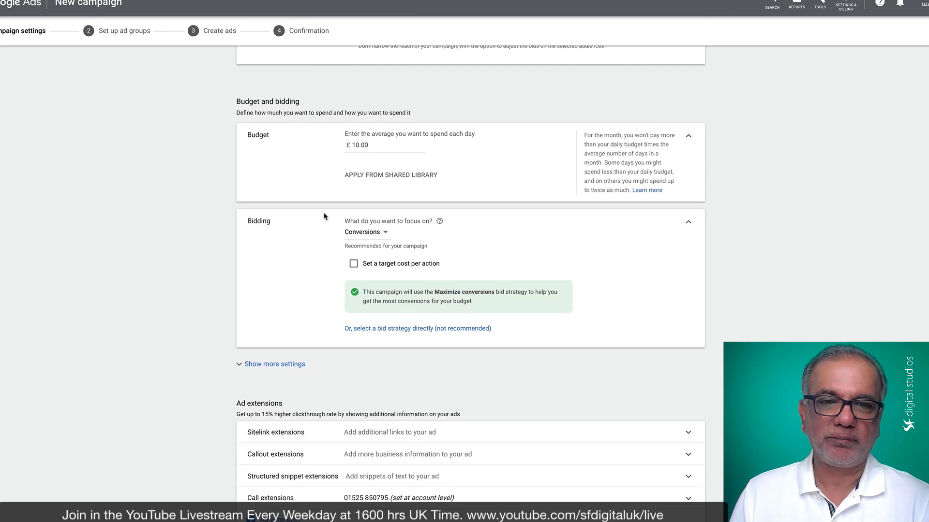
pyautogui.scroll(-3)
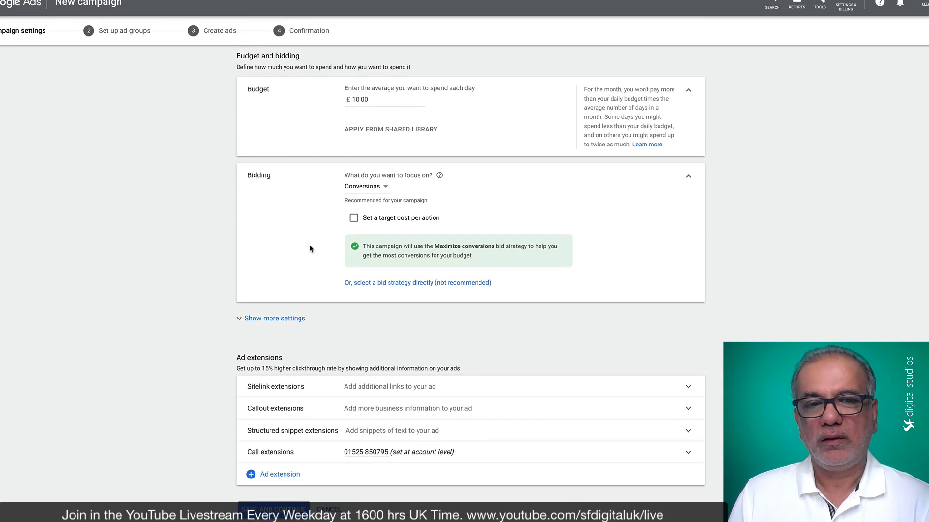
pyautogui.click(362, 186)
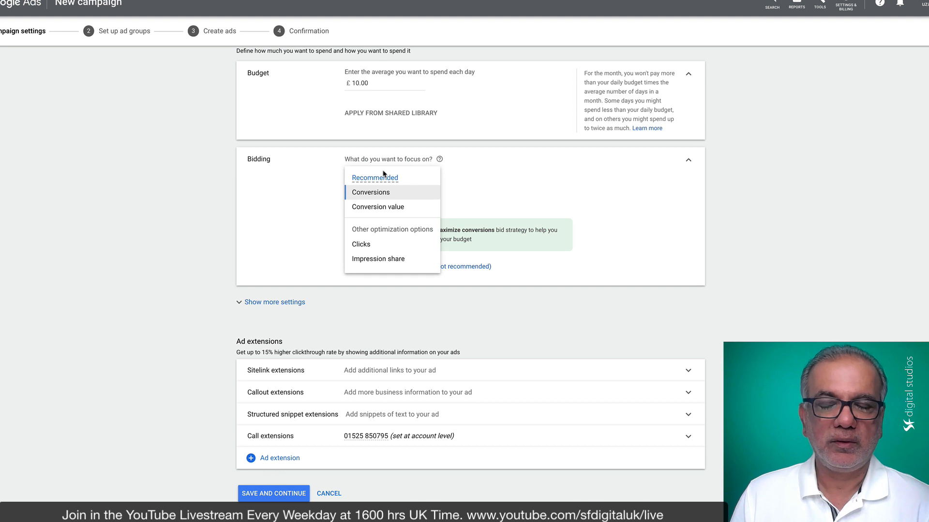
pyautogui.moveTo(375, 178)
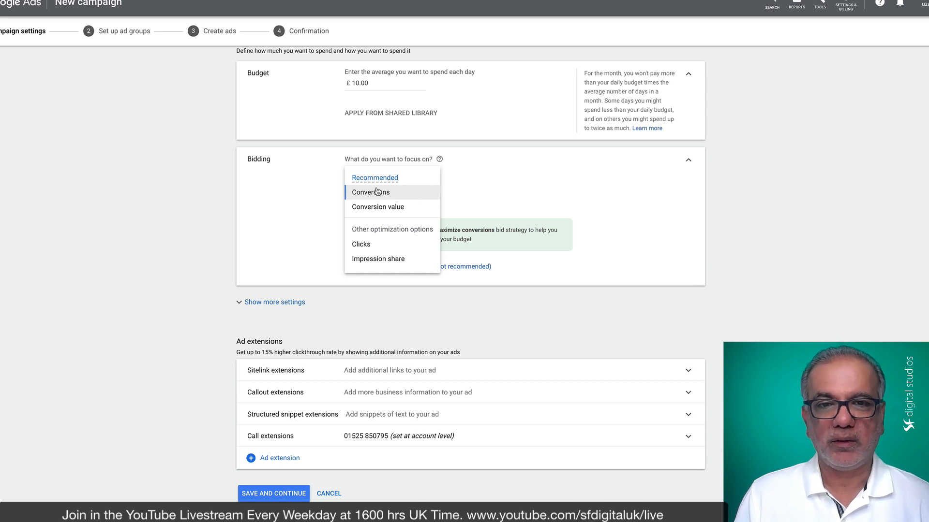
pyautogui.moveTo(377, 195)
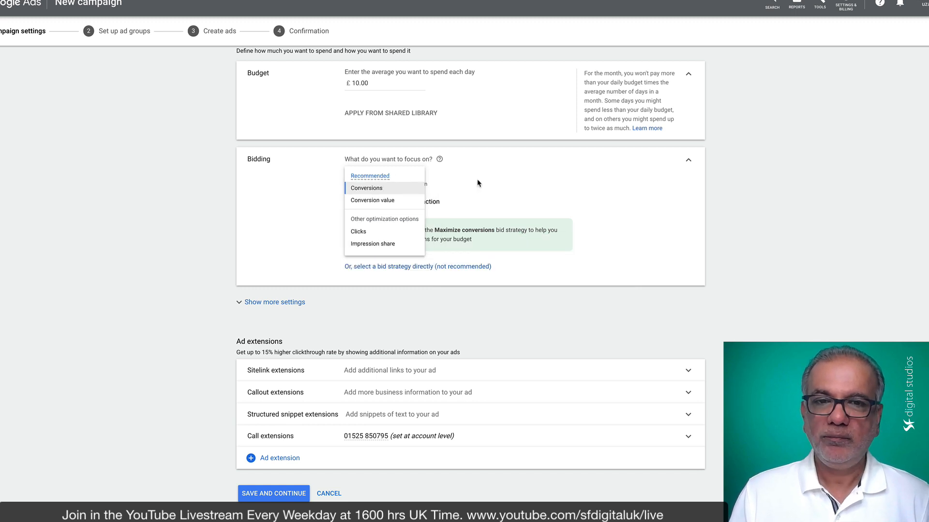
pyautogui.click(366, 187)
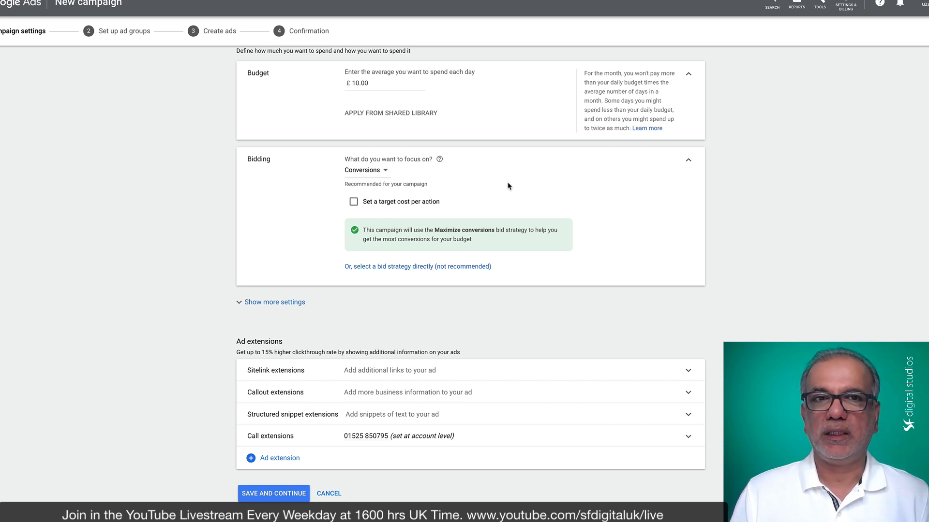
pyautogui.moveTo(421, 209)
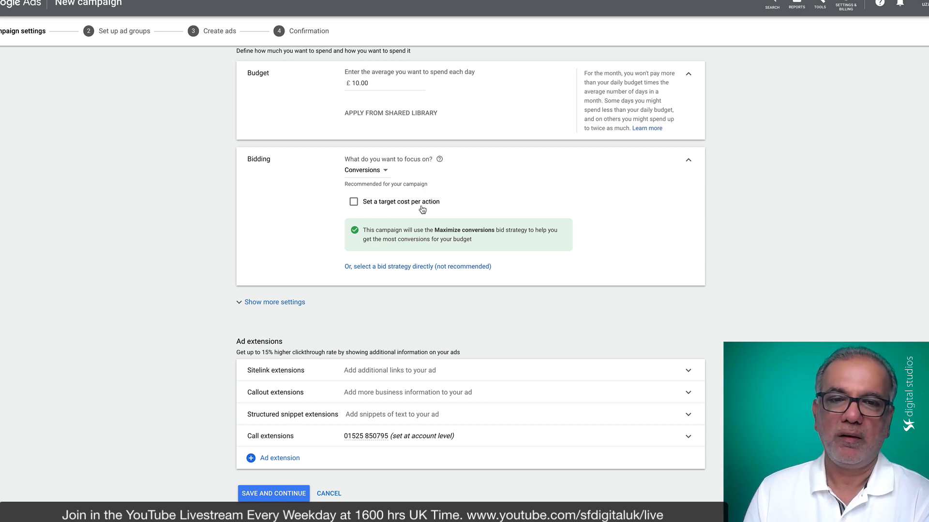
pyautogui.moveTo(396, 265)
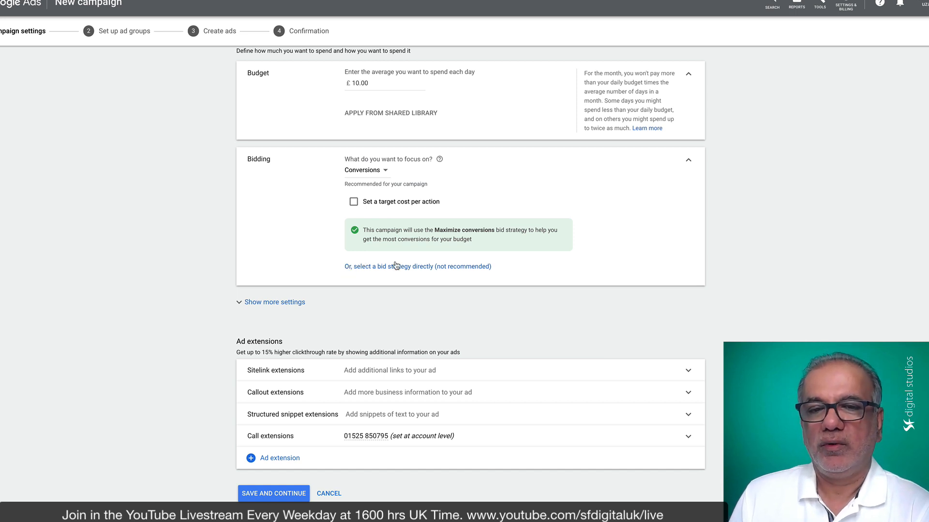
pyautogui.moveTo(443, 275)
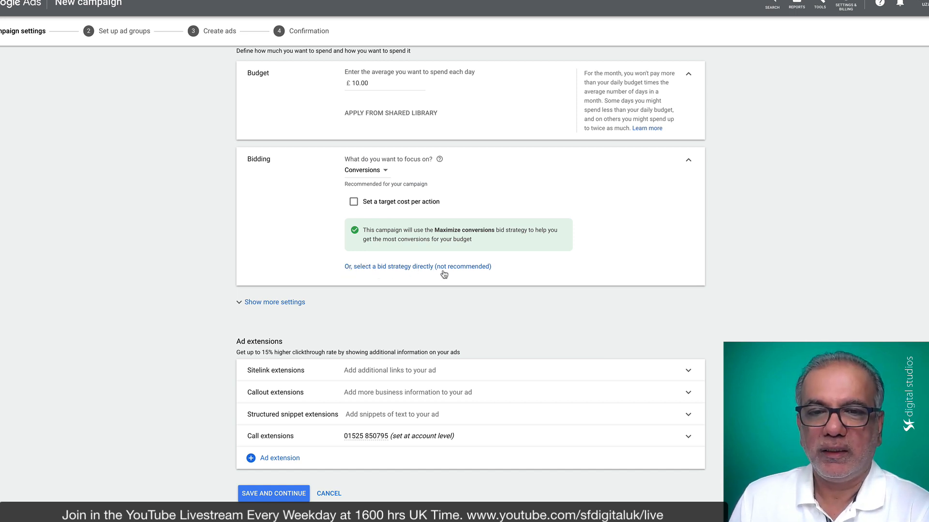
pyautogui.moveTo(377, 274)
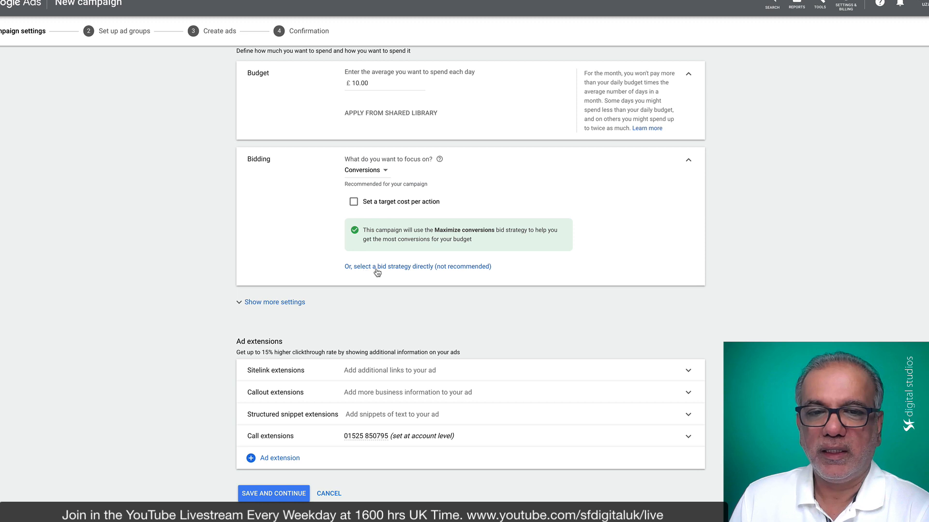
pyautogui.moveTo(459, 273)
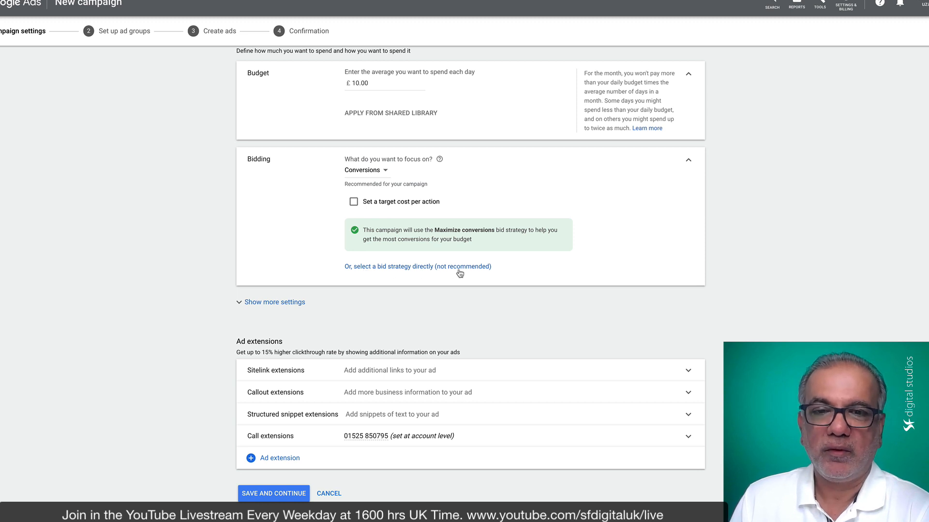
# Step: Choose Manual CPC as the bid strategy, leaving Enhanced CPC unchecked
pyautogui.click(418, 267)
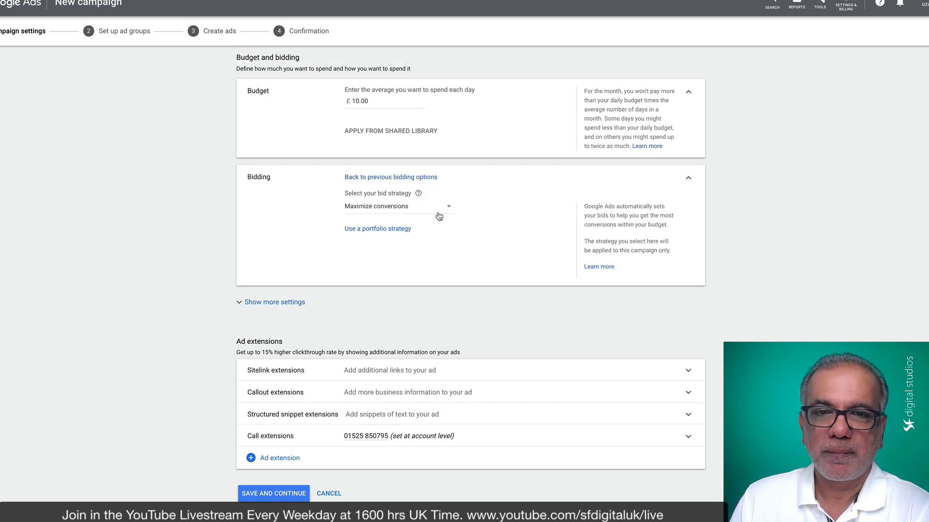
pyautogui.click(398, 206)
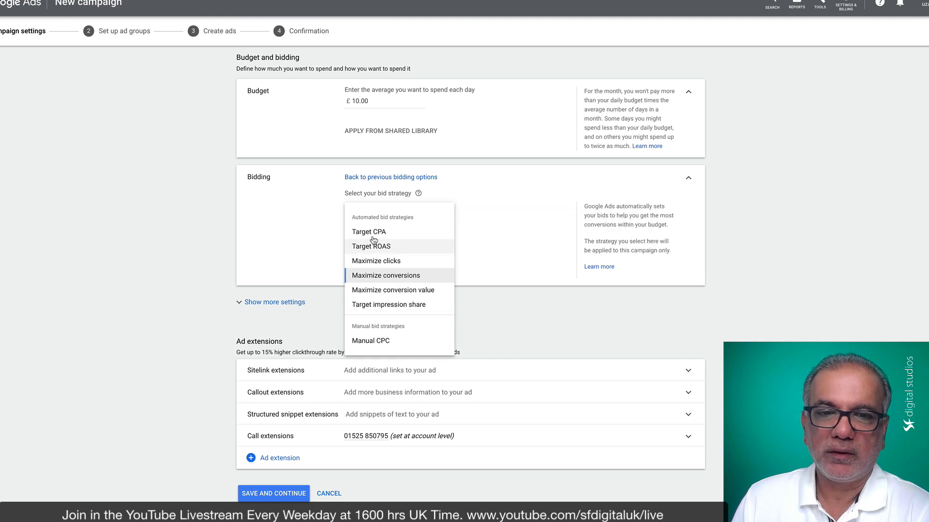
pyautogui.moveTo(364, 344)
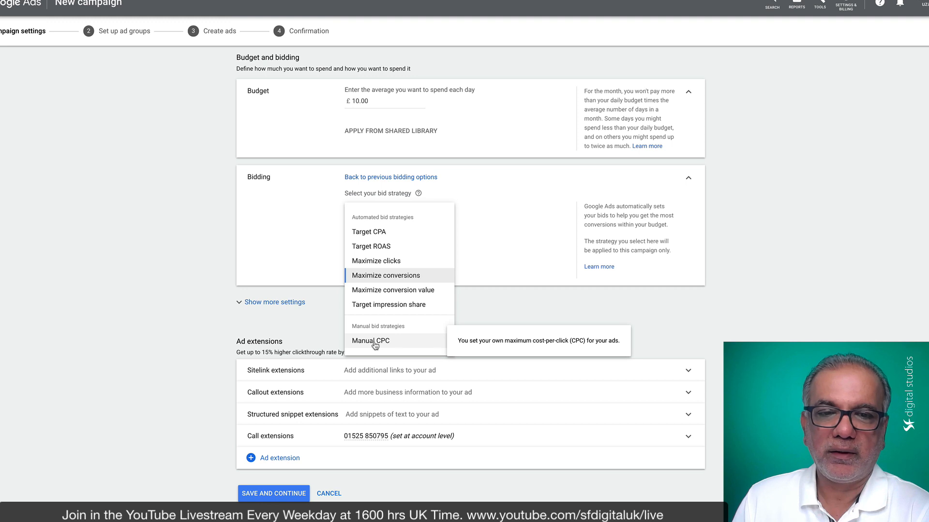
pyautogui.click(370, 341)
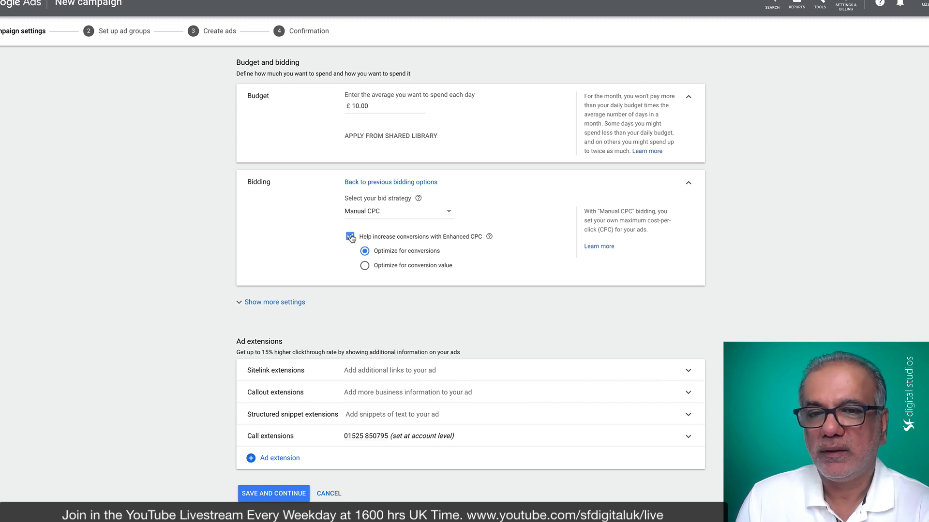
pyautogui.click(350, 237)
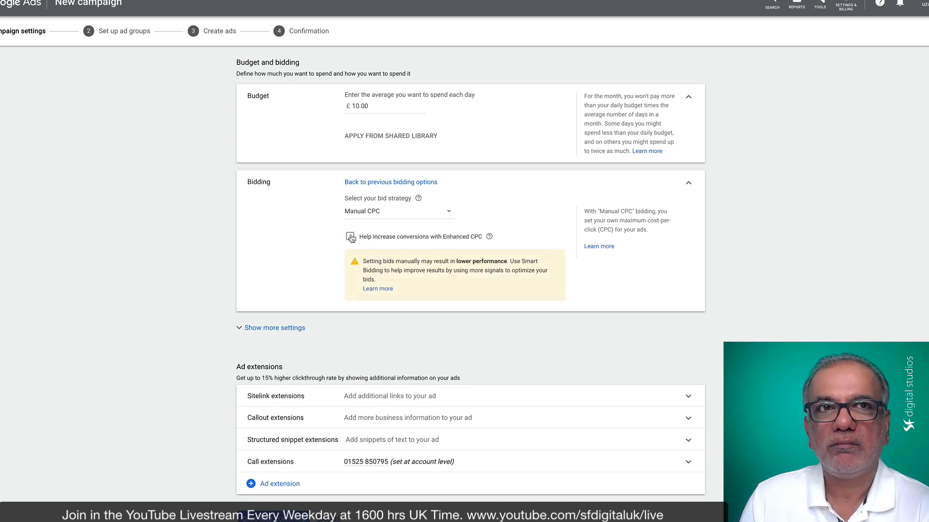
pyautogui.click(349, 237)
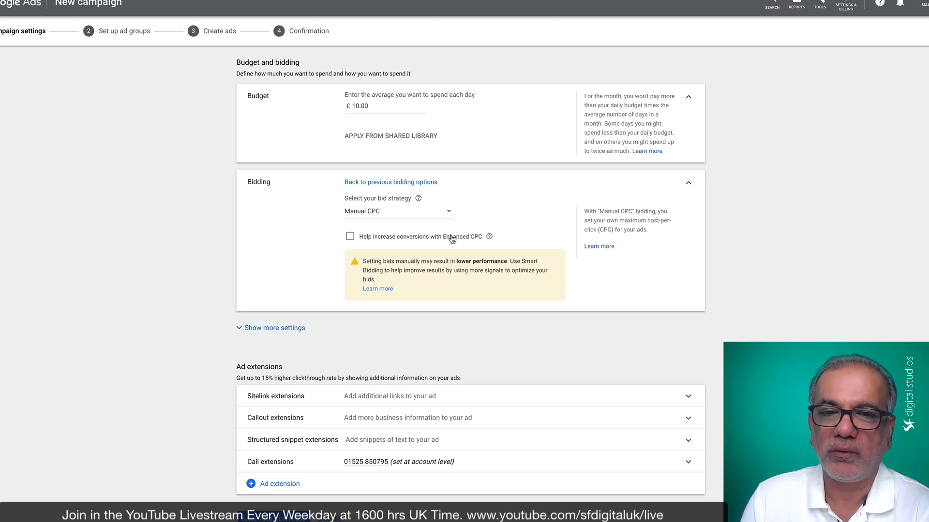
pyautogui.moveTo(310, 249)
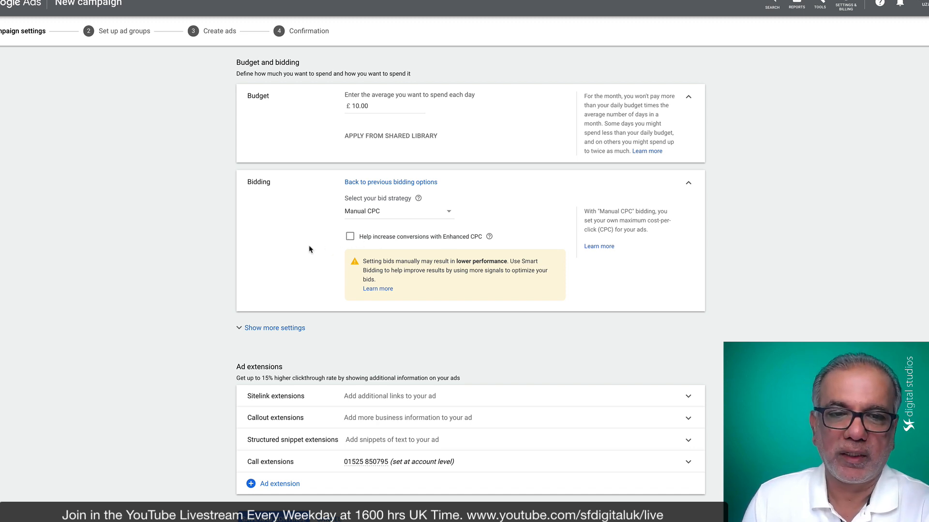
pyautogui.scroll(-3)
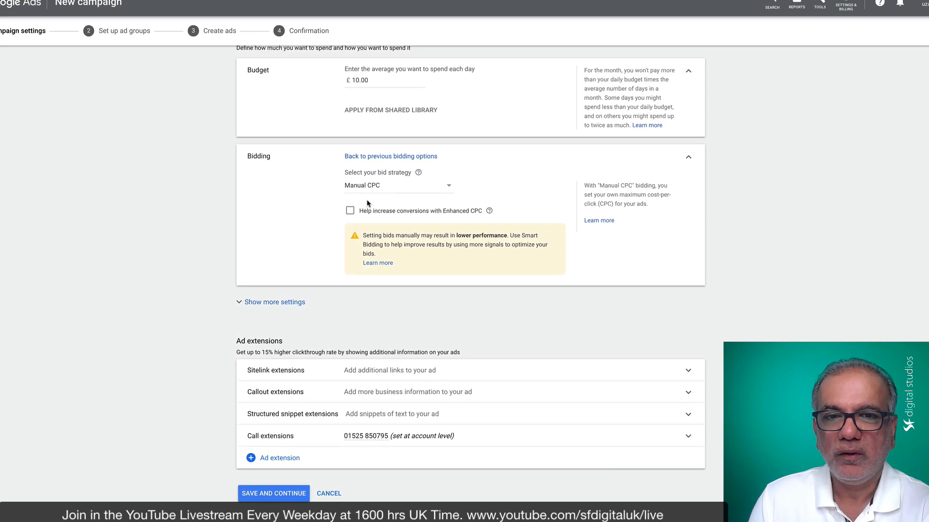
pyautogui.moveTo(376, 191)
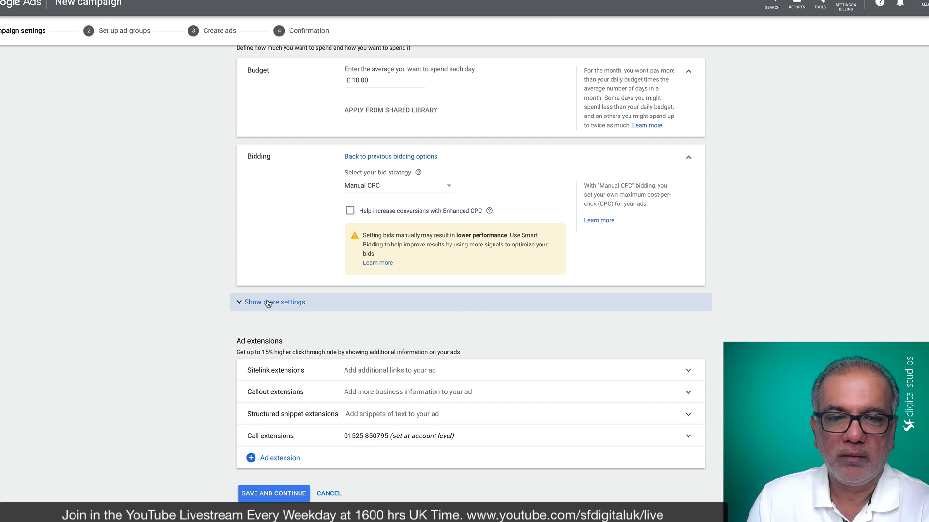
# Step: Reveal extra settings and opt for campaign-specific conversion actions
pyautogui.click(269, 302)
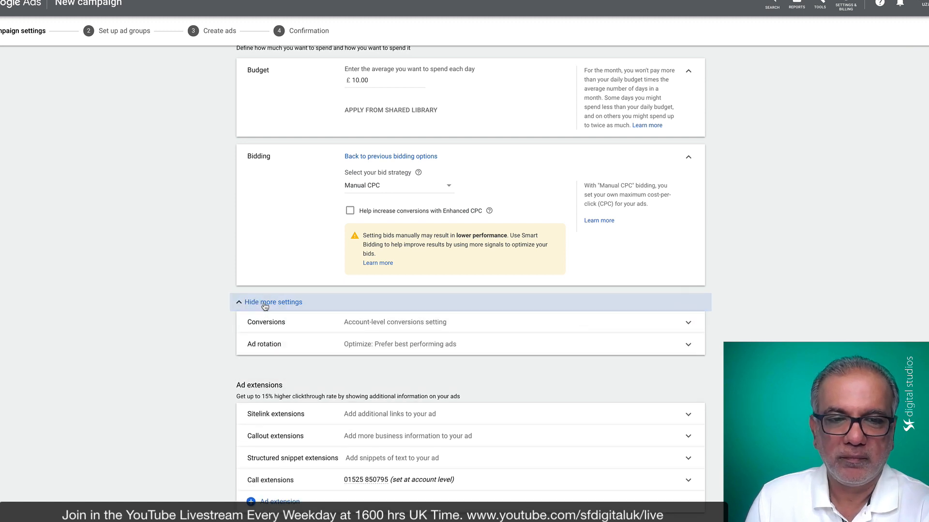
pyautogui.scroll(-3)
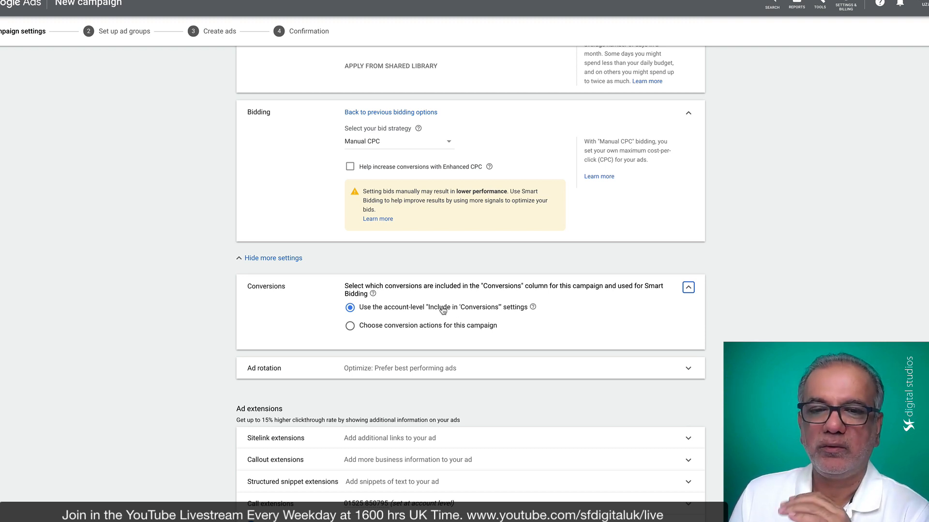
pyautogui.moveTo(431, 325)
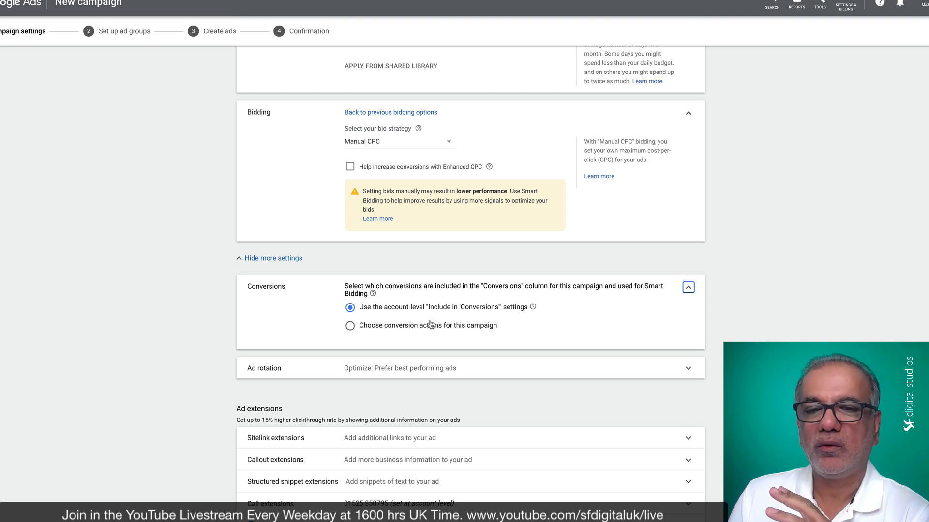
pyautogui.click(349, 325)
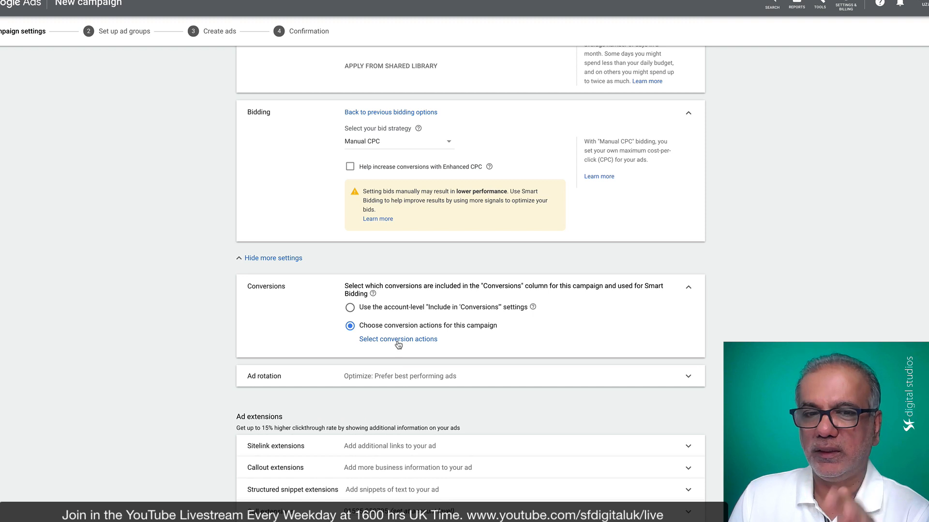
# Step: Browse the conversion actions list, close it unsaved, and revert to account-level conversions
pyautogui.click(398, 340)
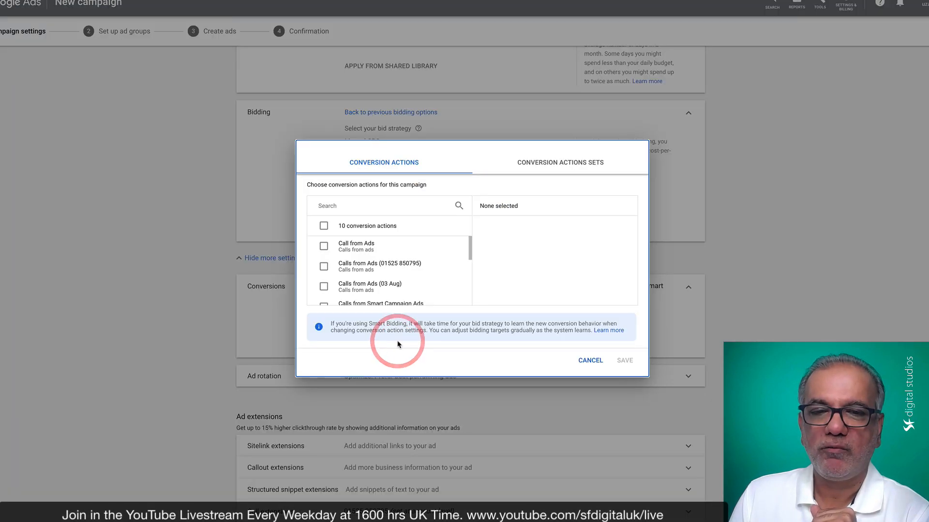
pyautogui.scroll(-3)
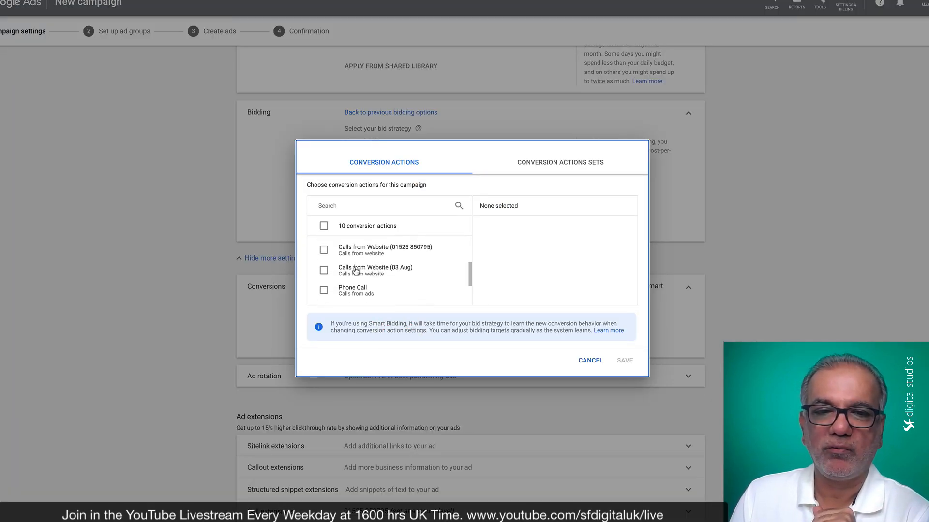
pyautogui.scroll(-3)
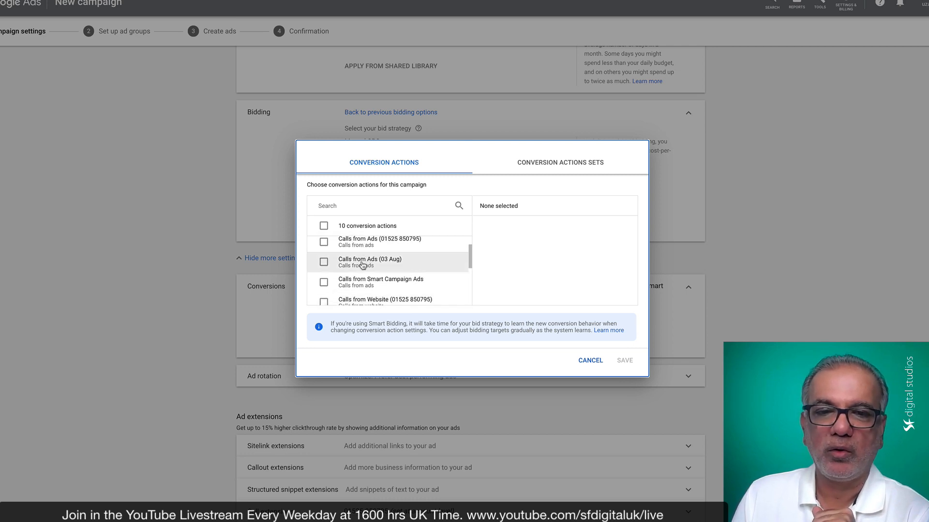
pyautogui.click(590, 360)
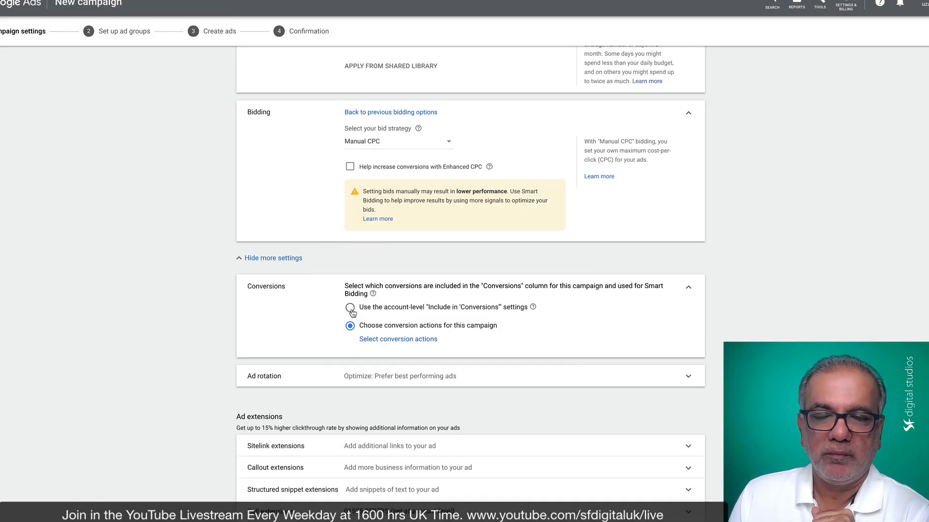
pyautogui.click(349, 307)
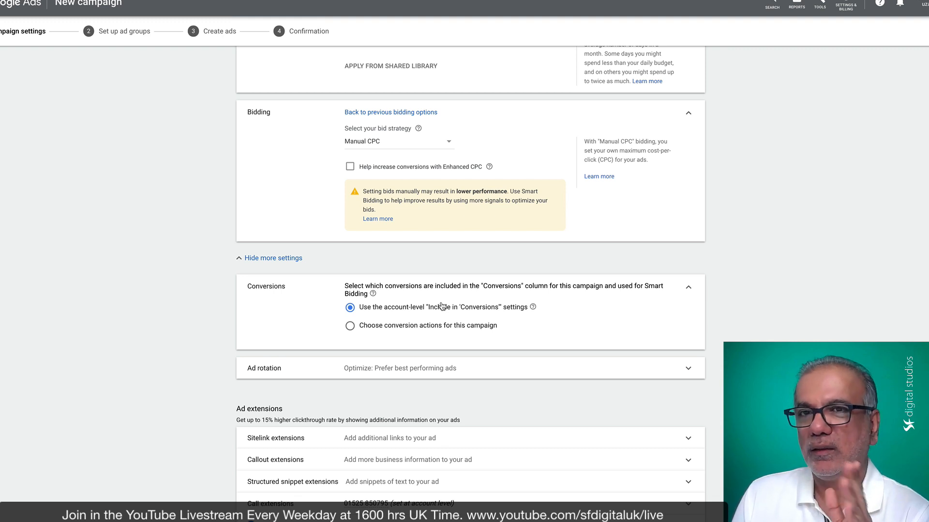
pyautogui.moveTo(444, 315)
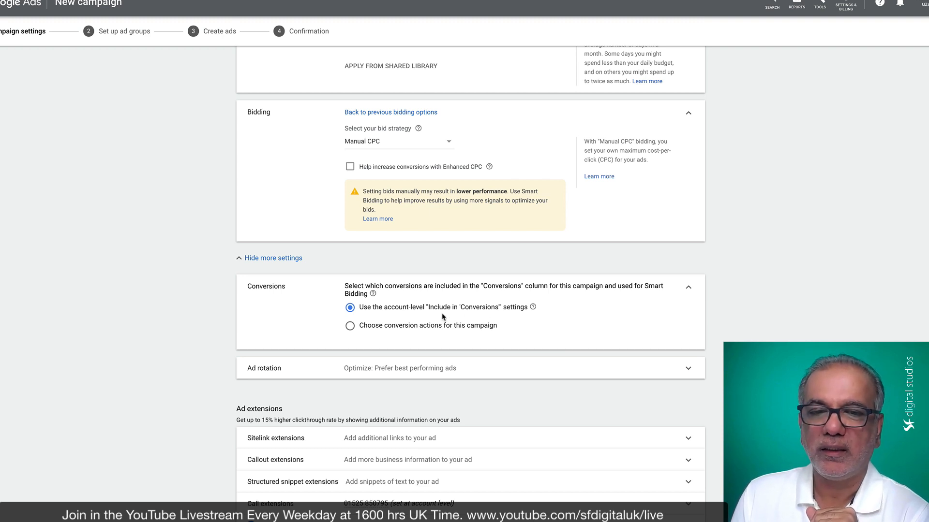
pyautogui.moveTo(417, 350)
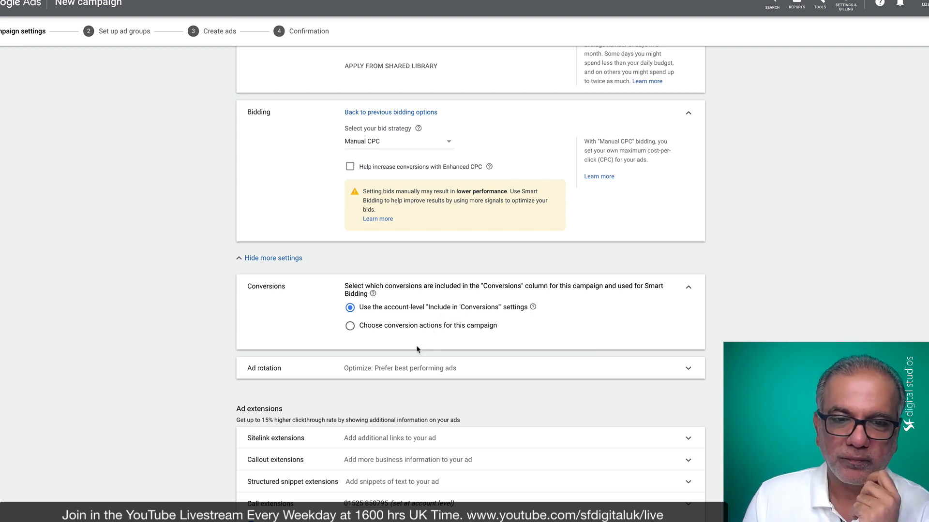
# Step: Expand Ad rotation and select 'Do not optimize: Rotate ads indefinitely'
pyautogui.click(688, 369)
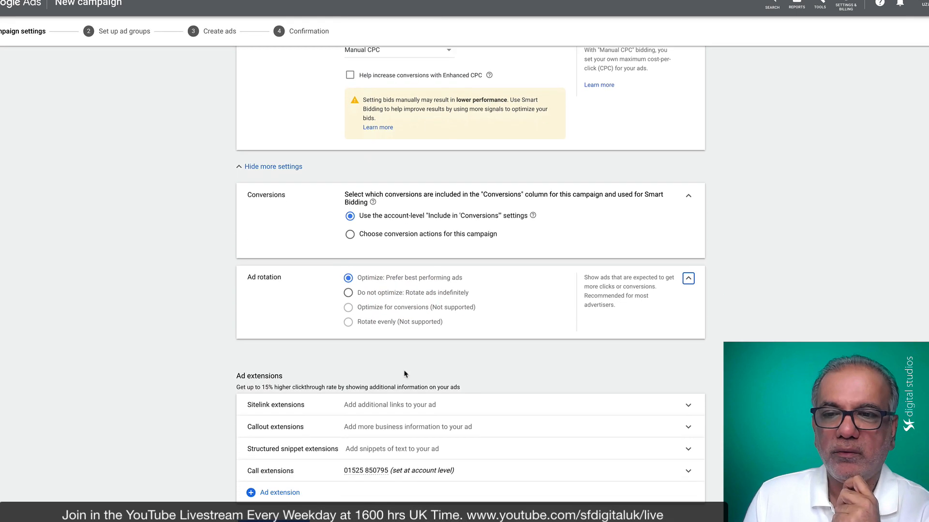
pyautogui.scroll(-3)
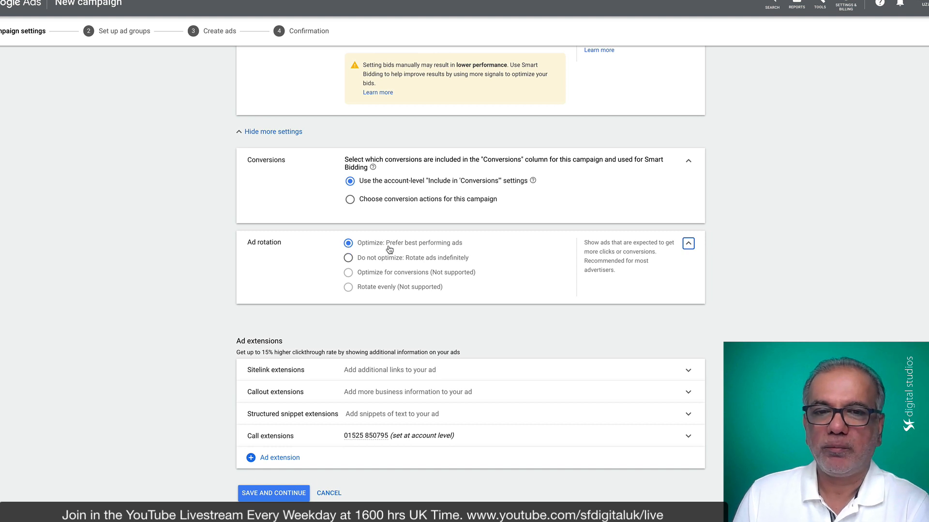
pyautogui.moveTo(439, 249)
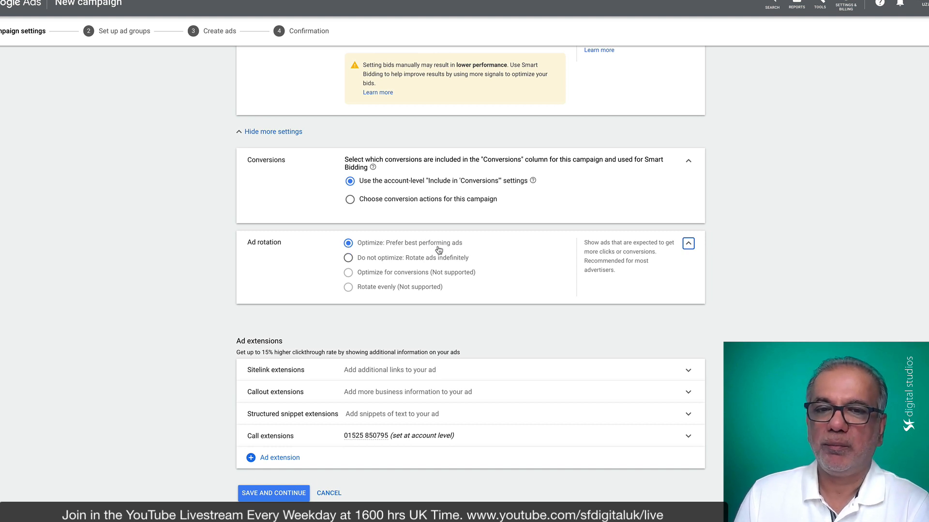
pyautogui.moveTo(409, 262)
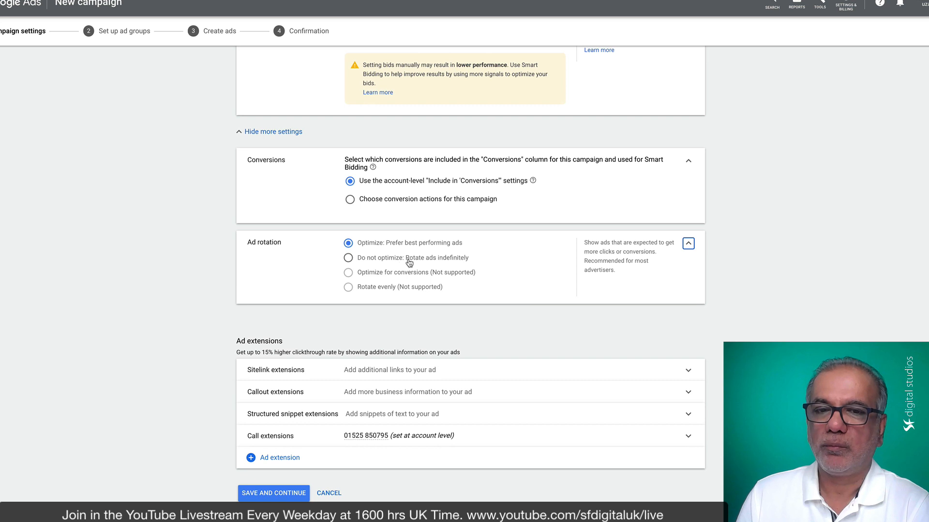
pyautogui.moveTo(422, 263)
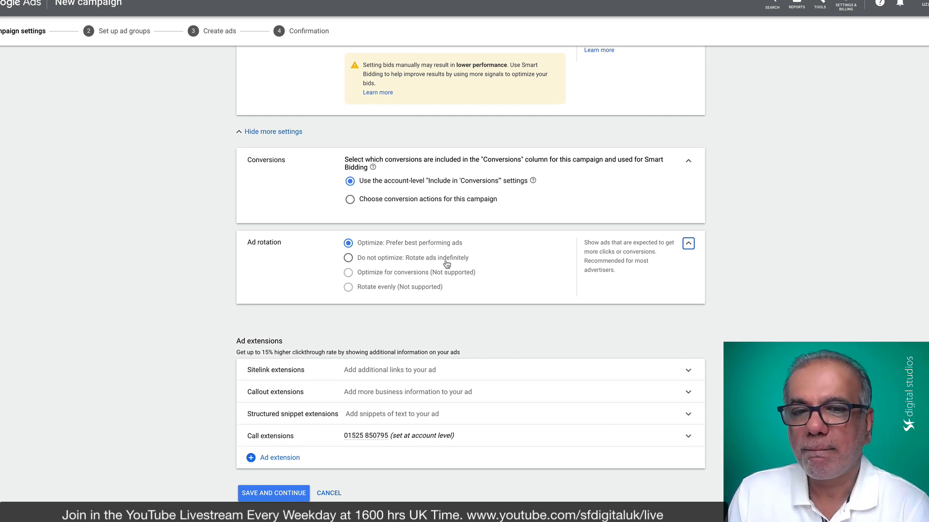
pyautogui.click(348, 258)
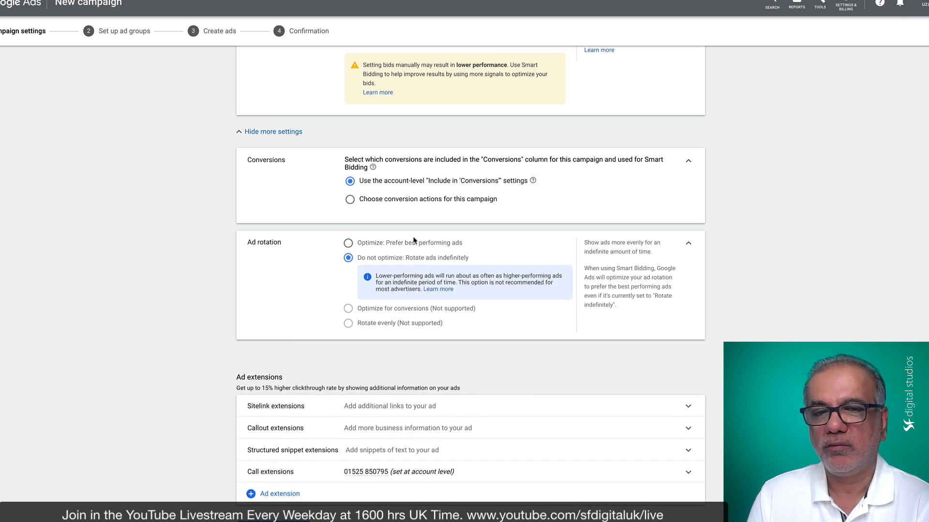
pyautogui.click(348, 243)
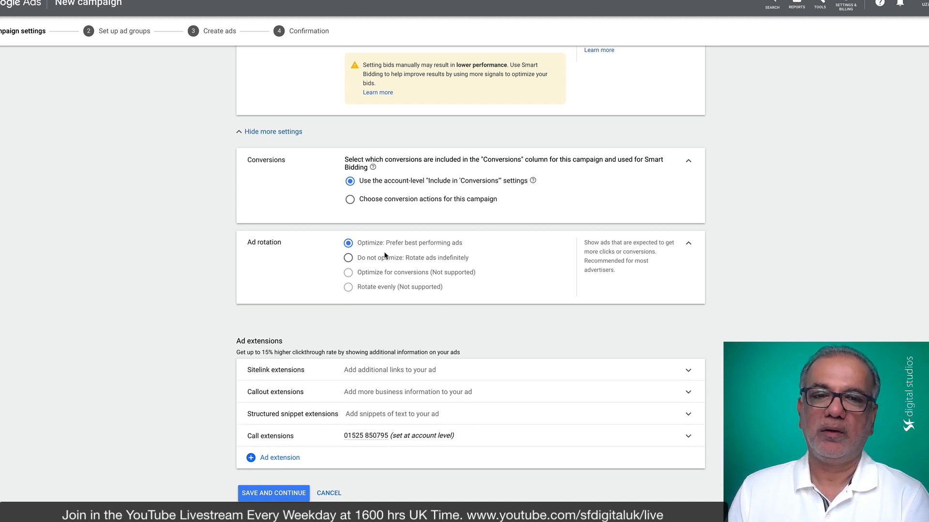
pyautogui.click(348, 258)
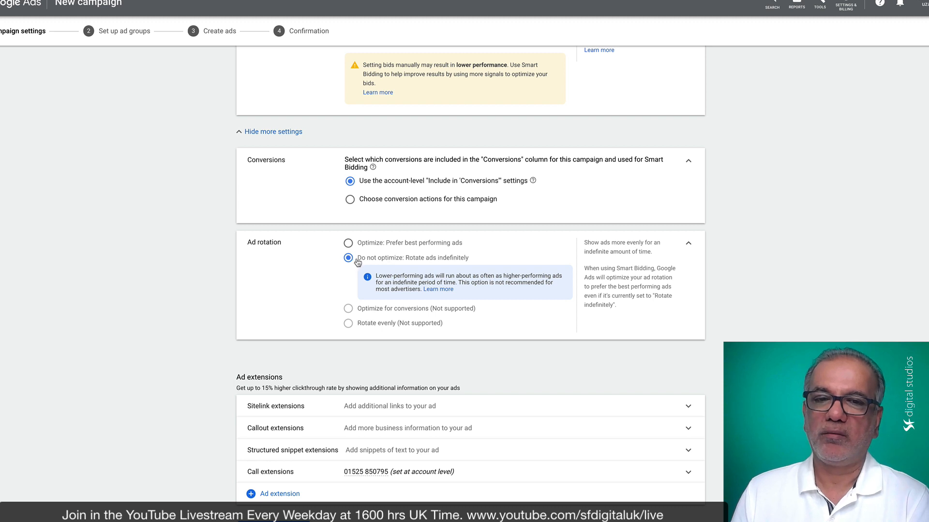
pyautogui.moveTo(407, 262)
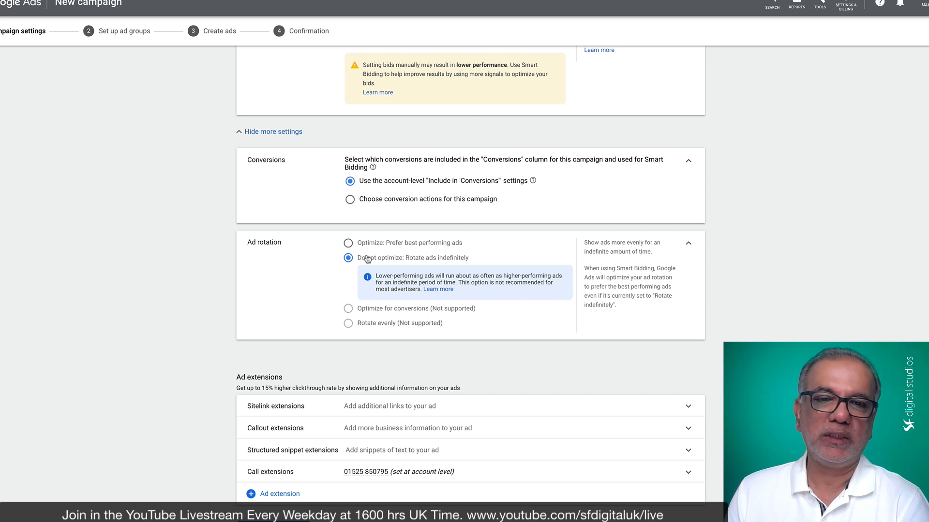
# Step: Show more settings under Networks to reveal start date, end date and ad schedule
pyautogui.scroll(-3)
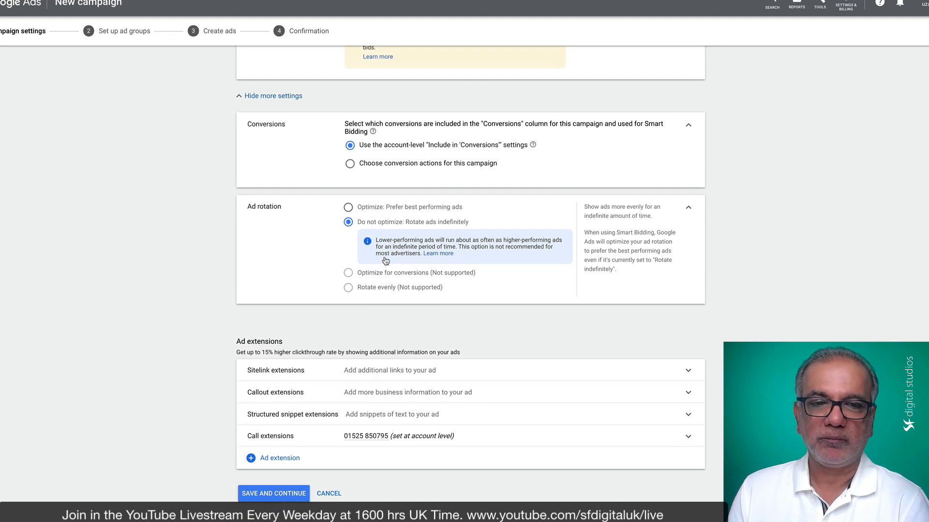
pyautogui.moveTo(280, 347)
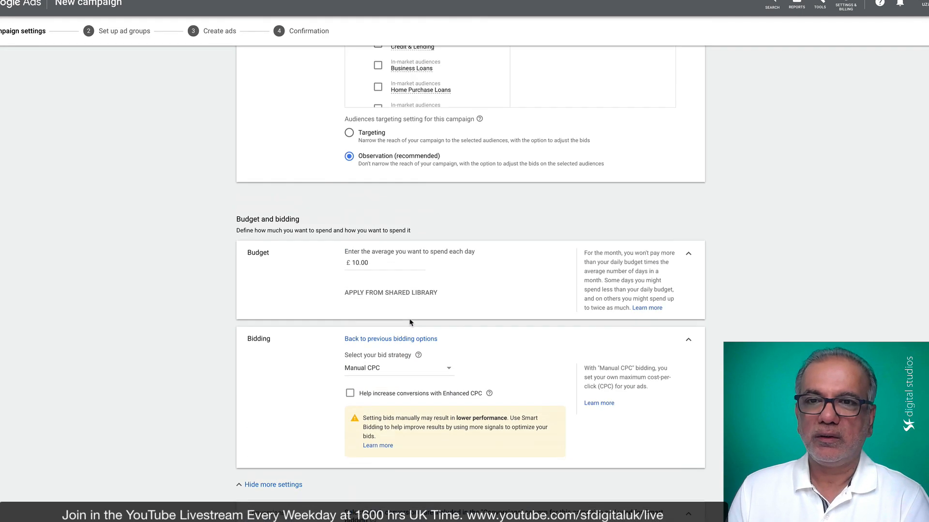
pyautogui.scroll(3)
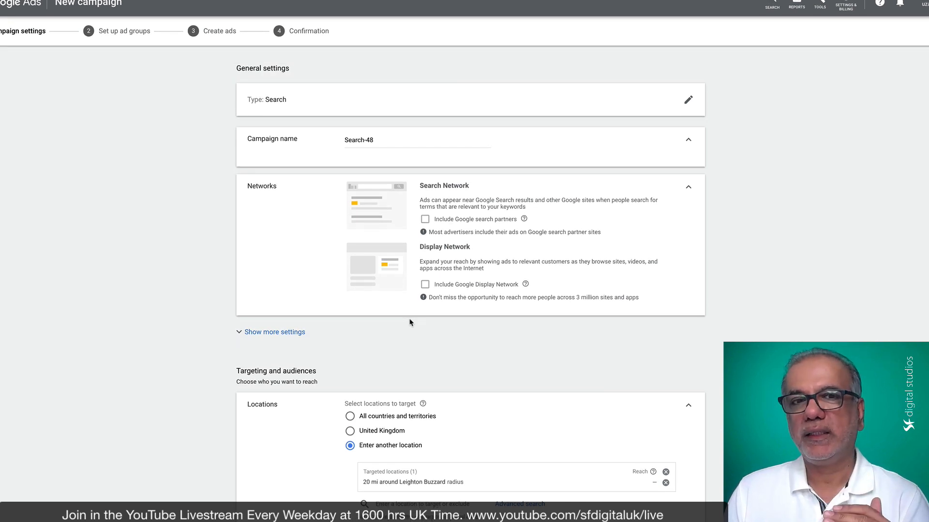
pyautogui.moveTo(429, 227)
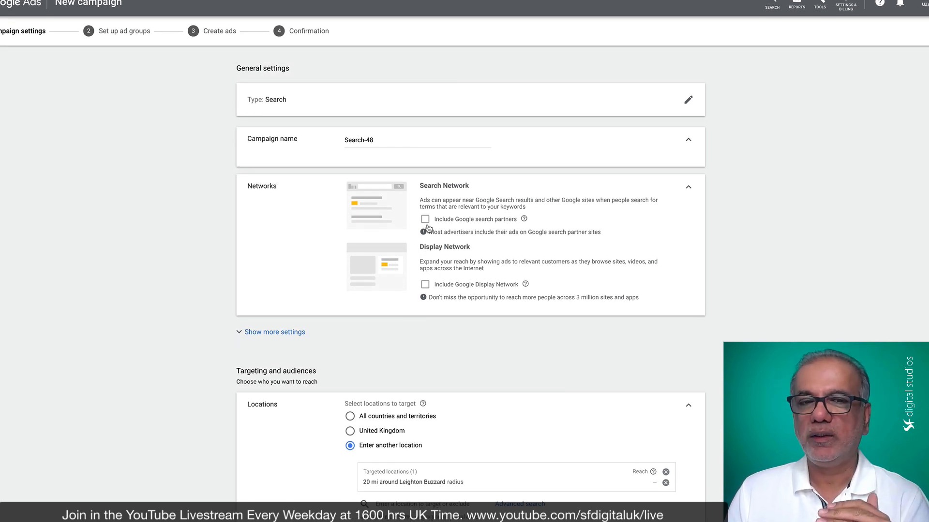
pyautogui.scroll(-3)
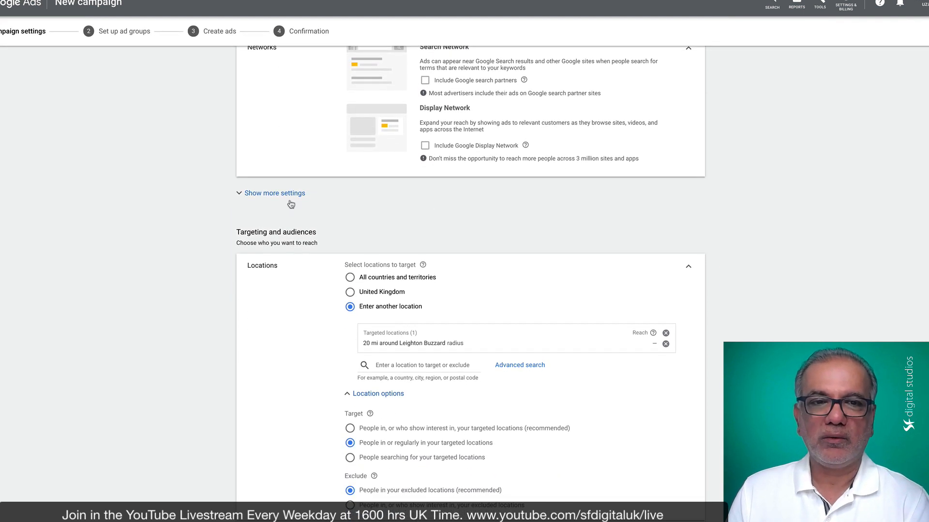
pyautogui.click(274, 193)
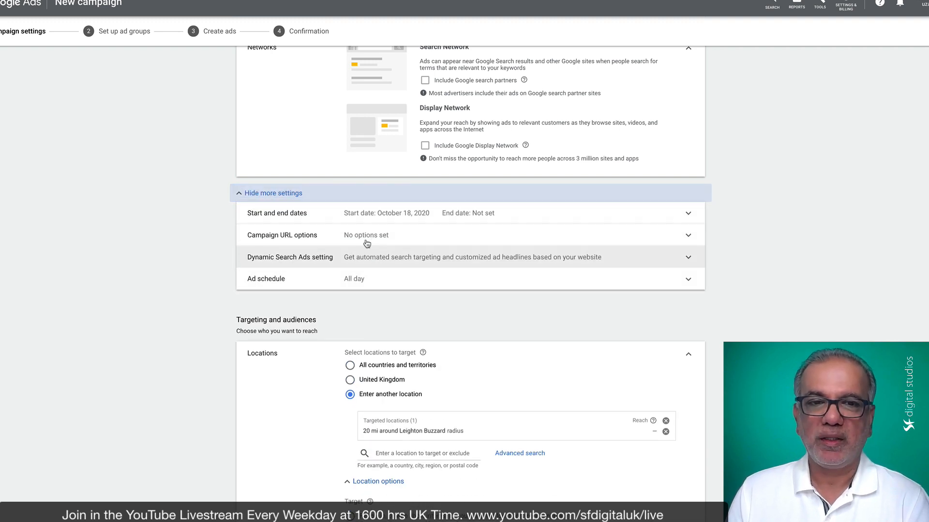
pyautogui.scroll(-3)
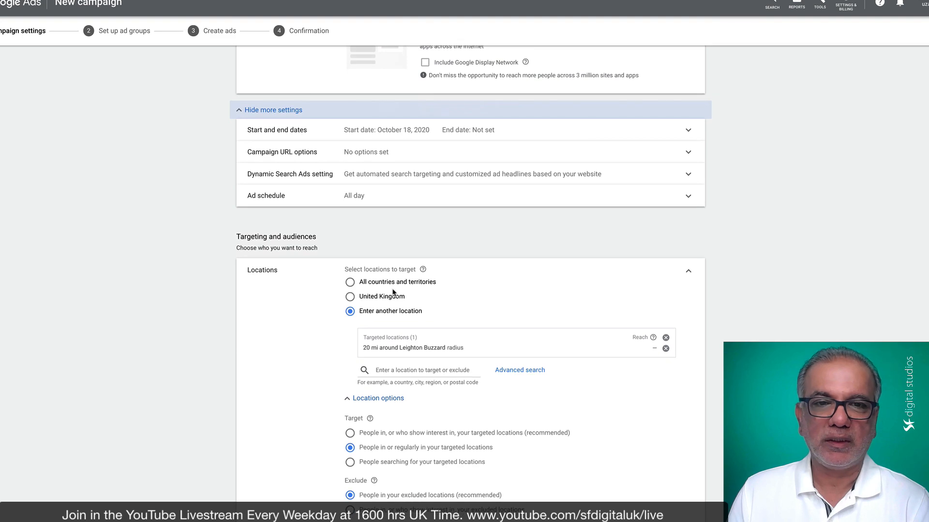
pyautogui.scroll(-3)
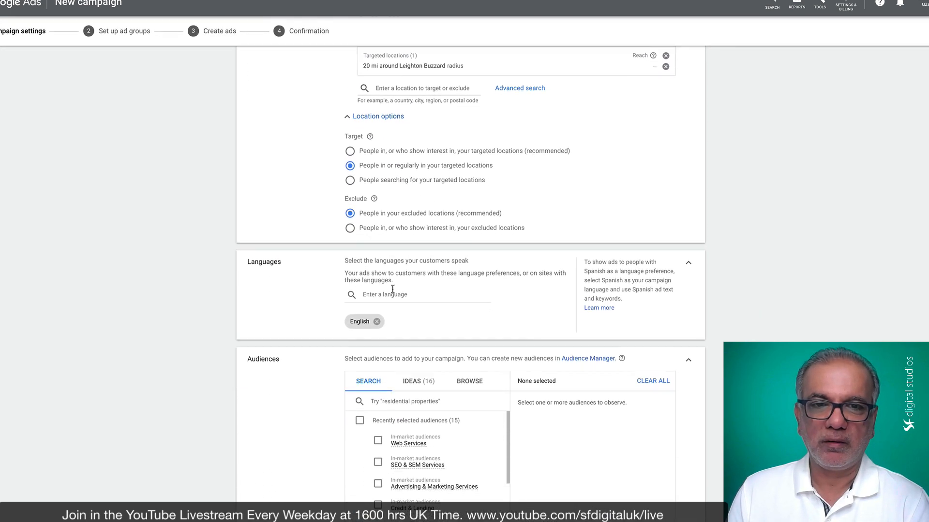
pyautogui.scroll(-3)
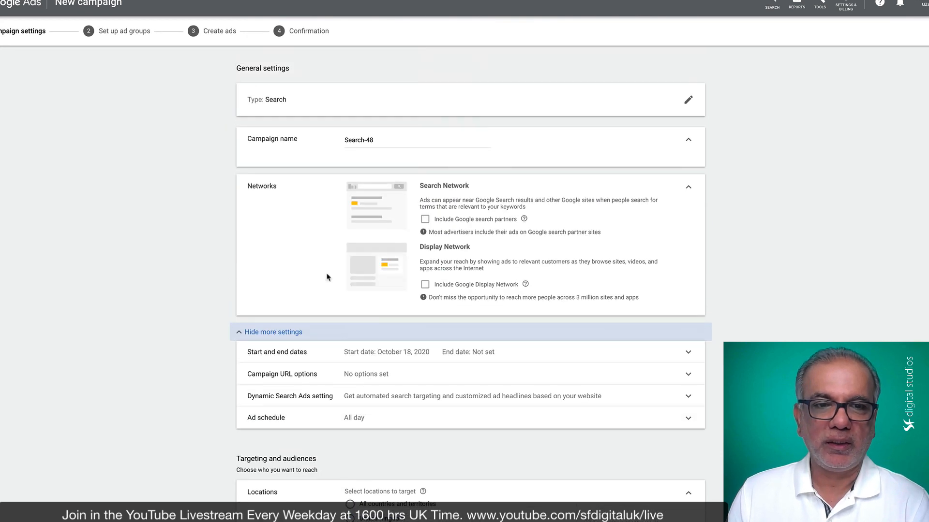
# Step: Expand Start and end dates, showing an Oct 18, 2020 start and no end date
pyautogui.click(270, 331)
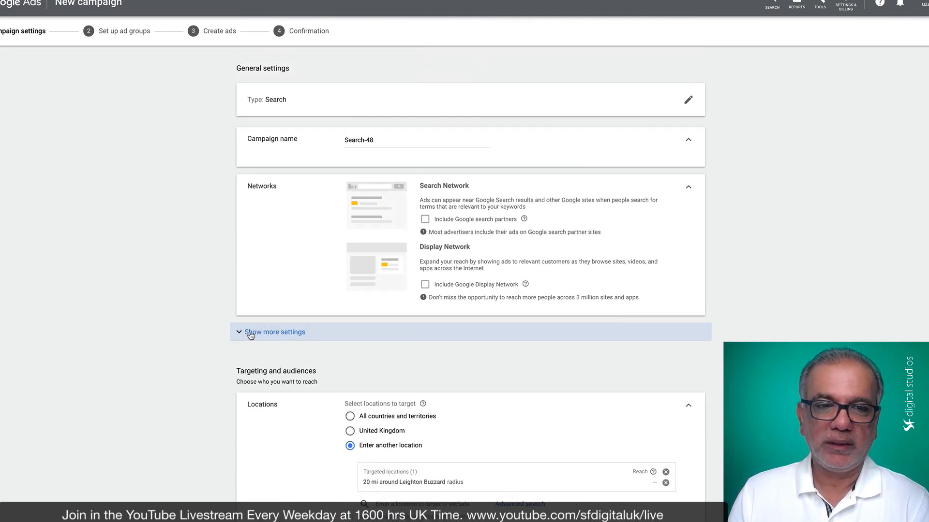
pyautogui.click(275, 332)
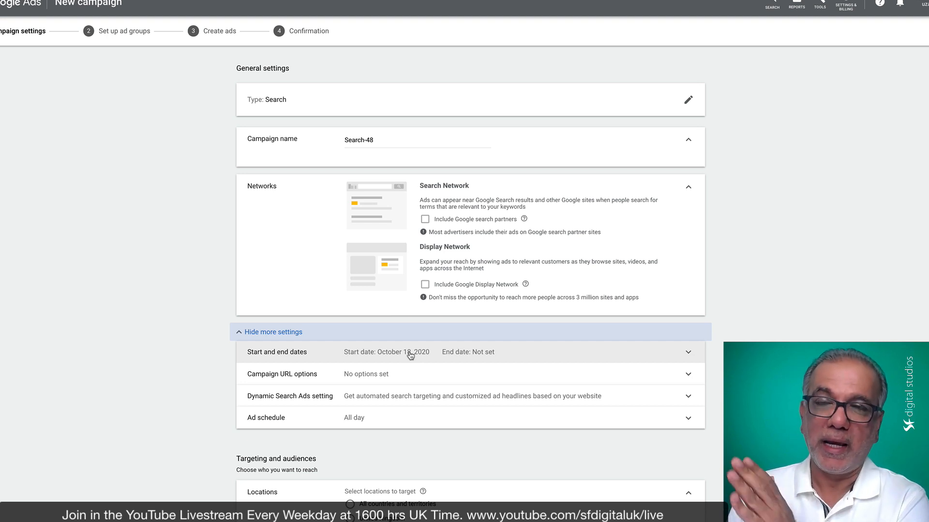
pyautogui.moveTo(463, 355)
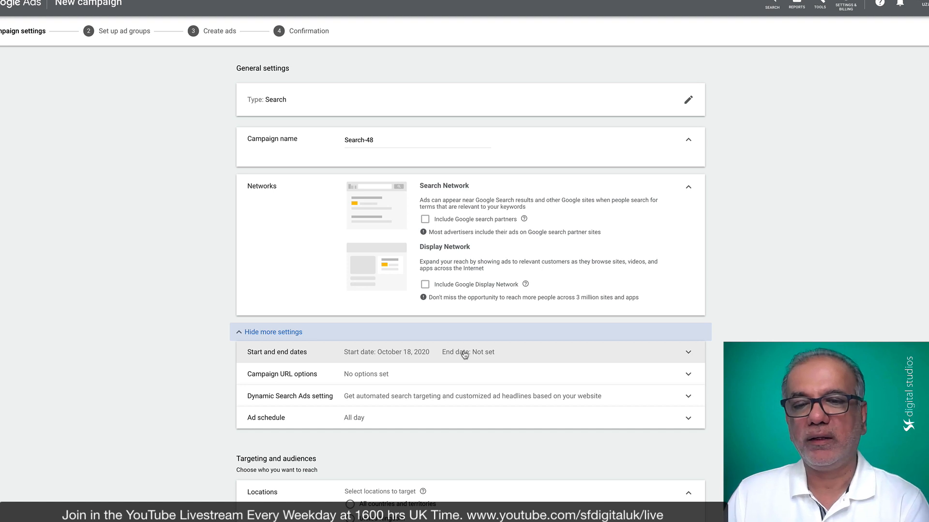
pyautogui.click(465, 352)
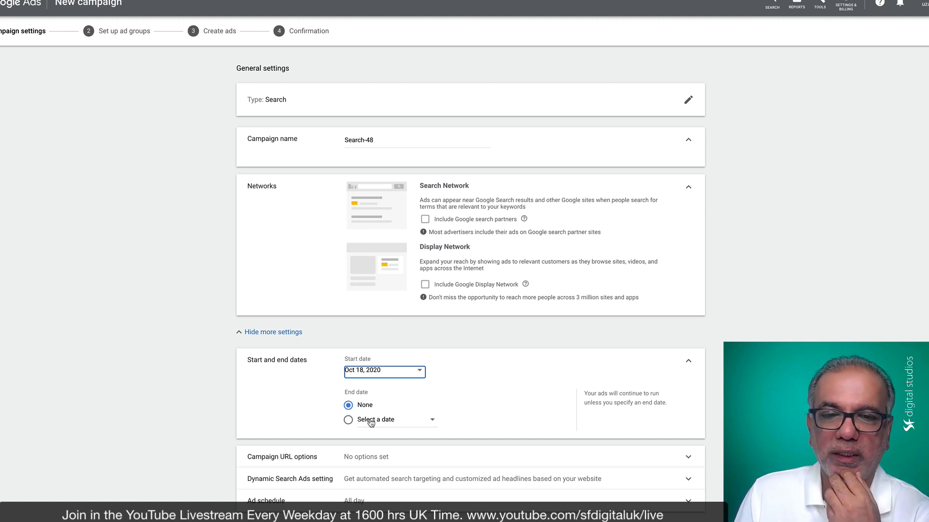
pyautogui.scroll(-3)
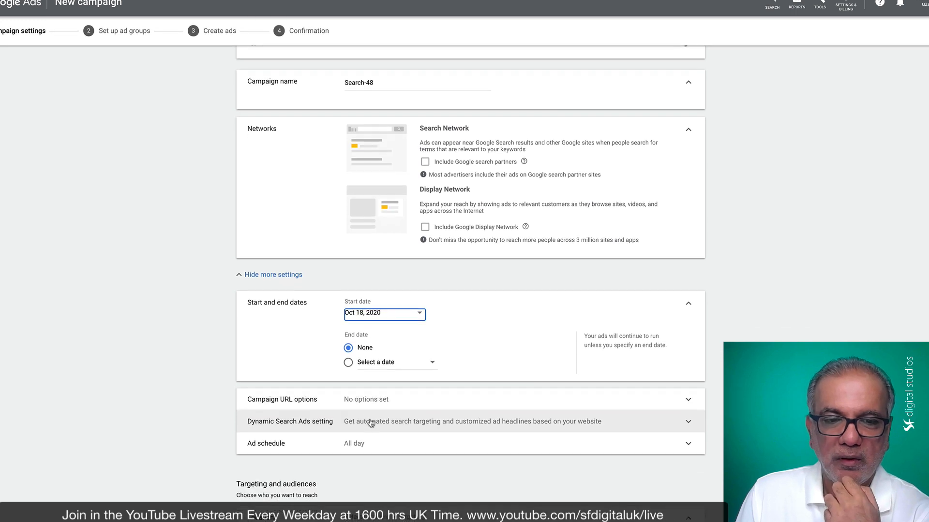
pyautogui.scroll(-3)
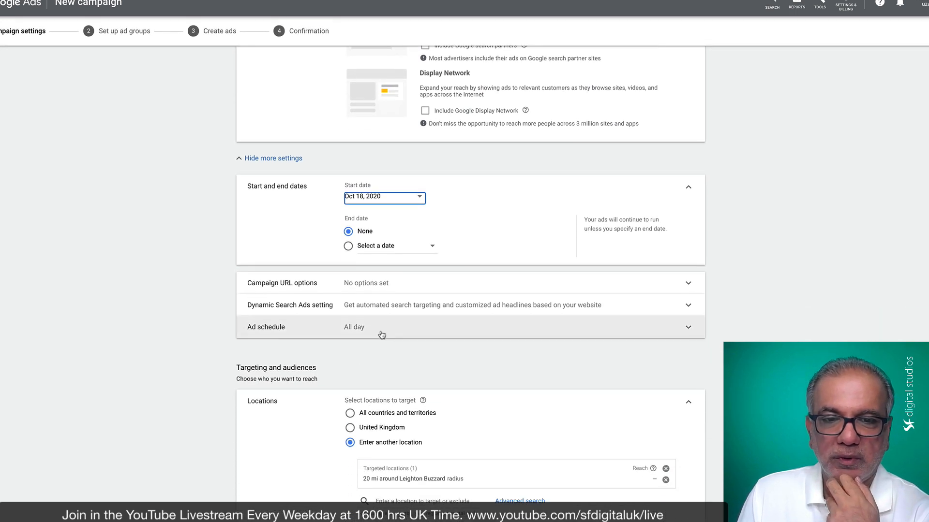
# Step: Expand Ad schedule and set the first row to Mondays–Fridays, 09:00–17:00
pyautogui.click(382, 327)
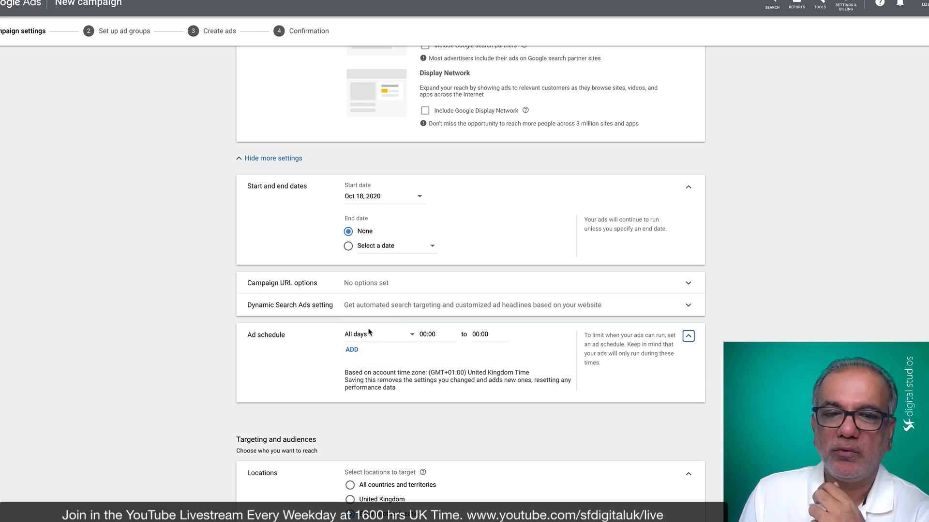
pyautogui.click(379, 335)
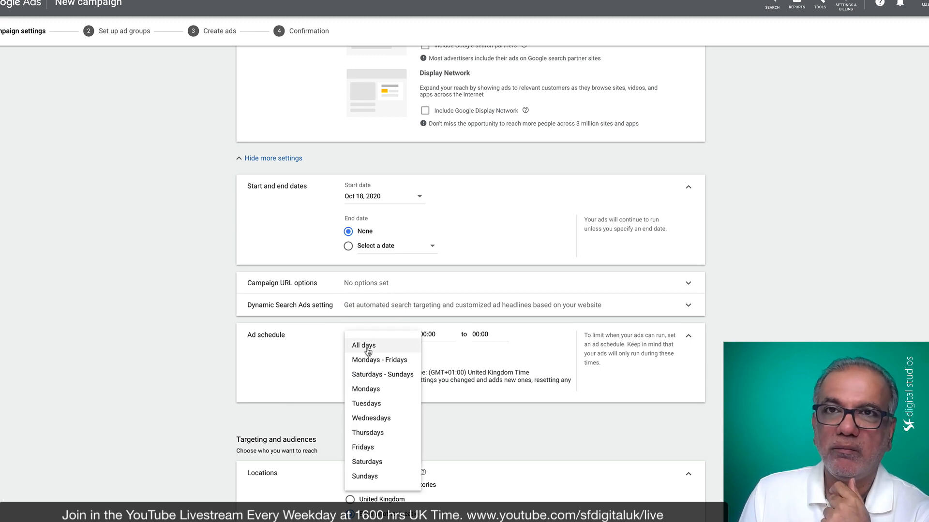
pyautogui.moveTo(381, 378)
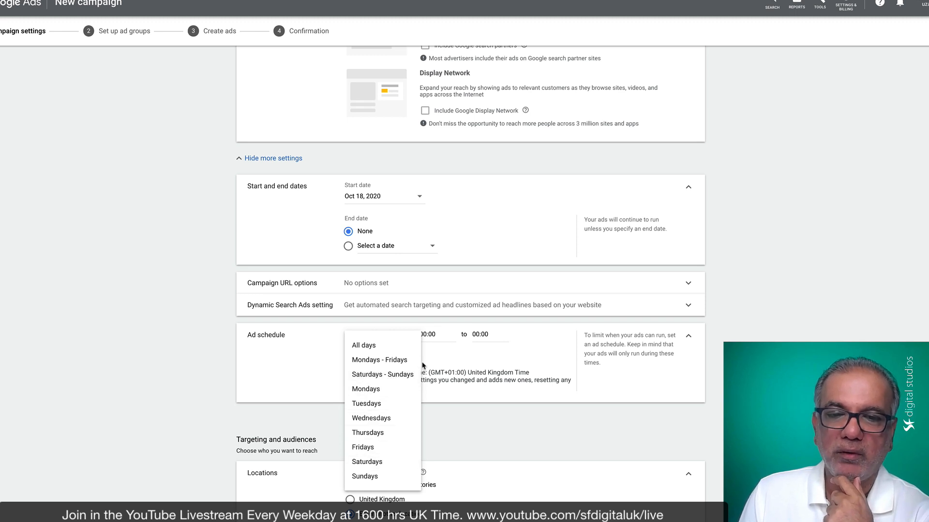
pyautogui.moveTo(454, 365)
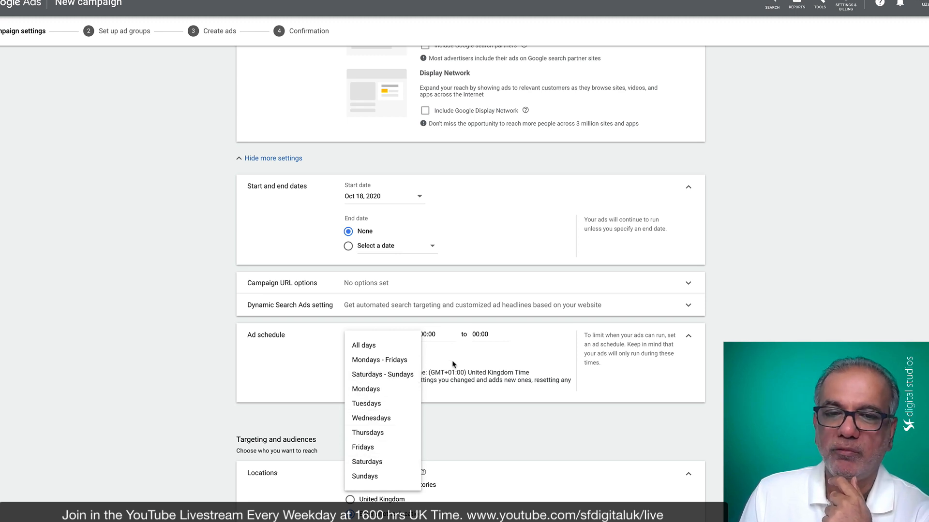
pyautogui.click(379, 360)
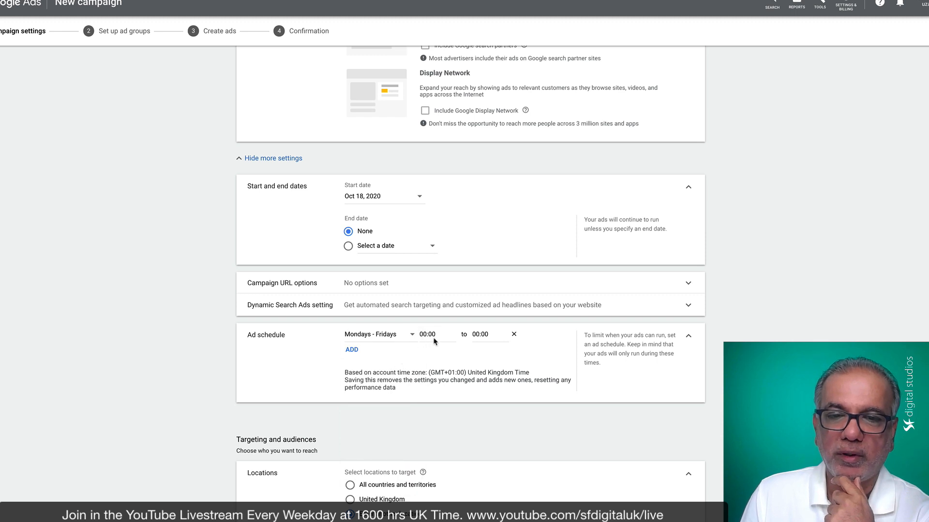
pyautogui.click(435, 334)
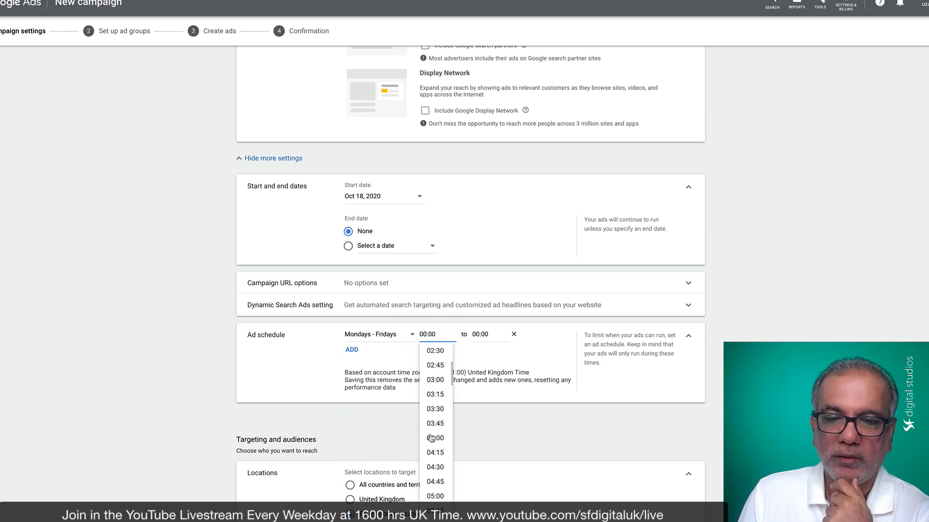
pyautogui.scroll(-3)
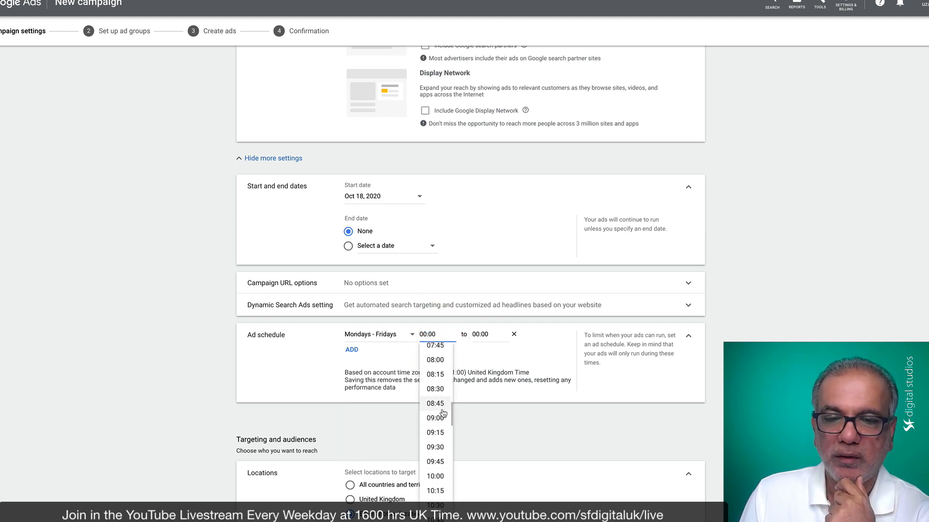
pyautogui.click(435, 418)
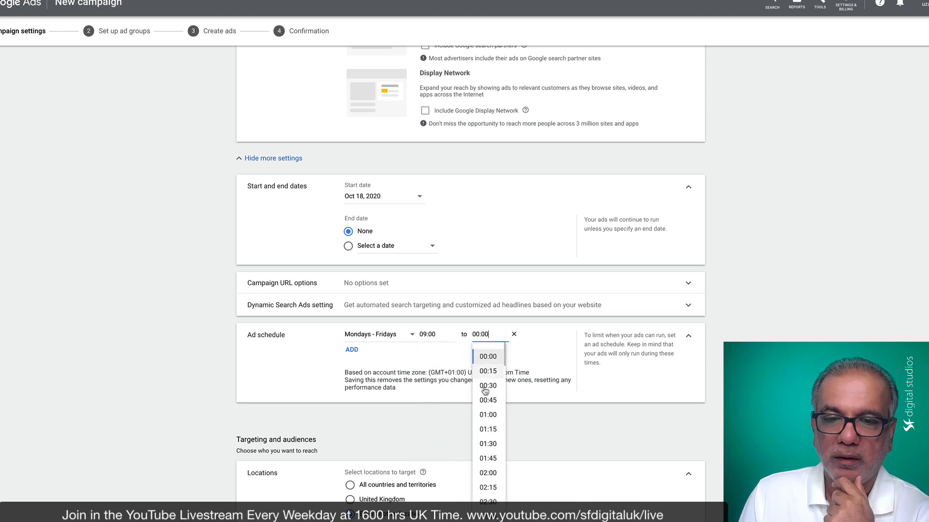
# Step: Set the second schedule row to Saturdays–Sundays, 09:00–12:00
pyautogui.scroll(-3)
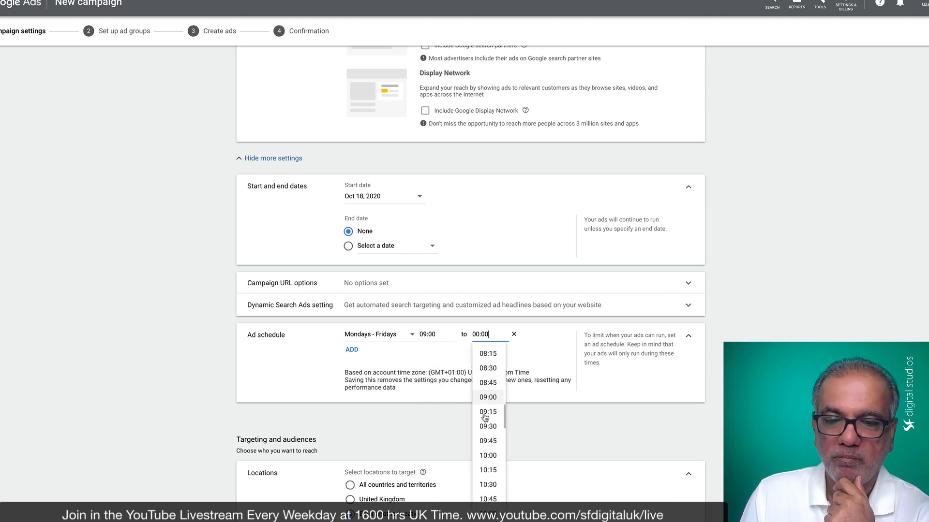
pyautogui.scroll(-3)
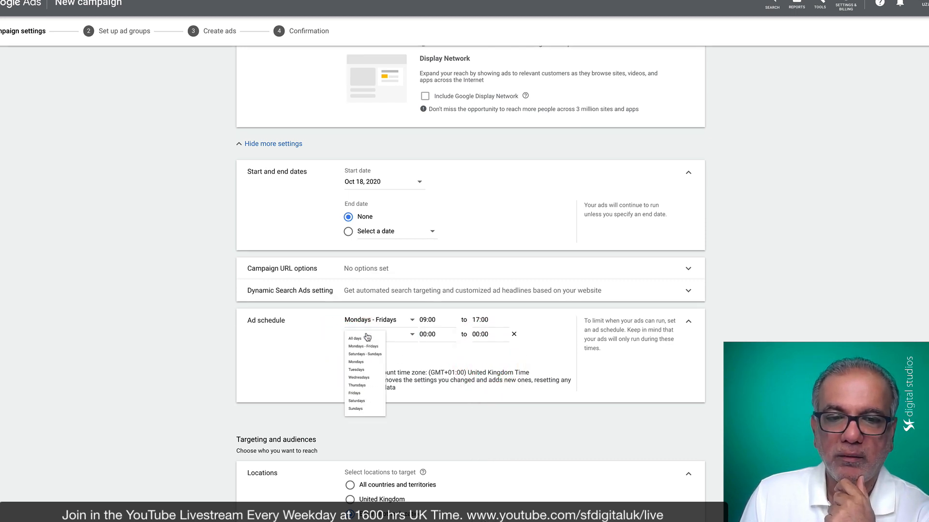
pyautogui.click(364, 354)
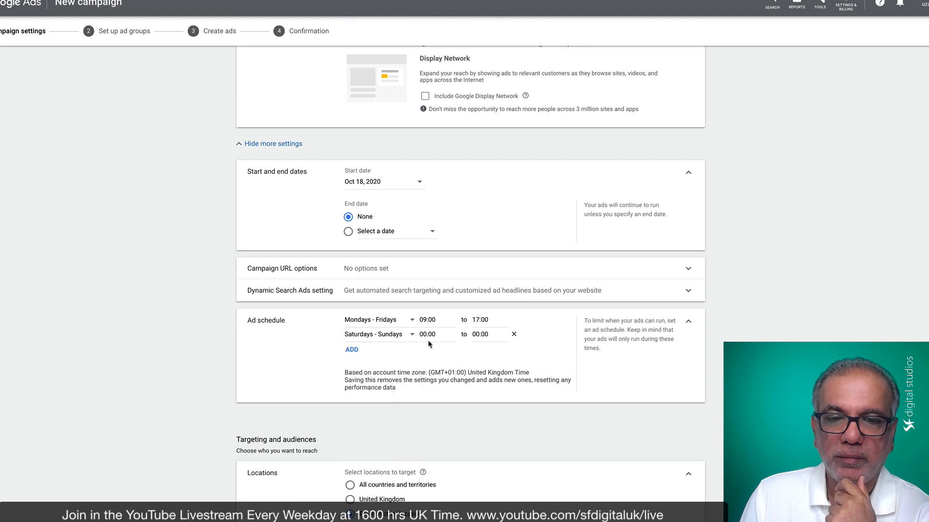
pyautogui.click(437, 334)
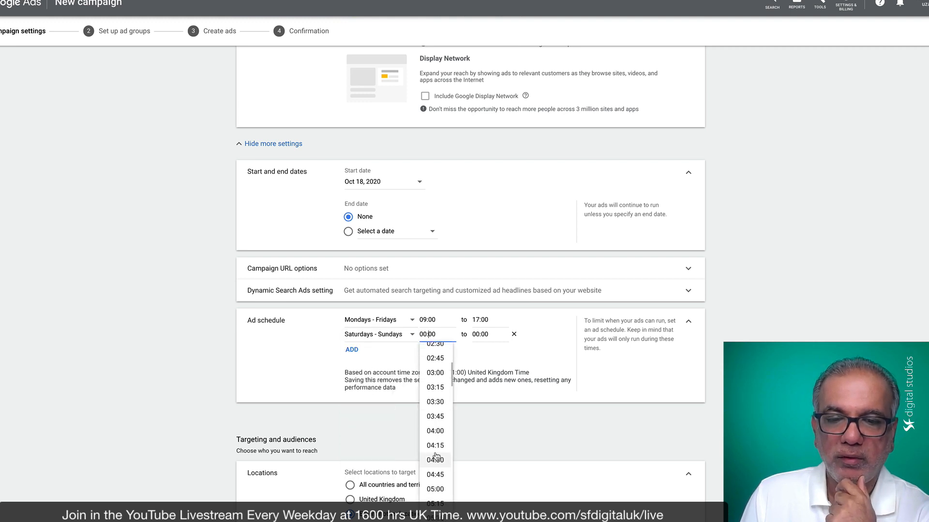
pyautogui.scroll(-3)
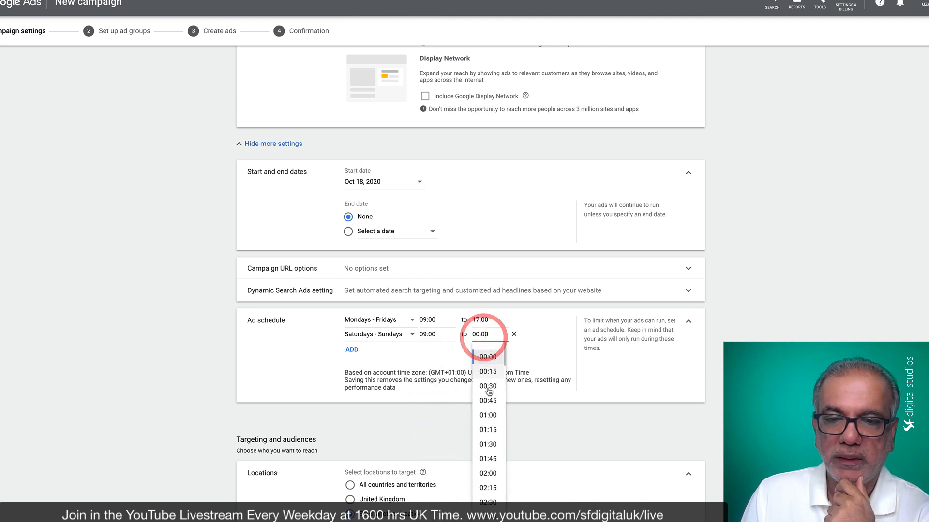
pyautogui.scroll(-3)
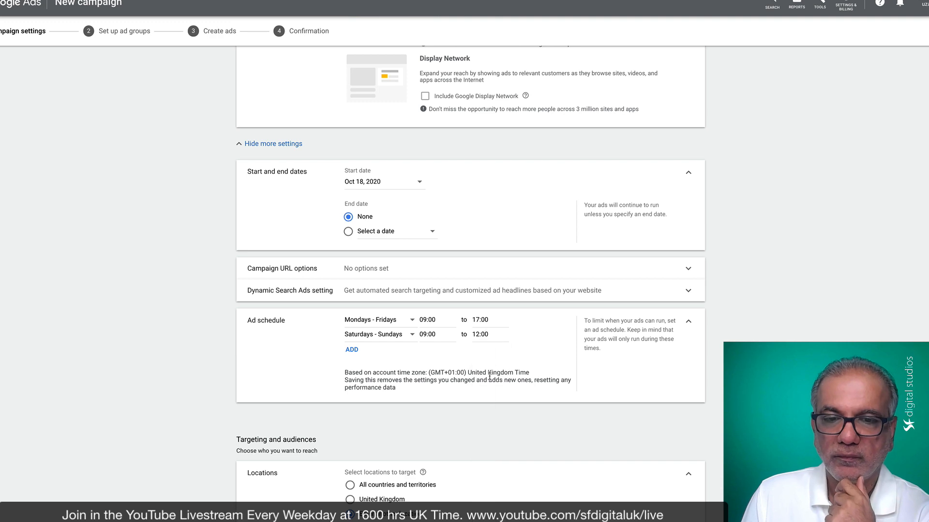
pyautogui.moveTo(459, 375)
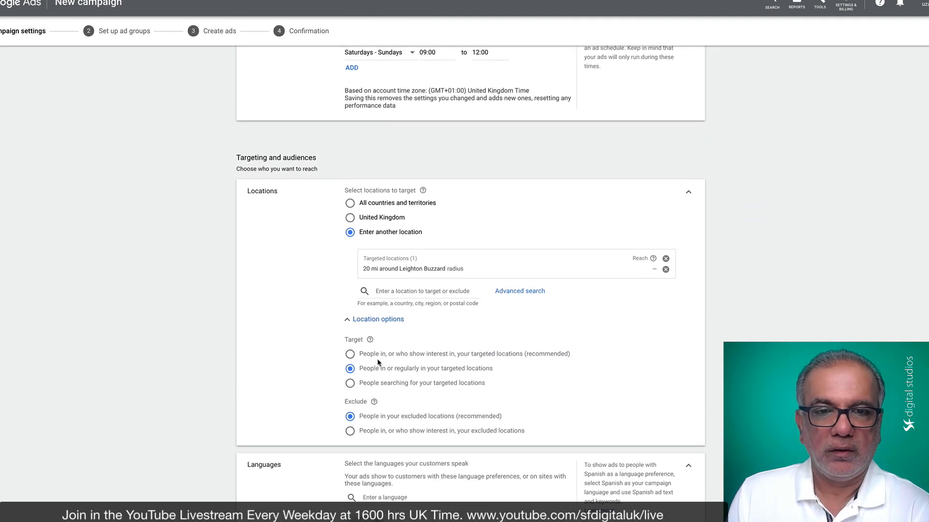
pyautogui.scroll(-3)
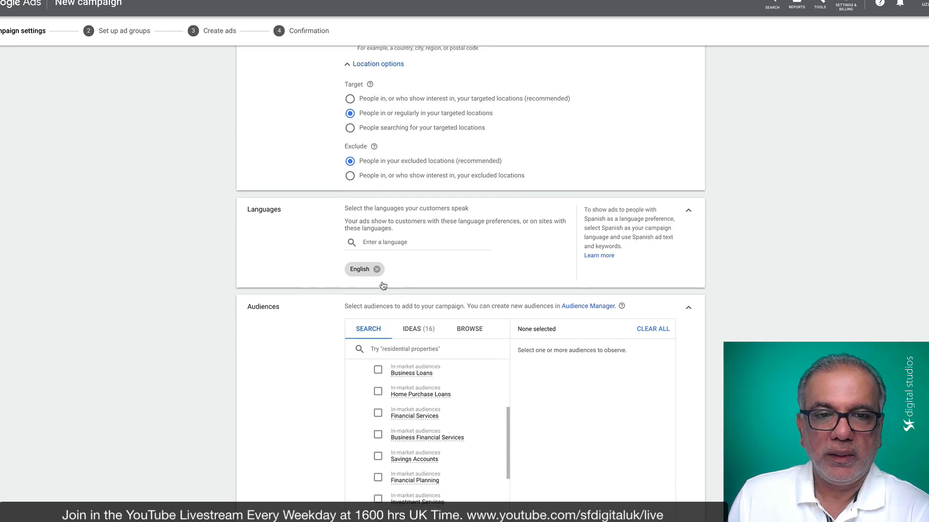
pyautogui.scroll(-3)
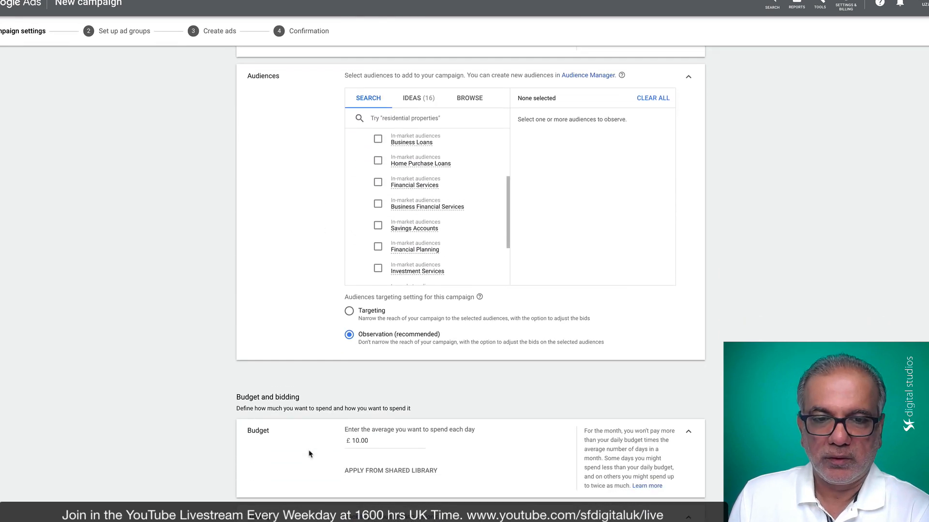
pyautogui.scroll(-3)
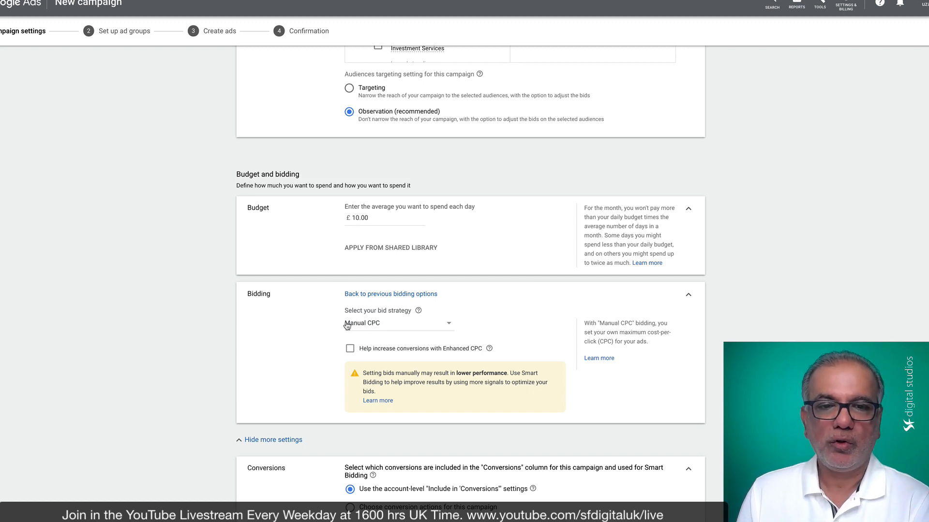
pyautogui.scroll(-3)
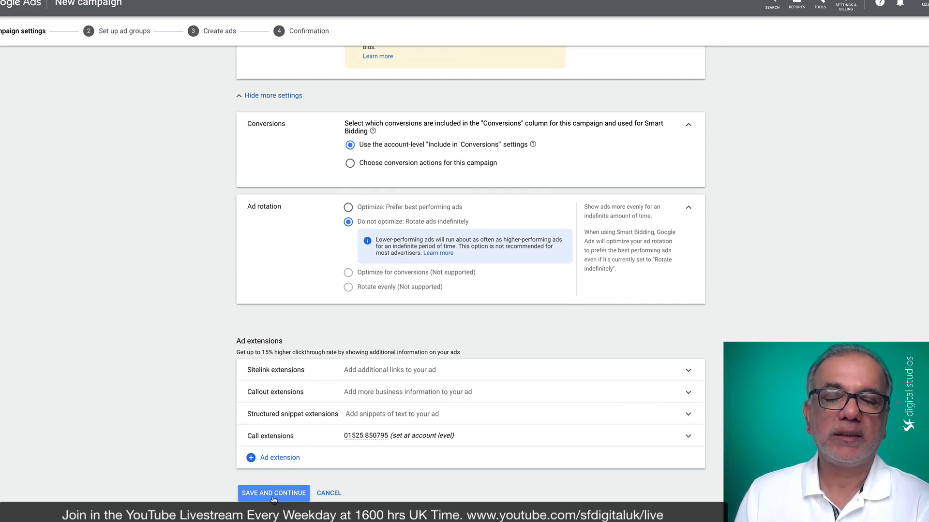
pyautogui.moveTo(334, 458)
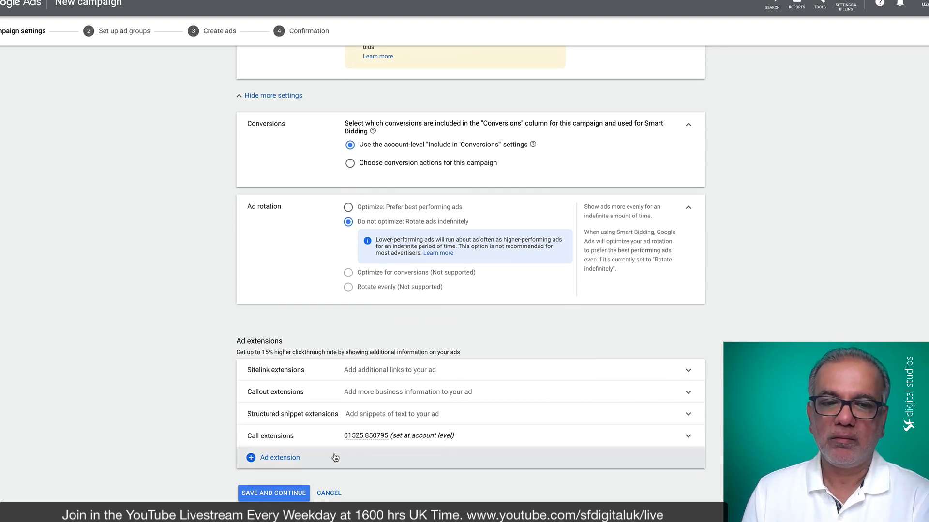
pyautogui.moveTo(275, 493)
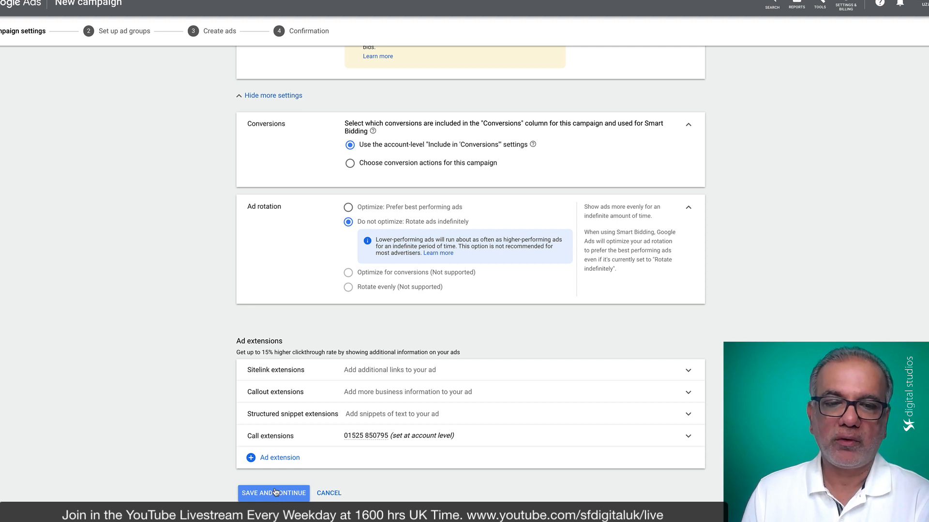